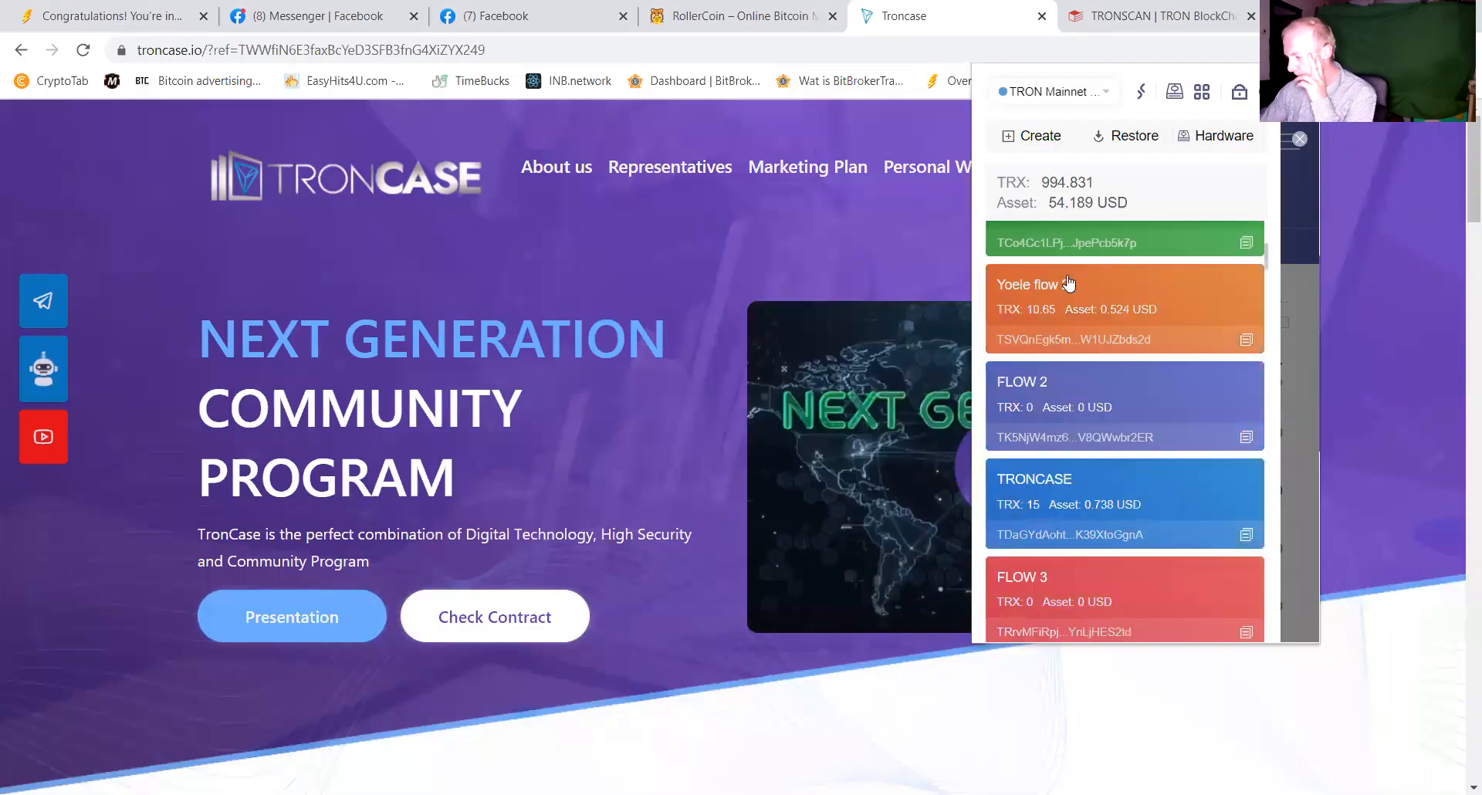
# Scroll the TronLink account list down to reach the TRONCASE MAIN account holding 357.428707 TRX.
pyautogui.scroll(-3)
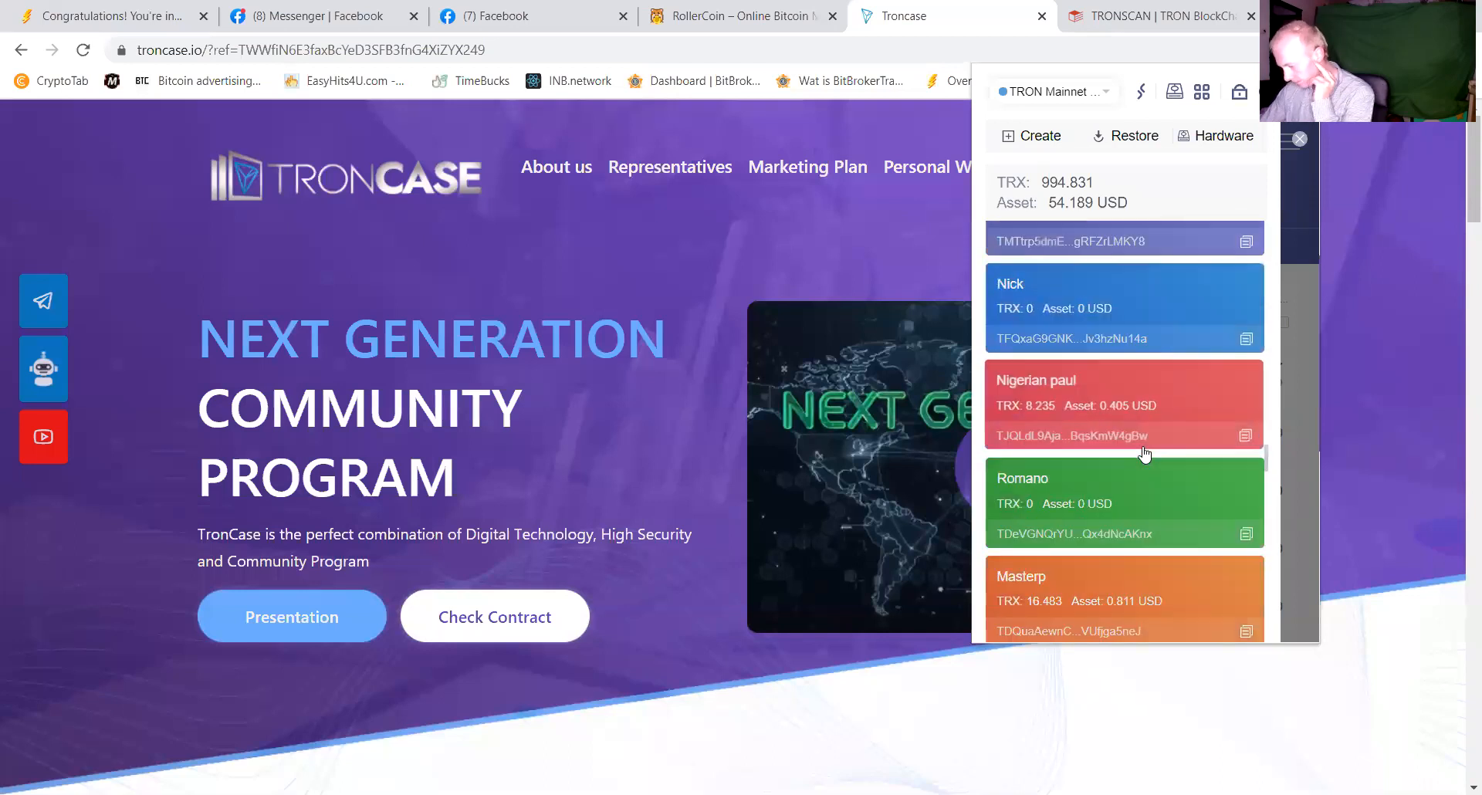
pyautogui.scroll(-3)
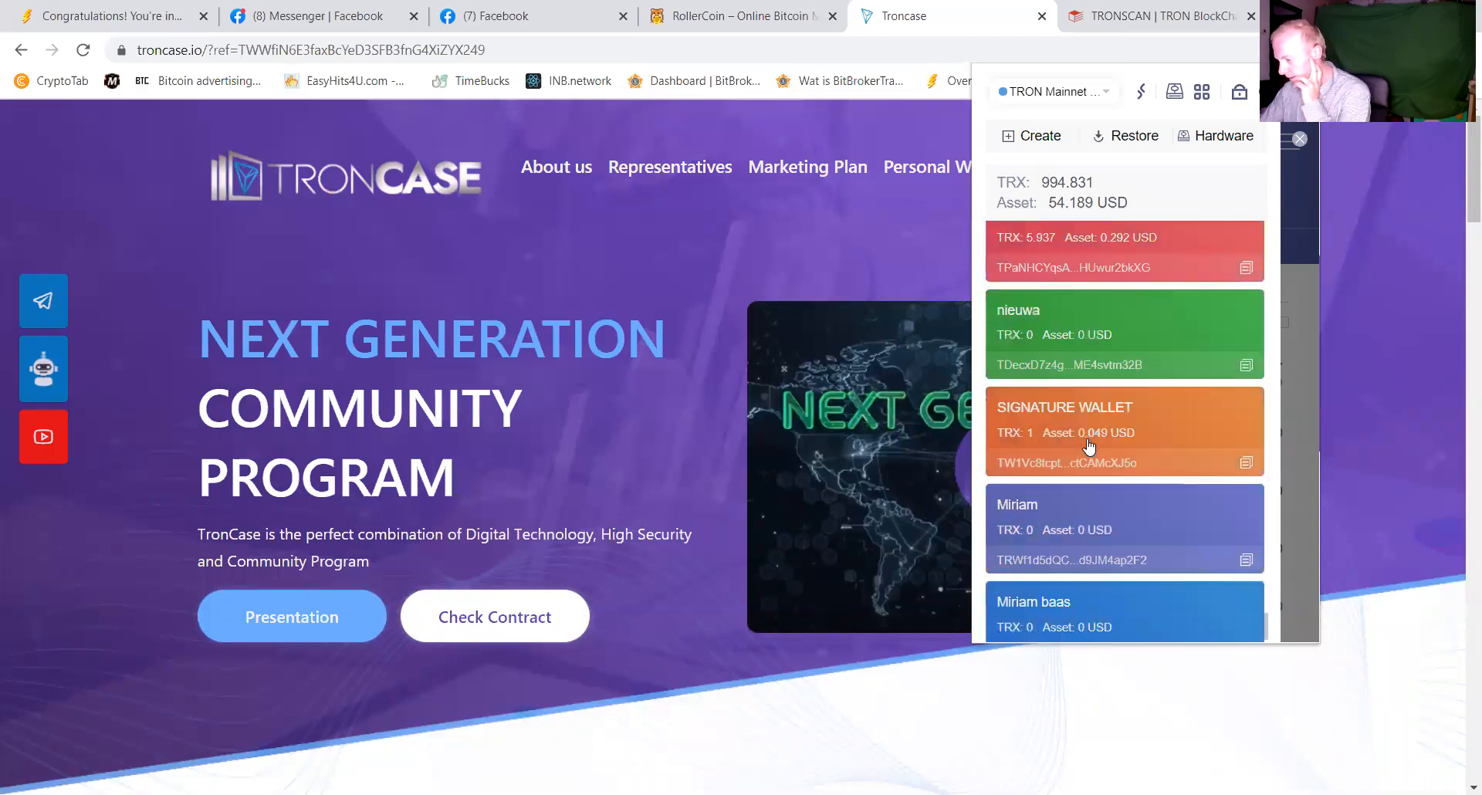
pyautogui.scroll(-3)
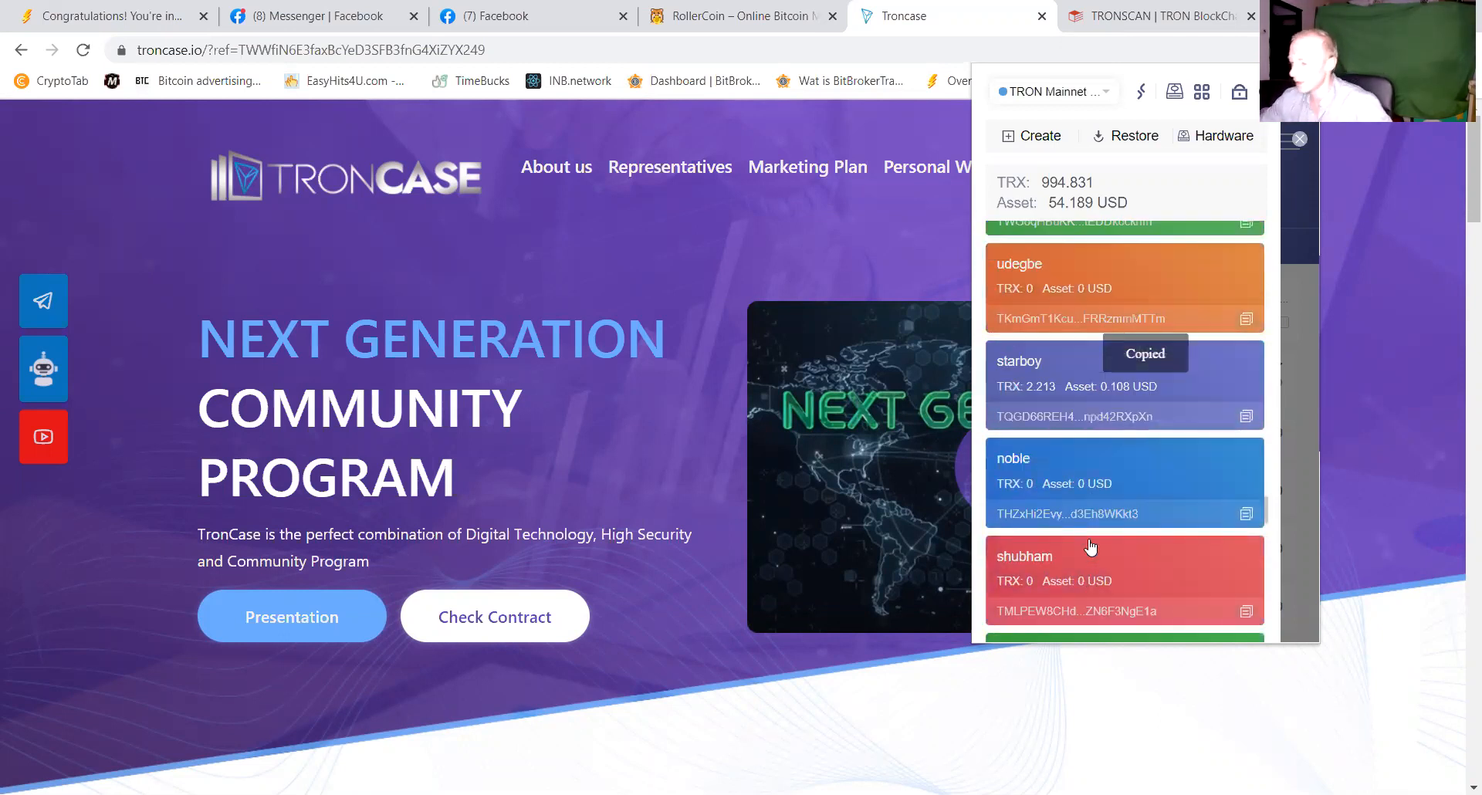
pyautogui.scroll(-3)
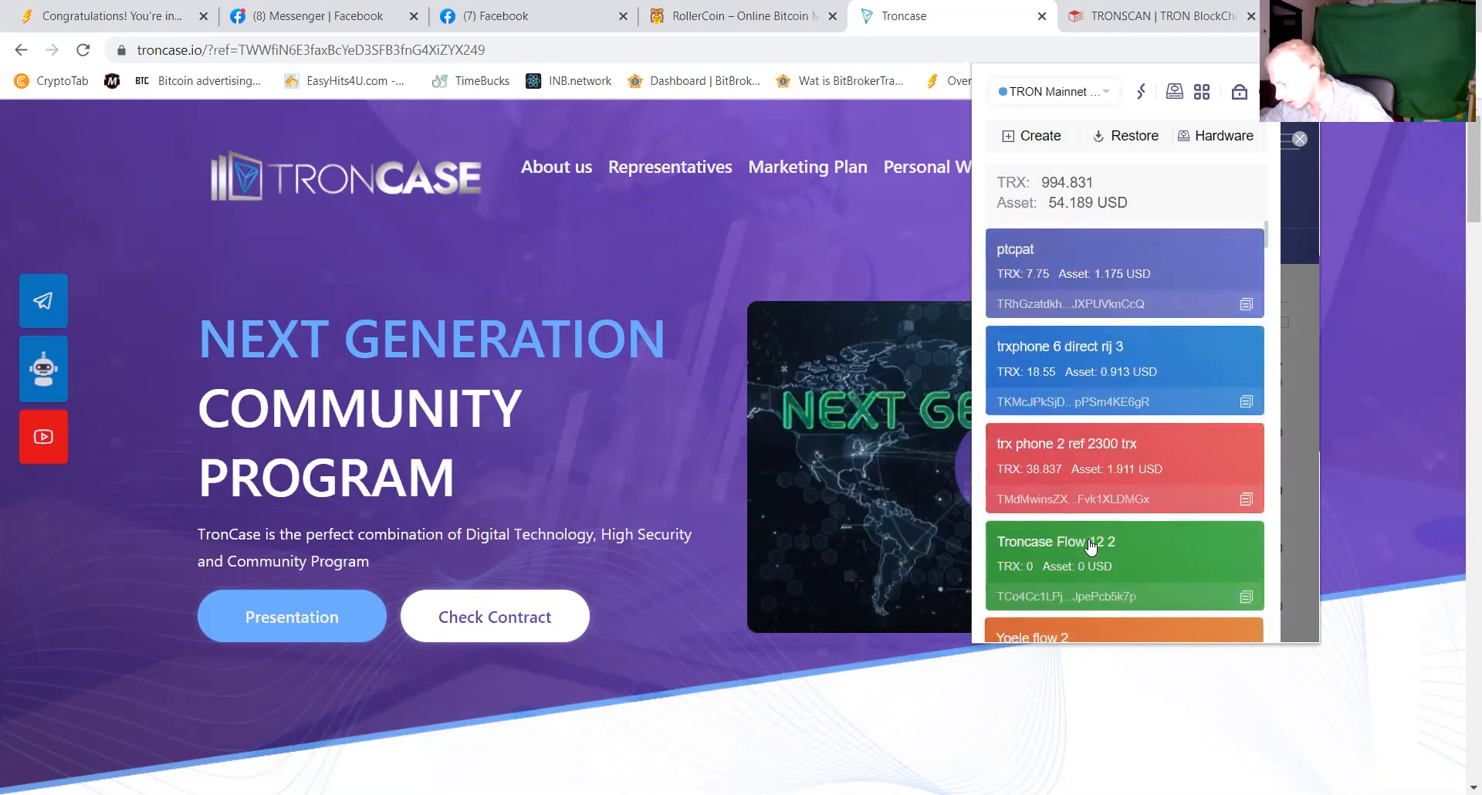
pyautogui.scroll(-3)
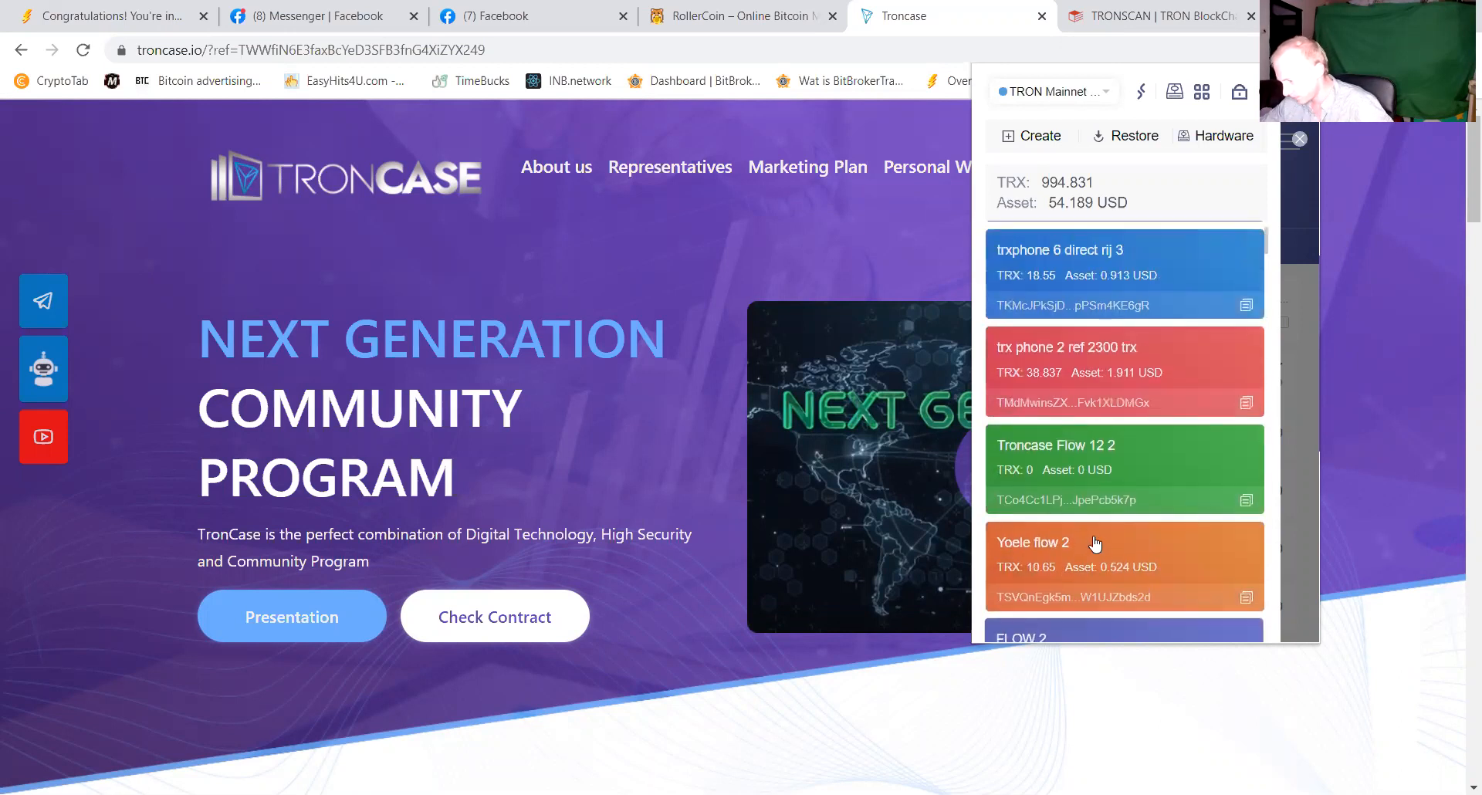
pyautogui.scroll(-3)
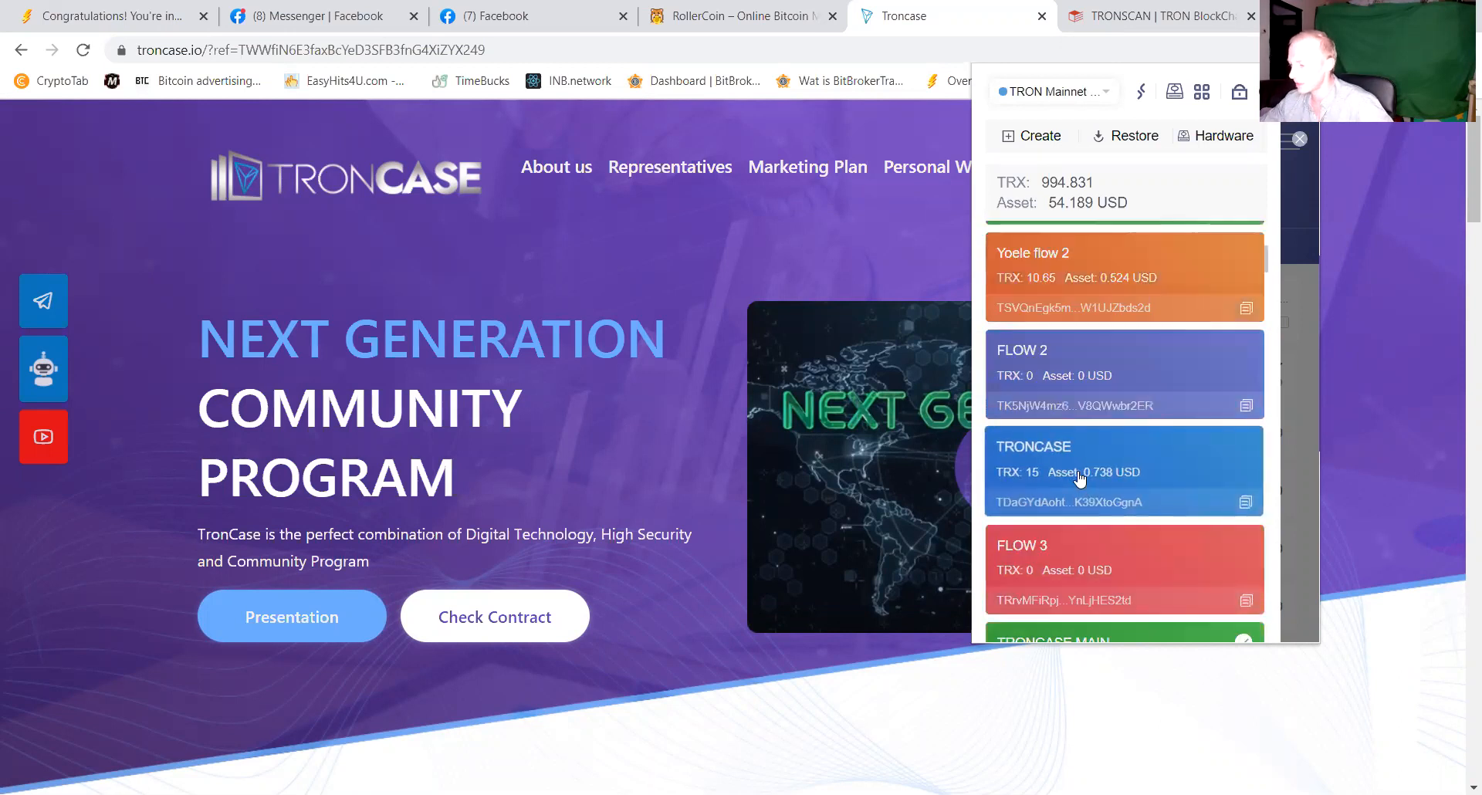
pyautogui.scroll(-3)
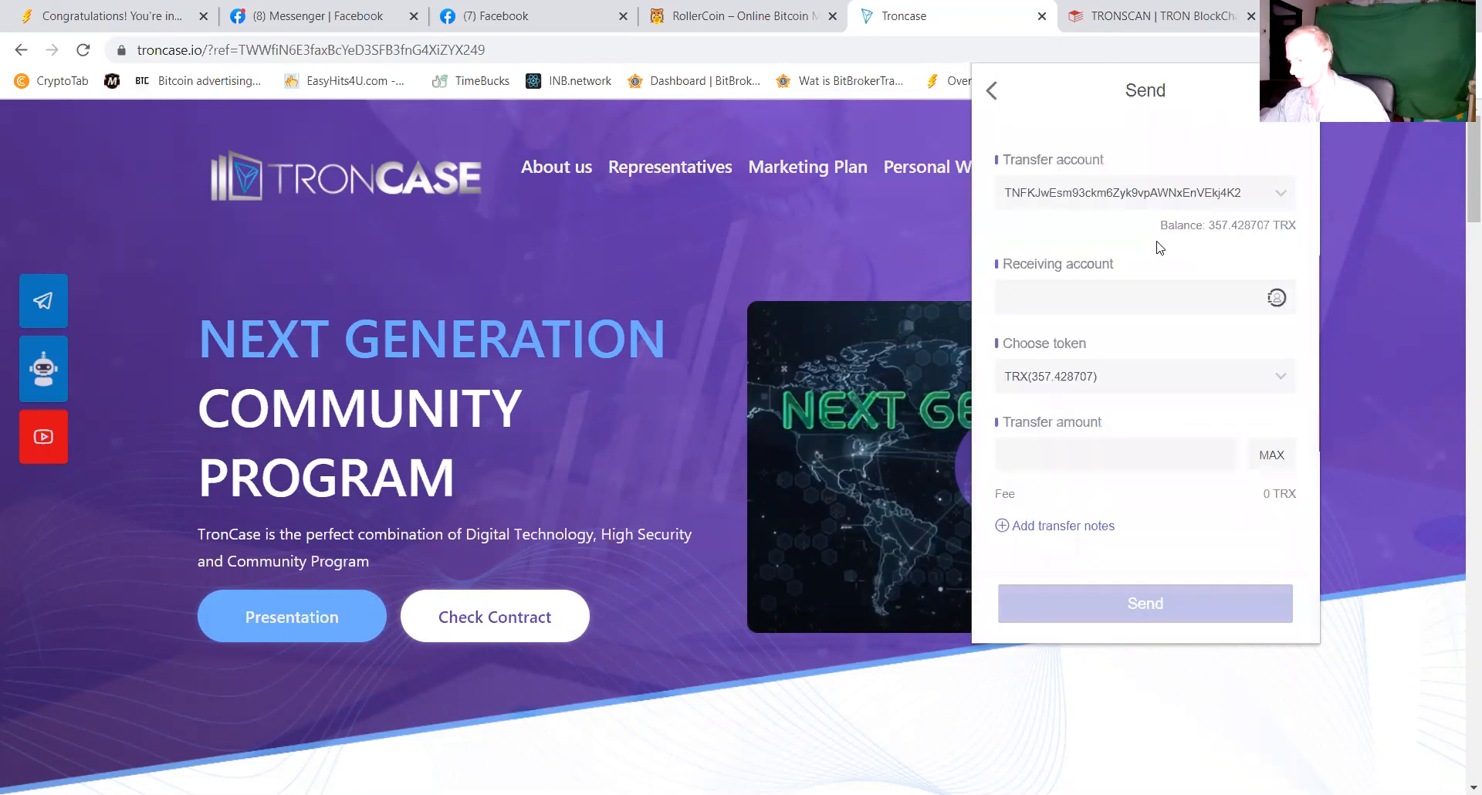
# Send 101 TRX to the not-yet-activated receiving address, accept the confirmation and dismiss the wallet.
pyautogui.click(1134, 296)
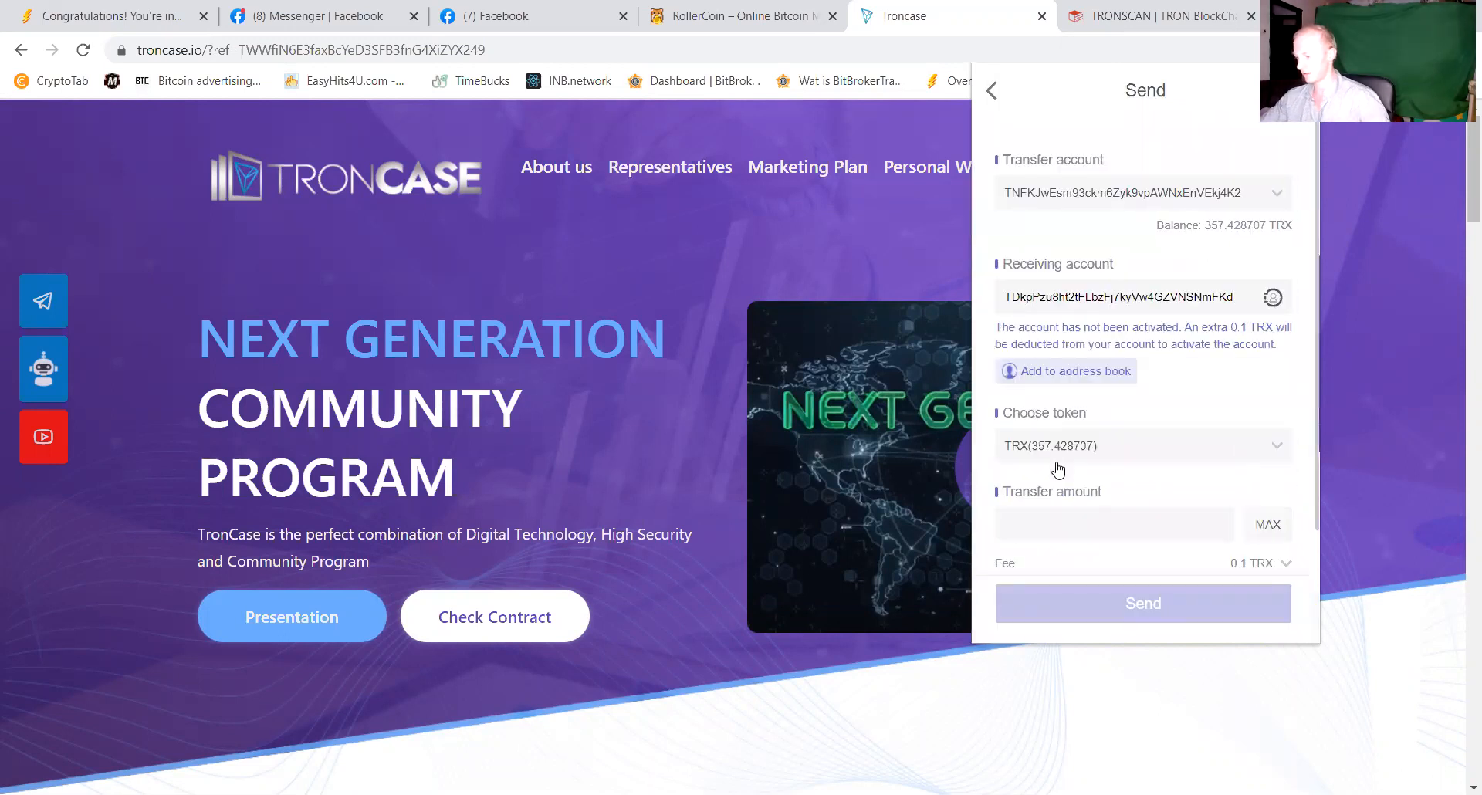
pyautogui.write('10')
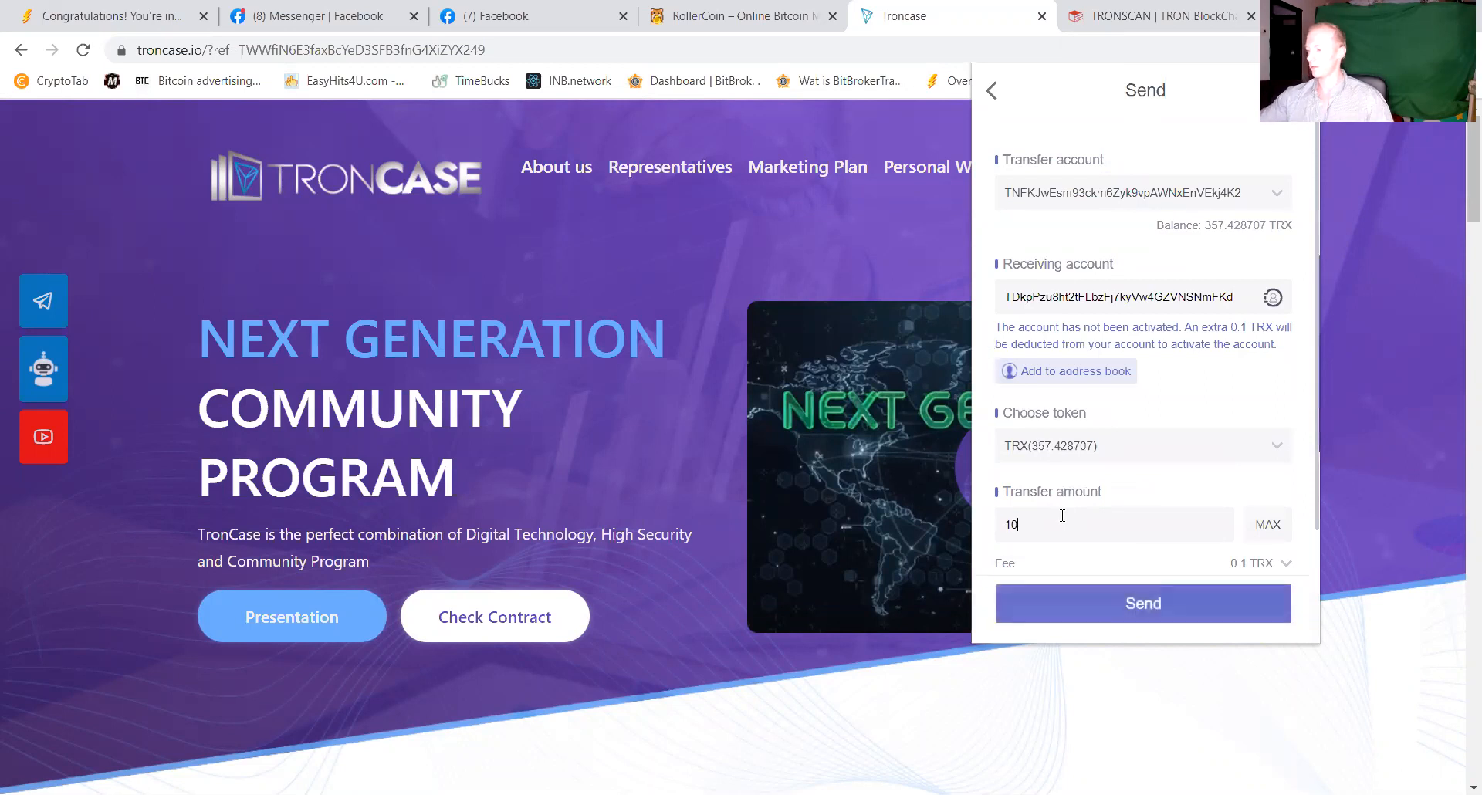
pyautogui.click(1142, 604)
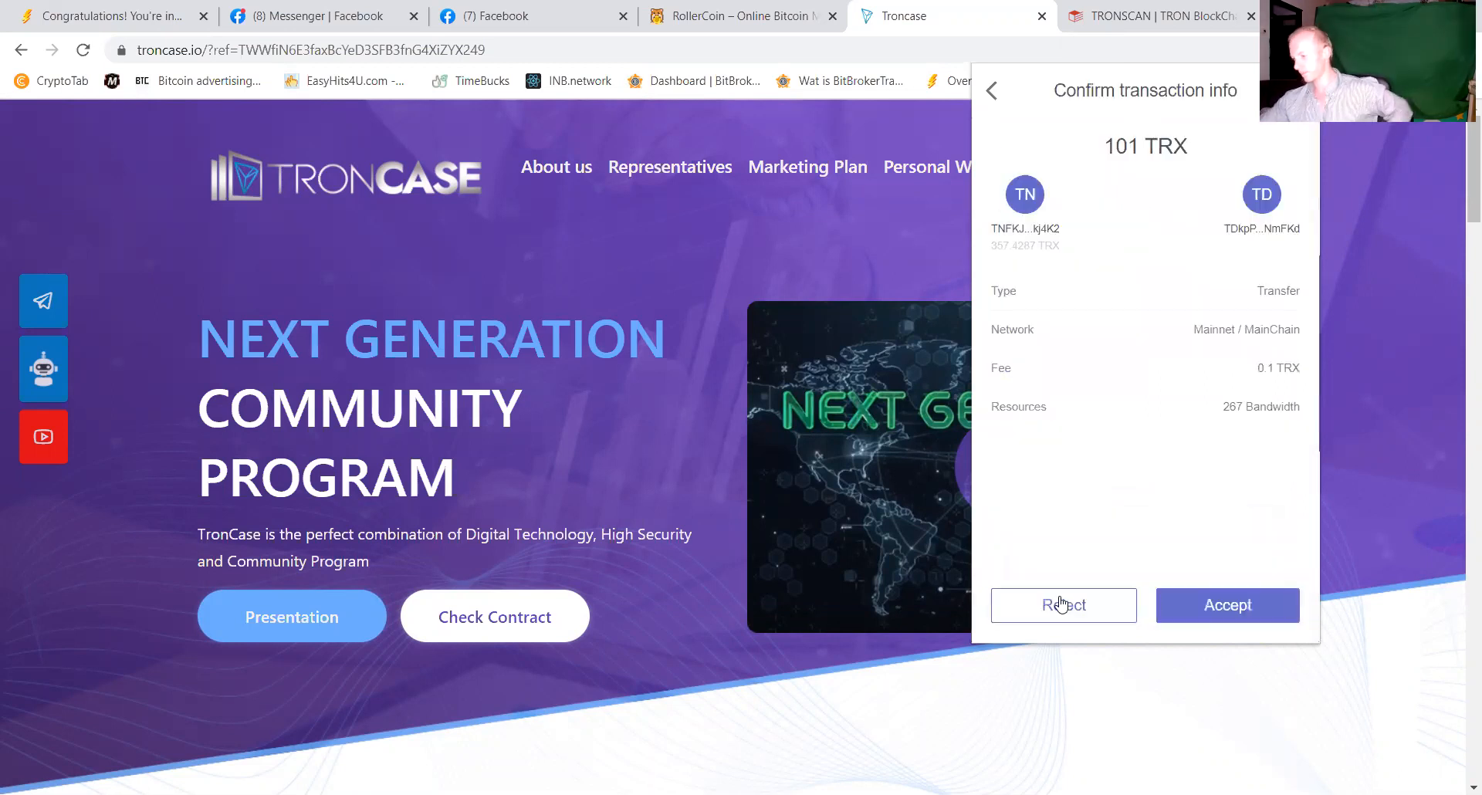
pyautogui.moveTo(718, 142)
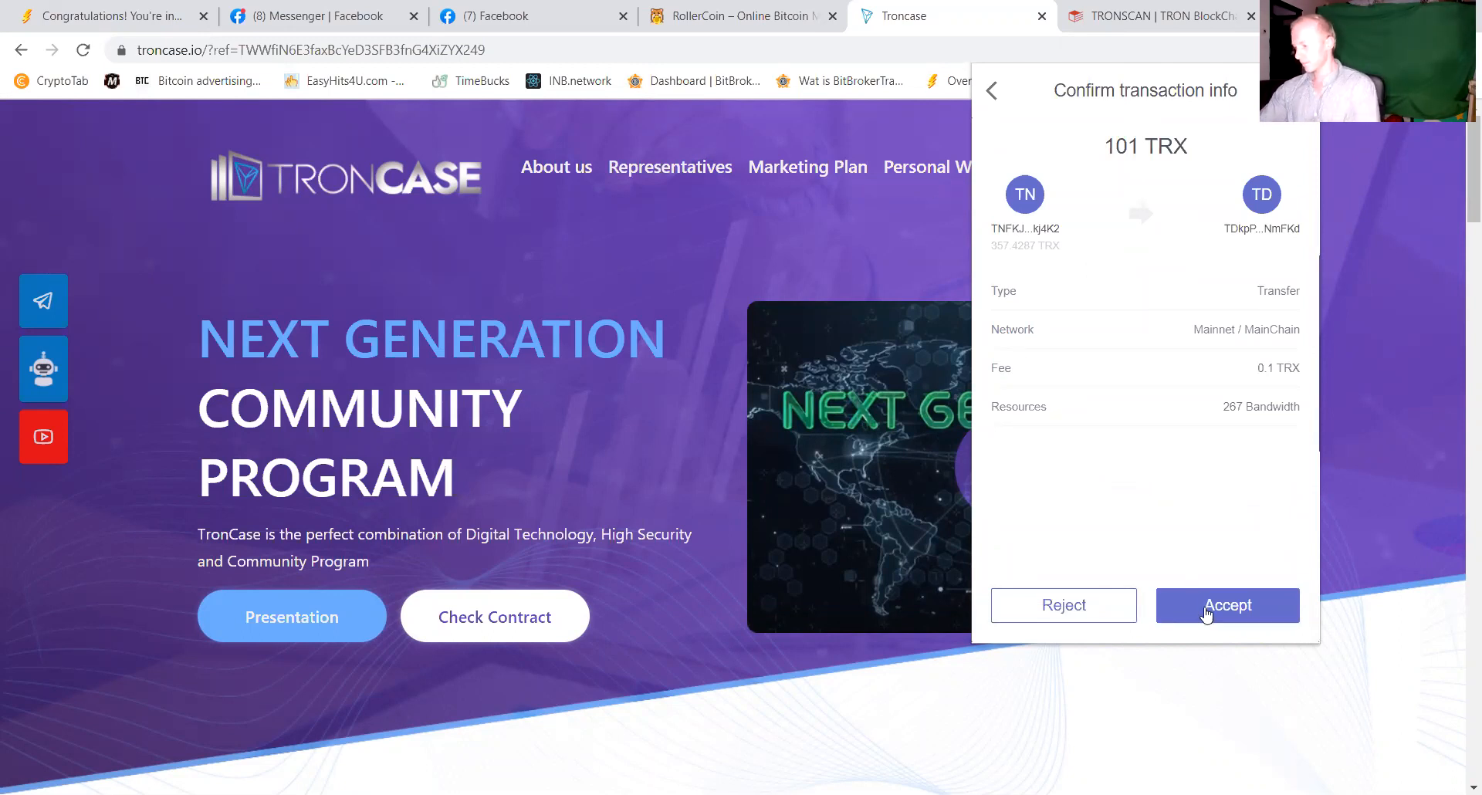
pyautogui.click(1228, 605)
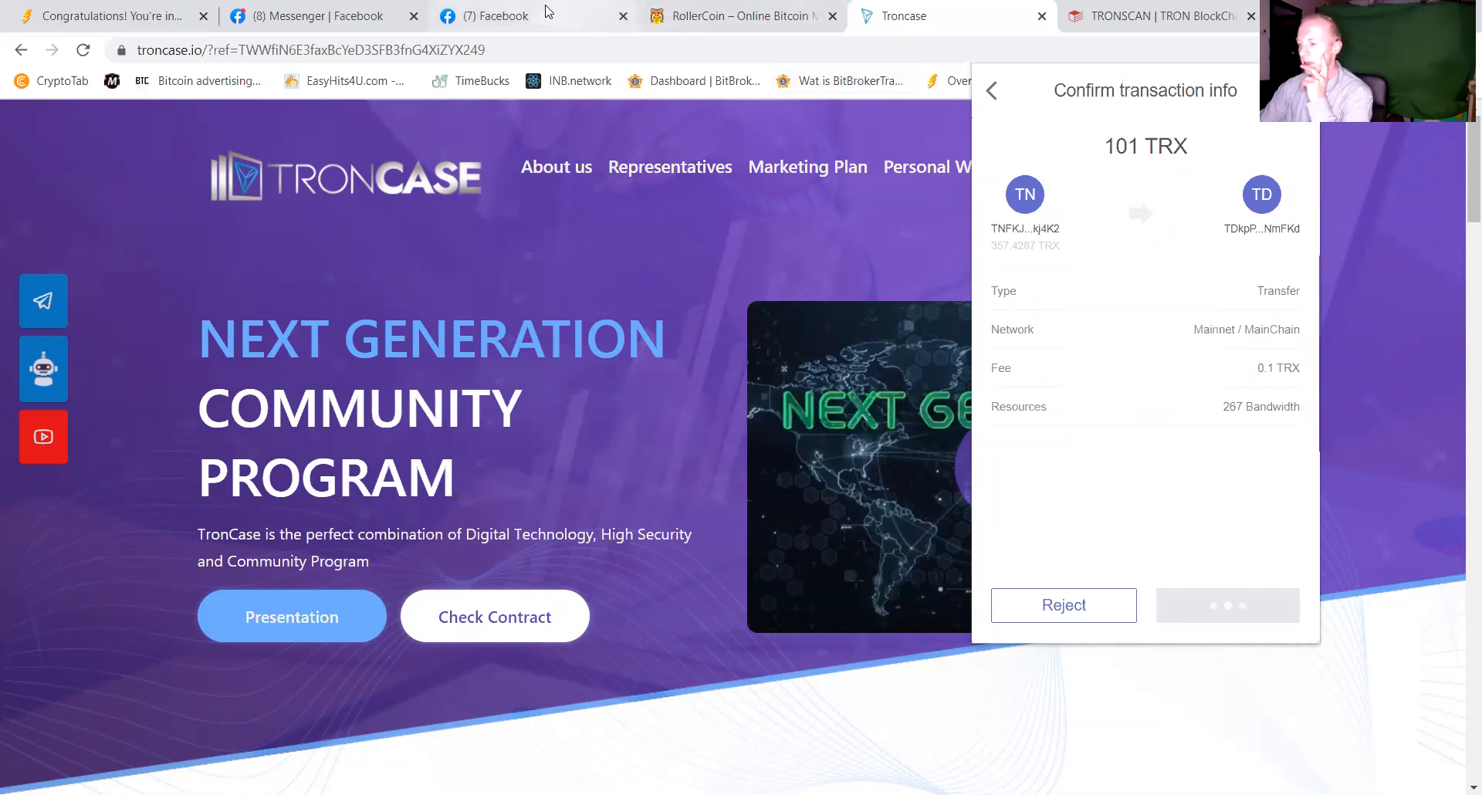
pyautogui.click(312, 16)
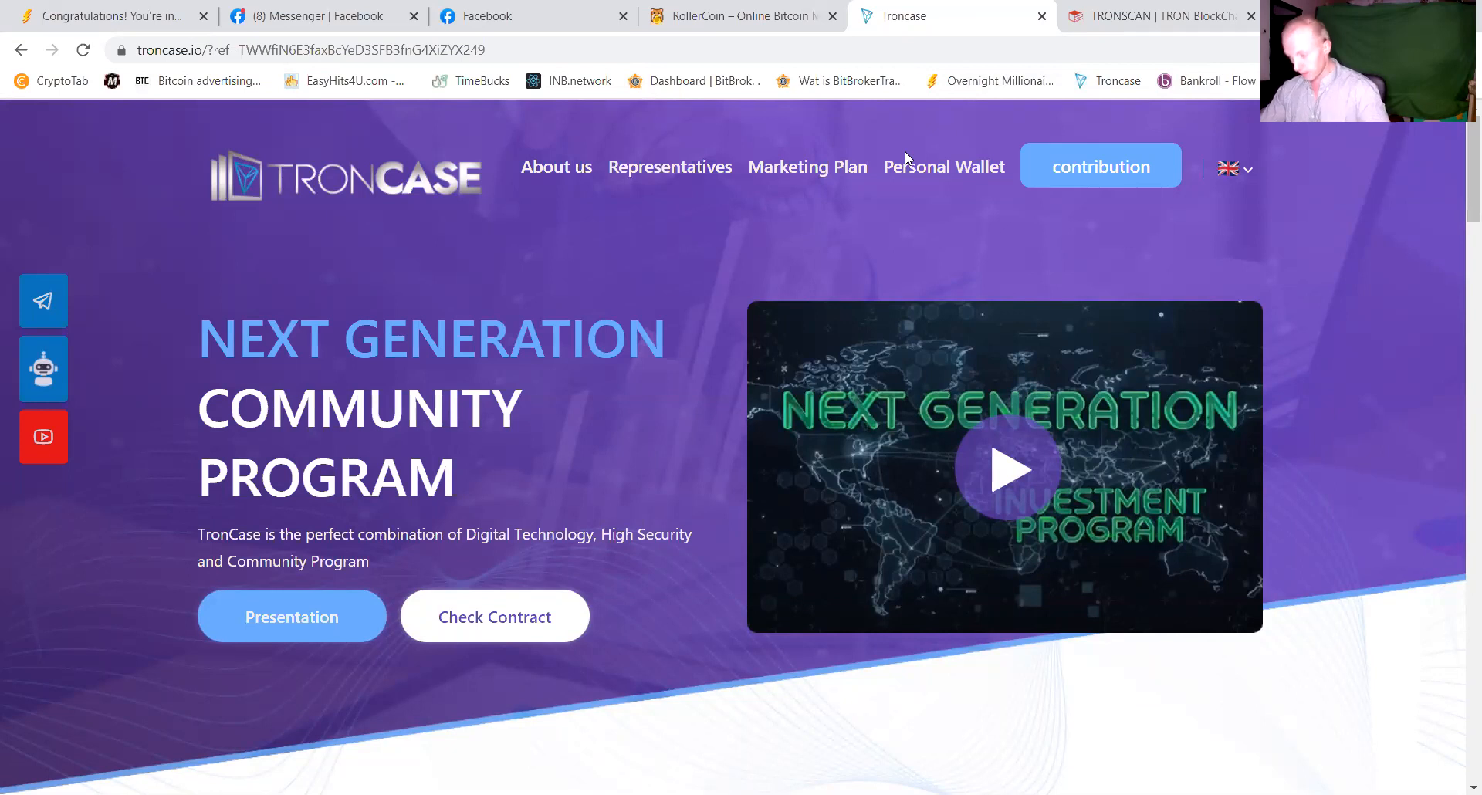
pyautogui.moveTo(889, 170)
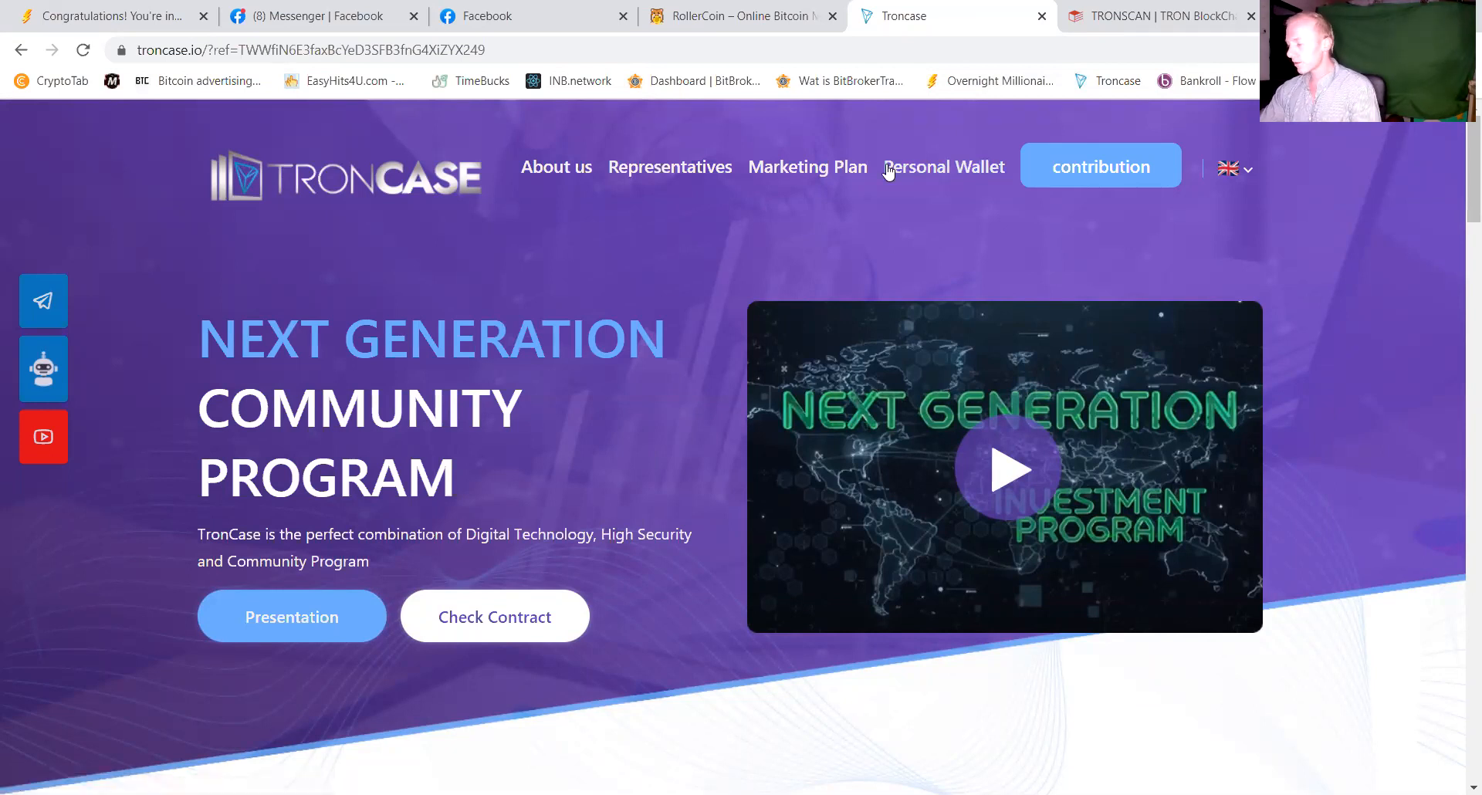
pyautogui.moveTo(889, 173)
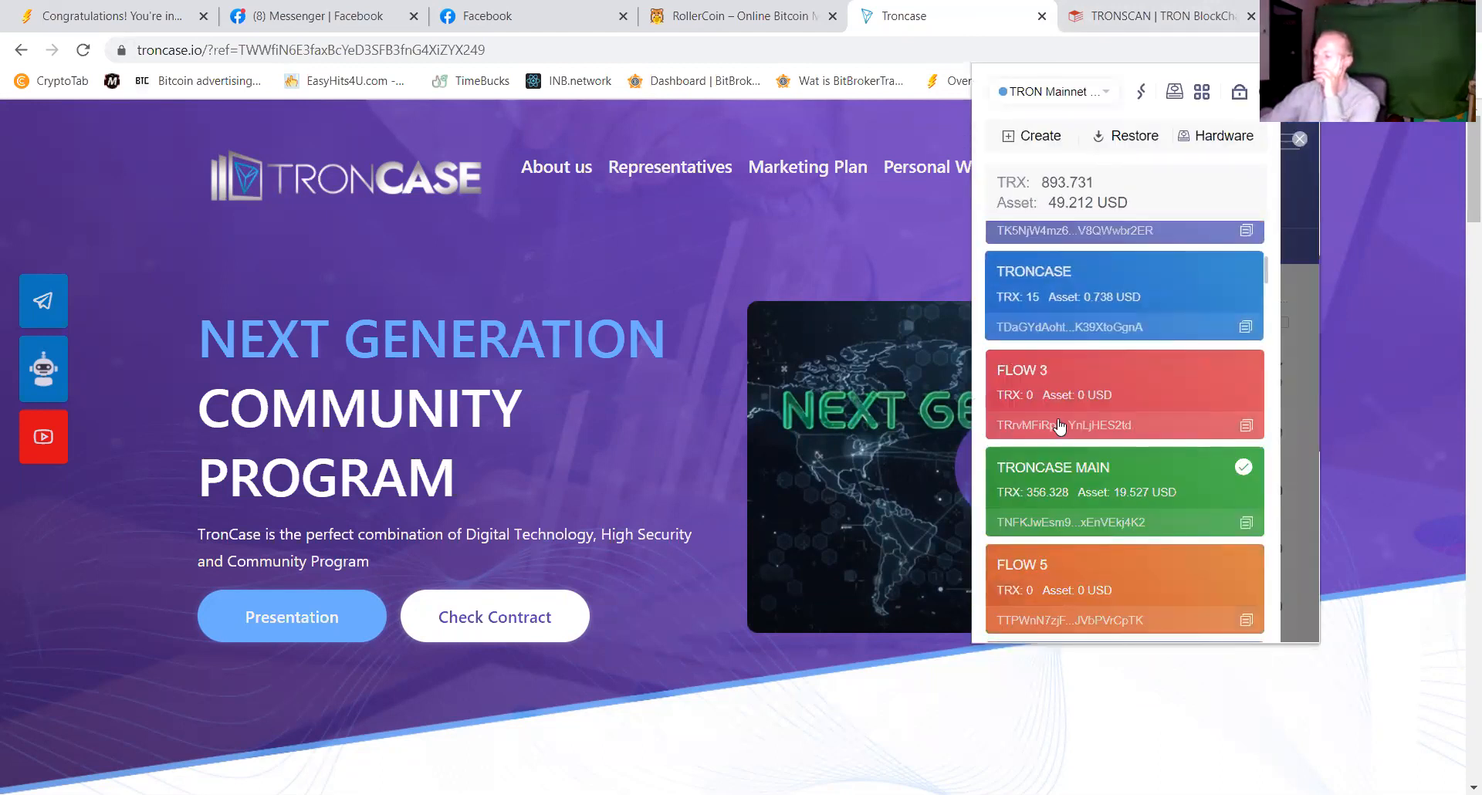
# Switch to the empty Miriam account in the account list and copy its address.
pyautogui.scroll(-3)
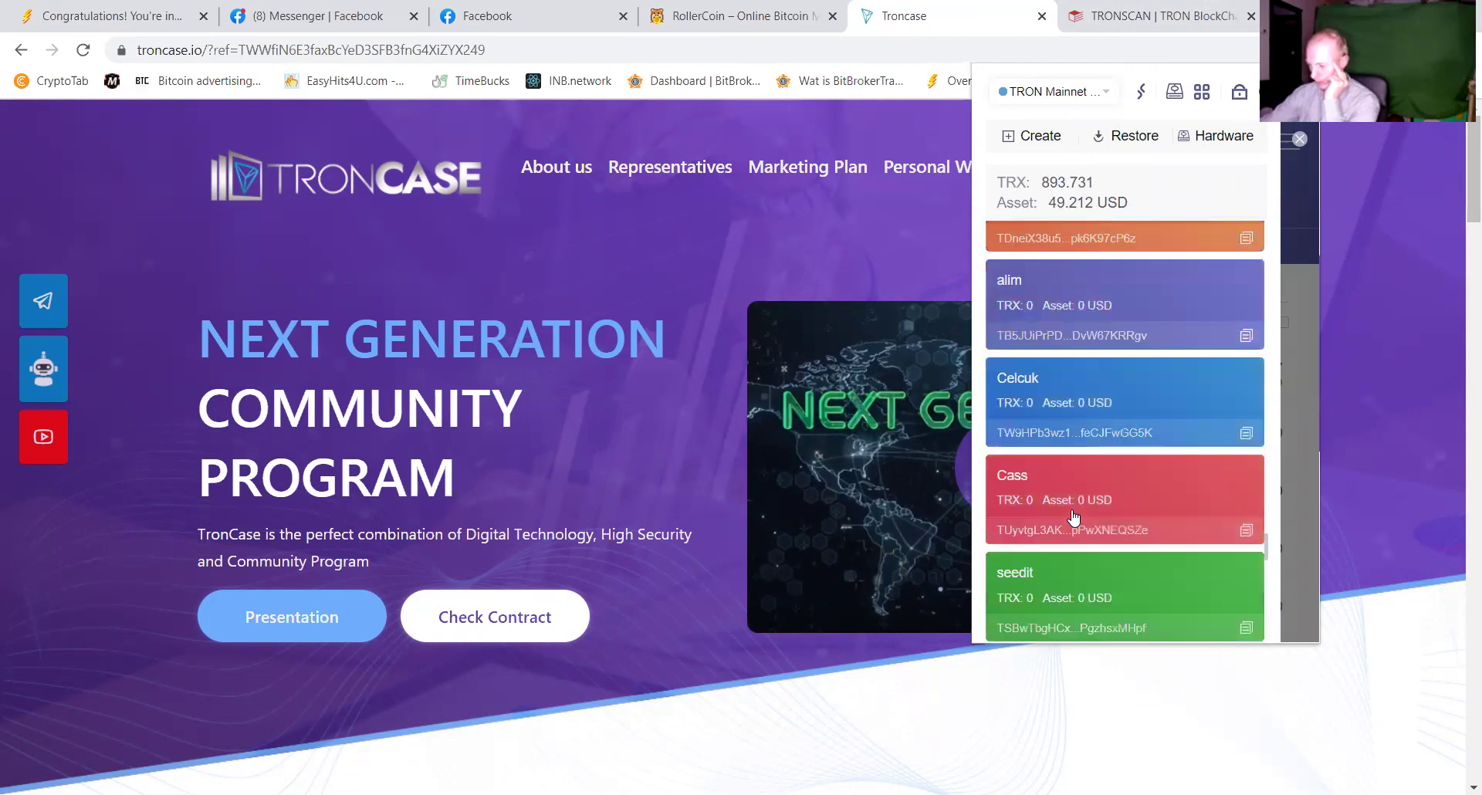
pyautogui.scroll(-3)
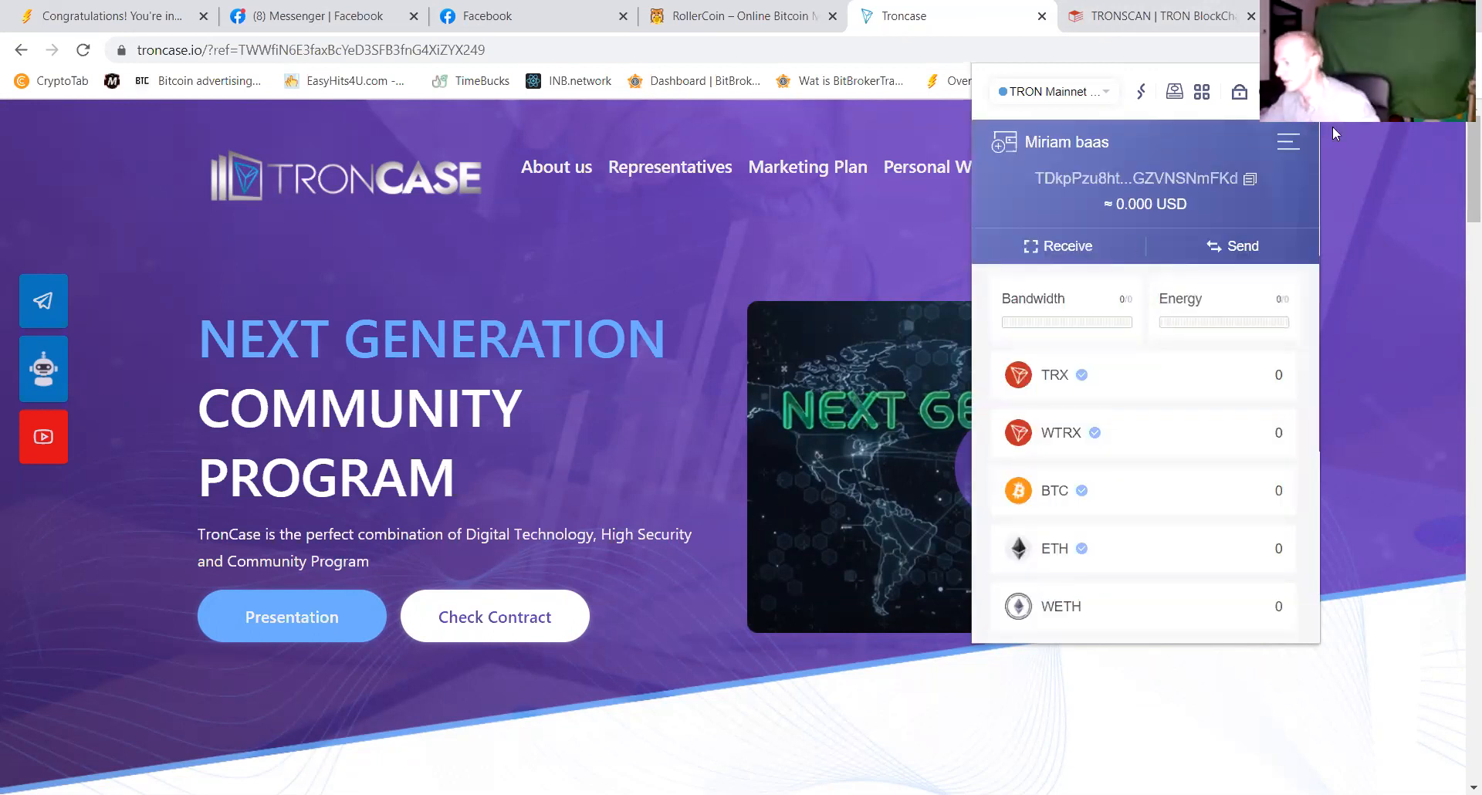
pyautogui.moveTo(148, 120)
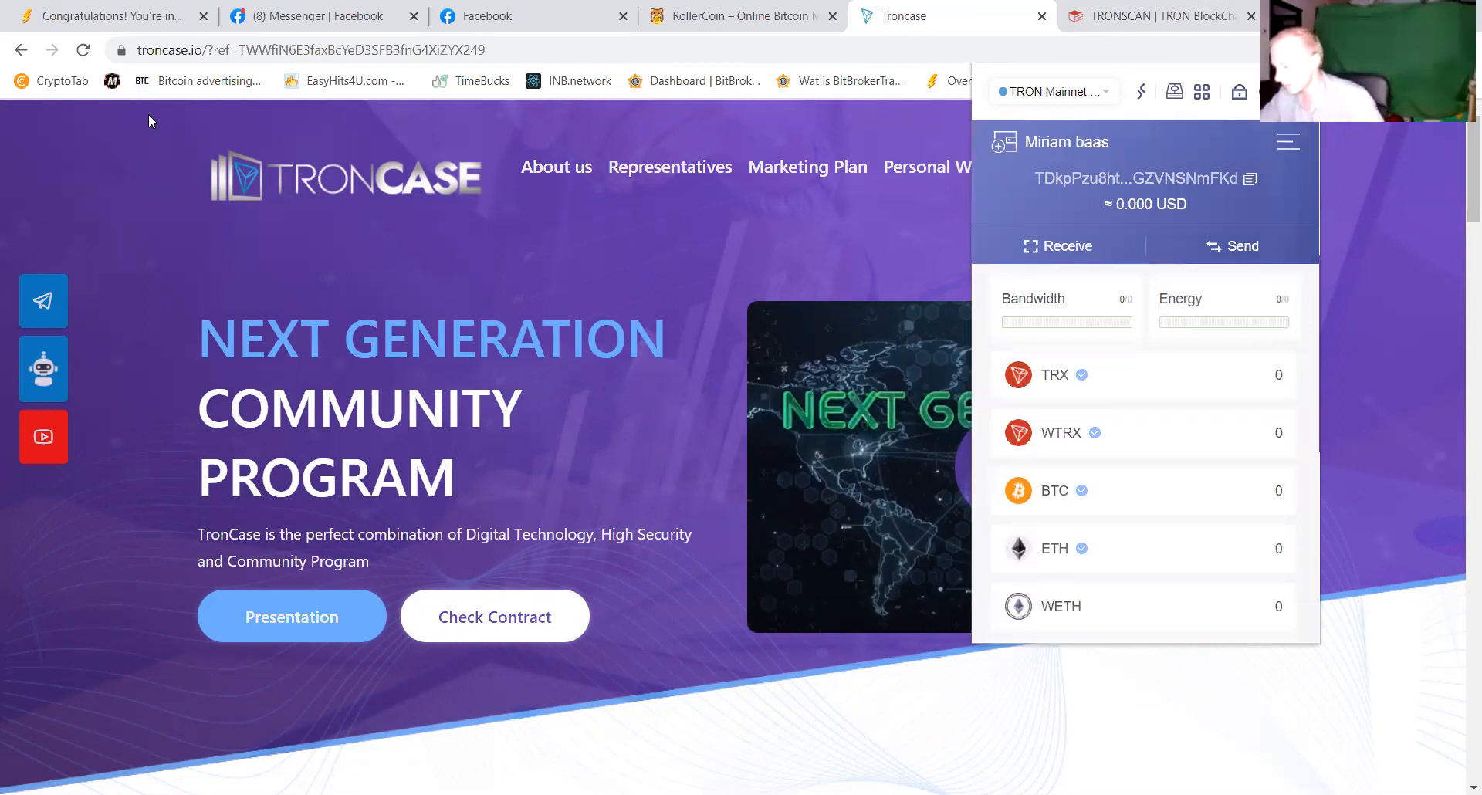
pyautogui.moveTo(808, 175)
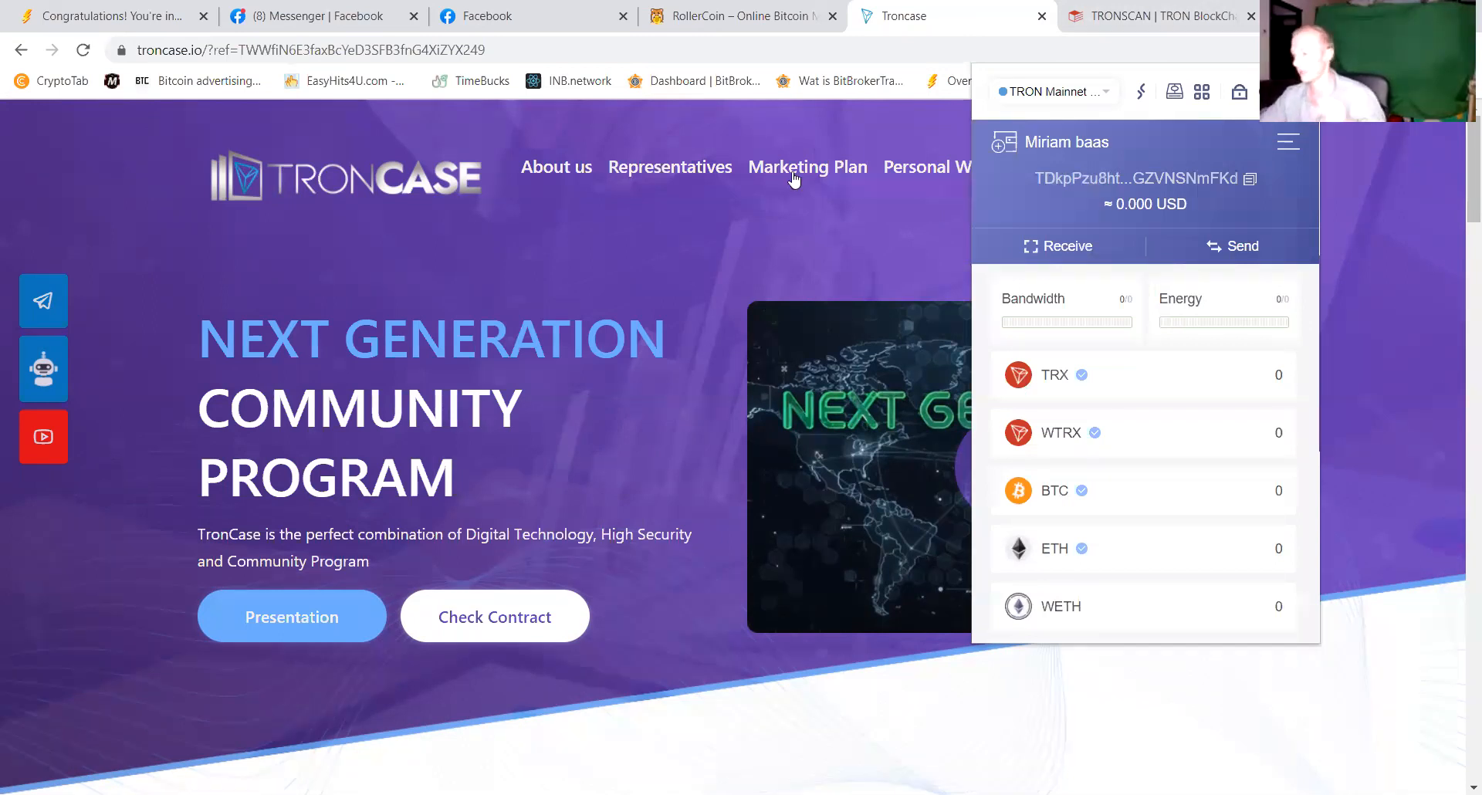
pyautogui.click(1287, 142)
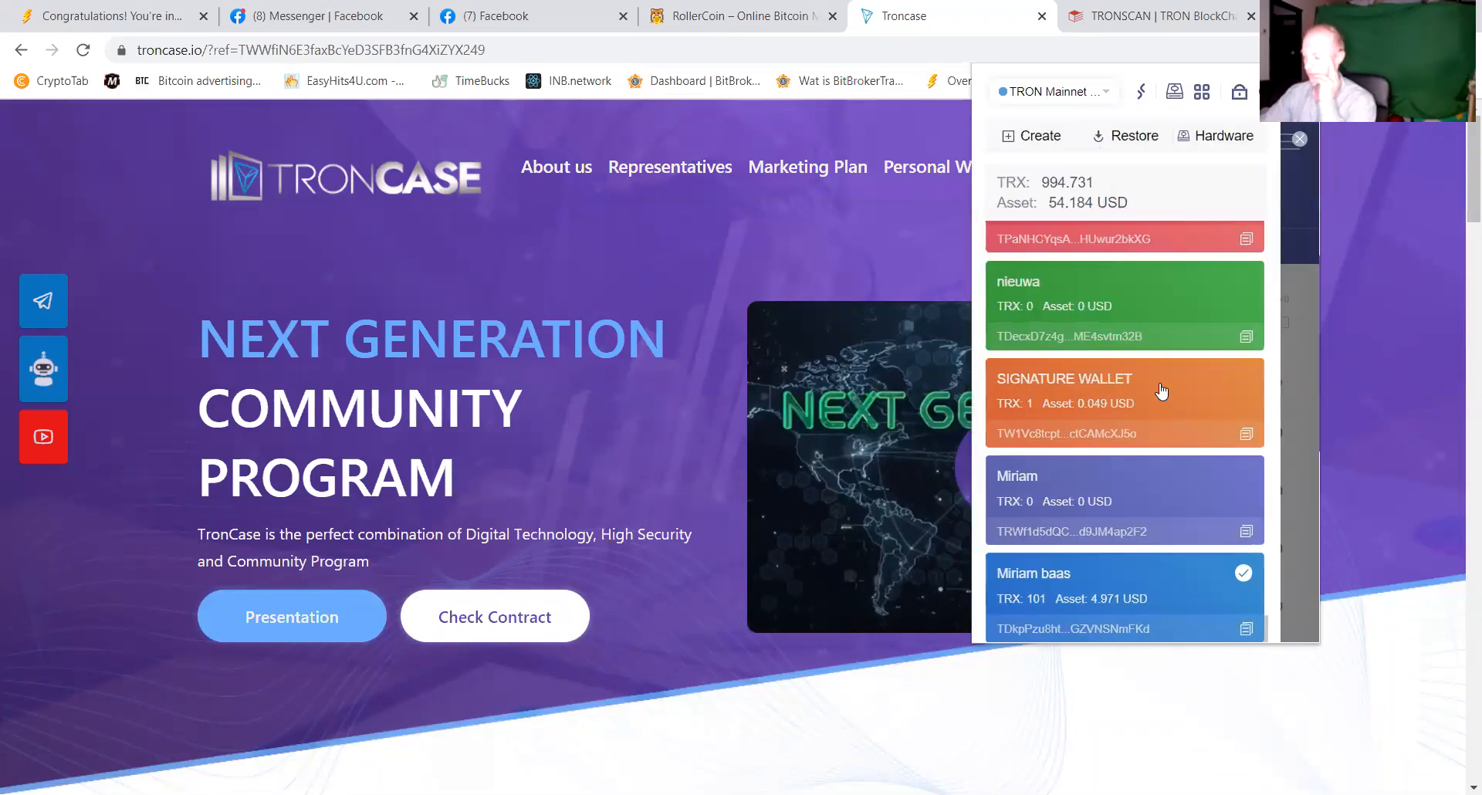
pyautogui.moveTo(1198, 485)
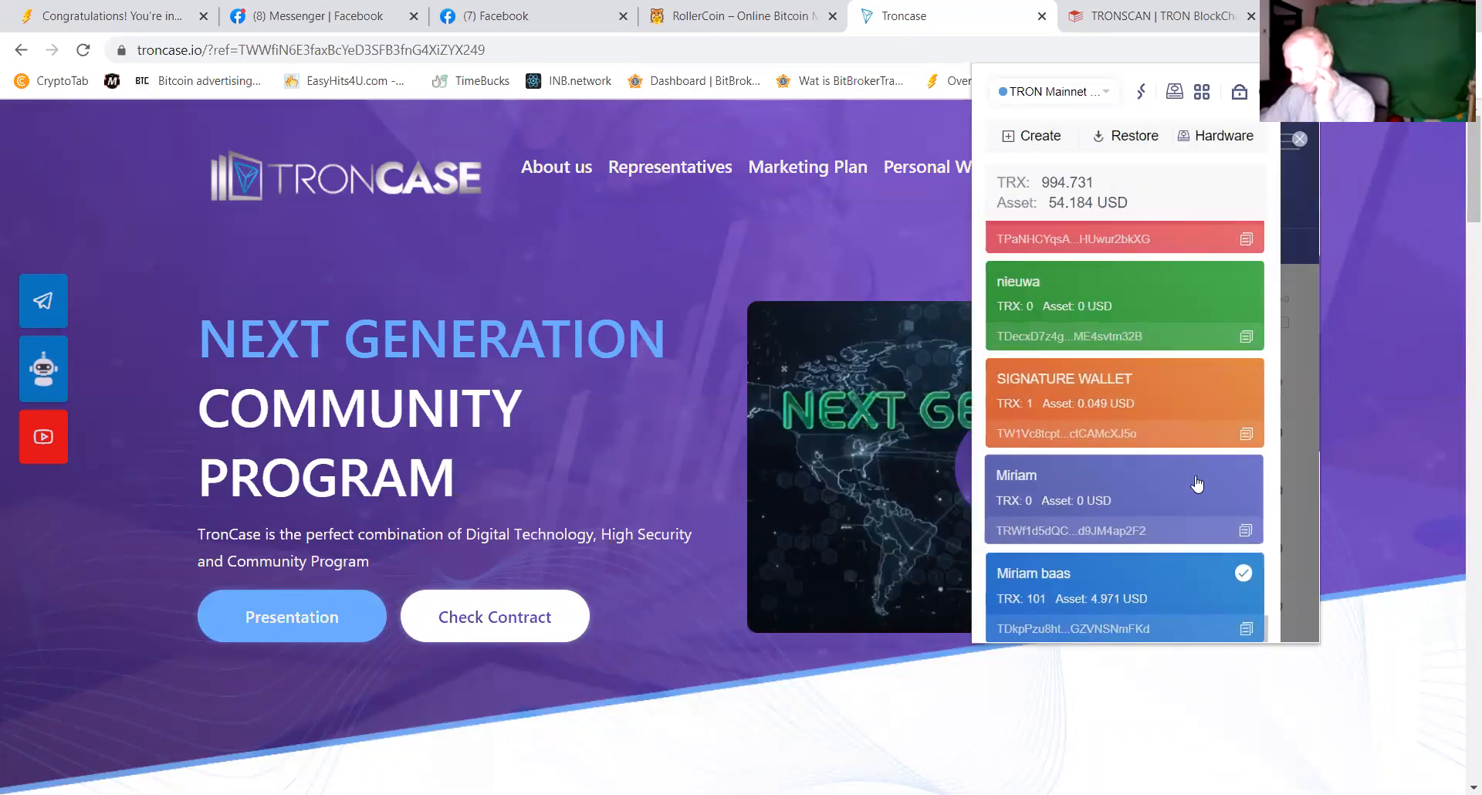
pyautogui.moveTo(1220, 508)
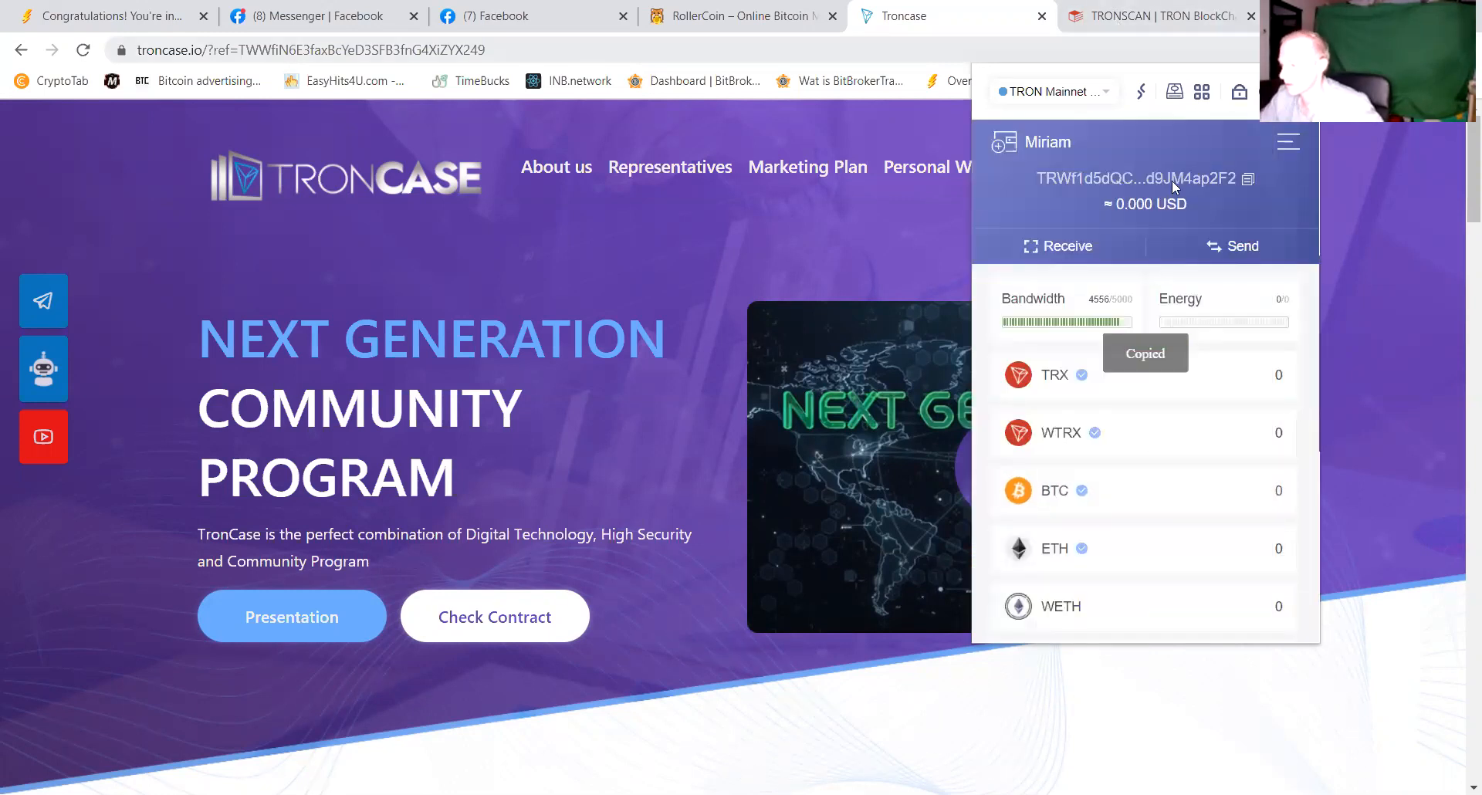
pyautogui.click(1158, 15)
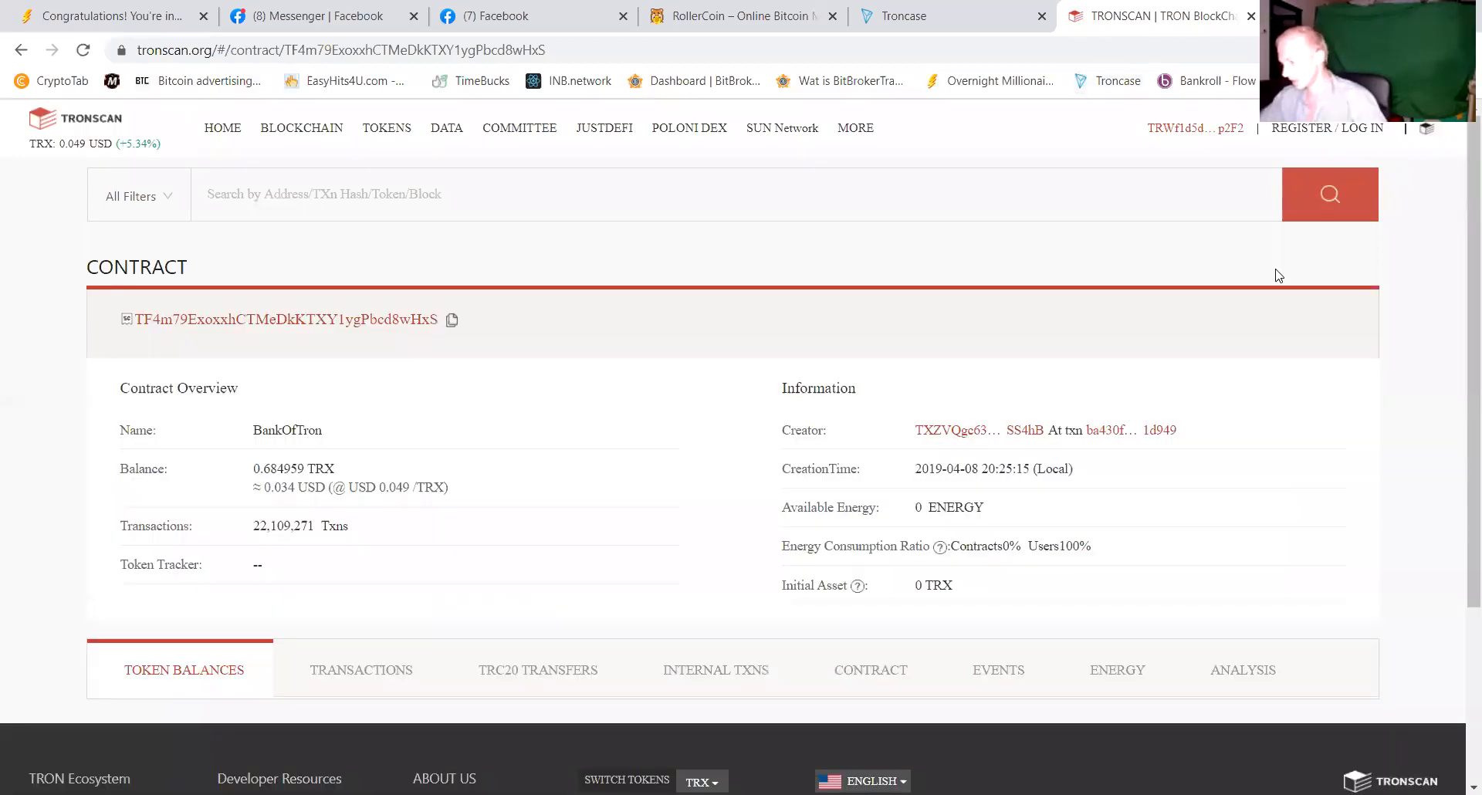
pyautogui.moveTo(1220, 134)
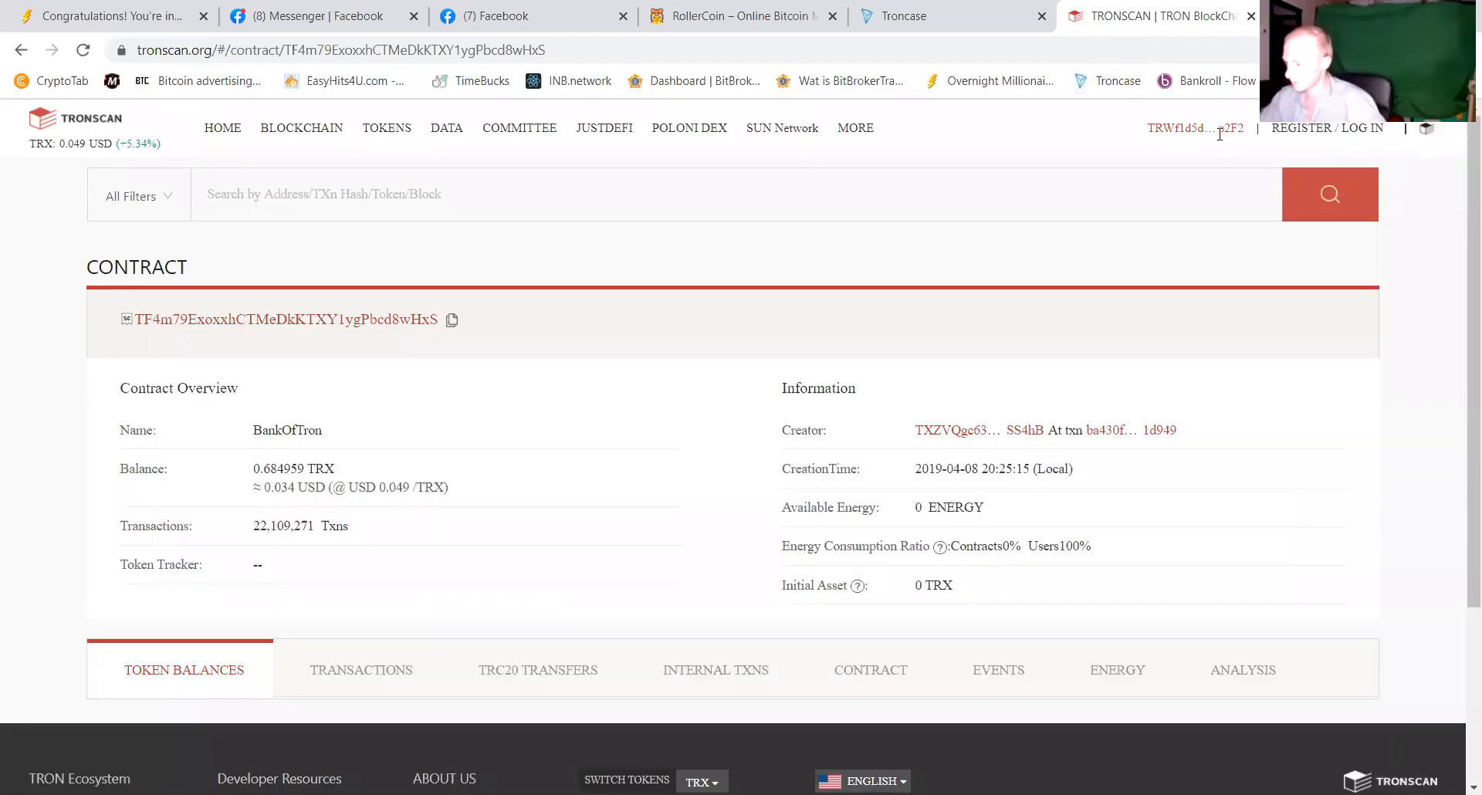
# Review the Tronscan Account page's Access Setting showing owner threshold 1 with one key of weight 1.
pyautogui.click(1195, 128)
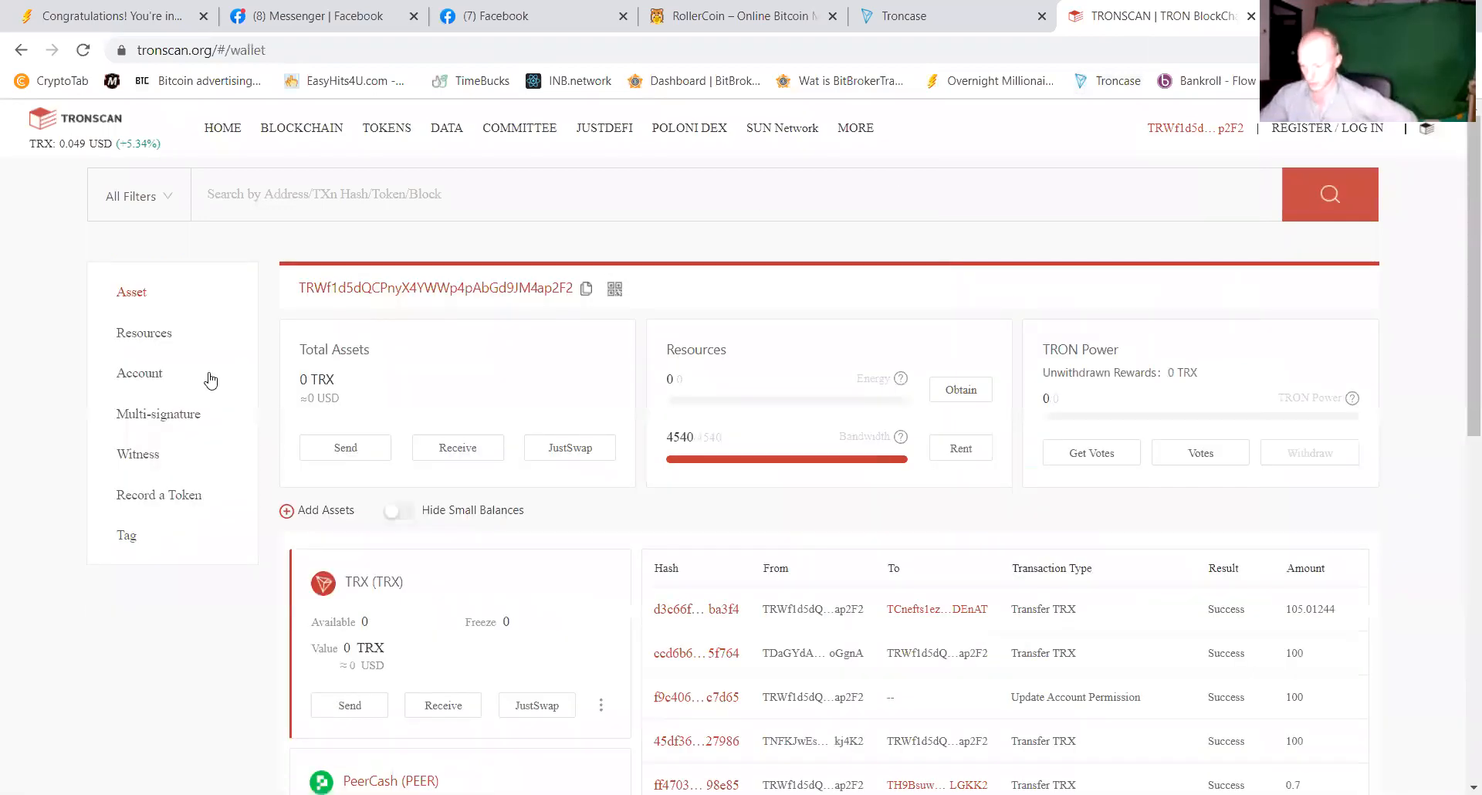
pyautogui.moveTo(139, 372)
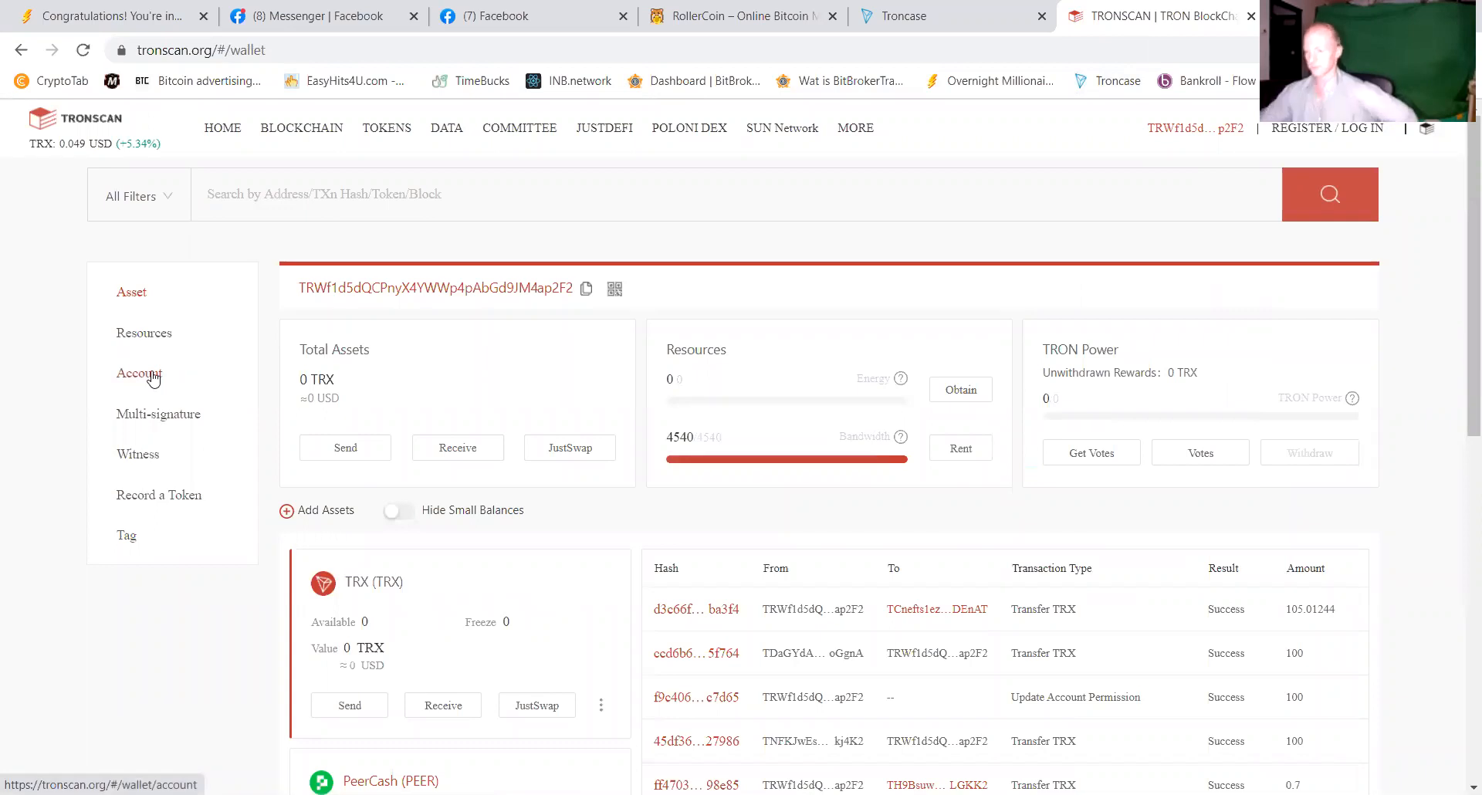
pyautogui.click(139, 374)
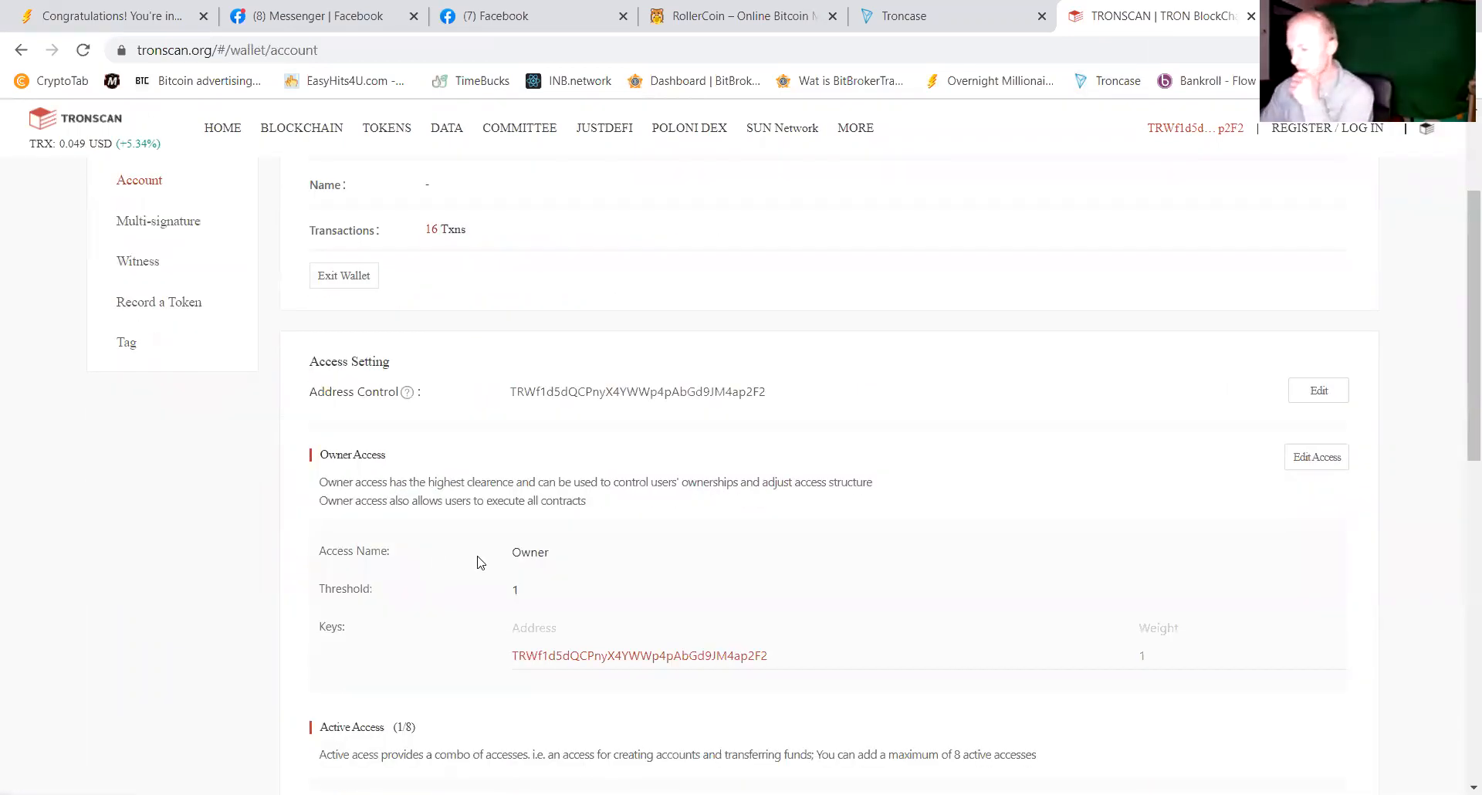
pyautogui.moveTo(797, 678)
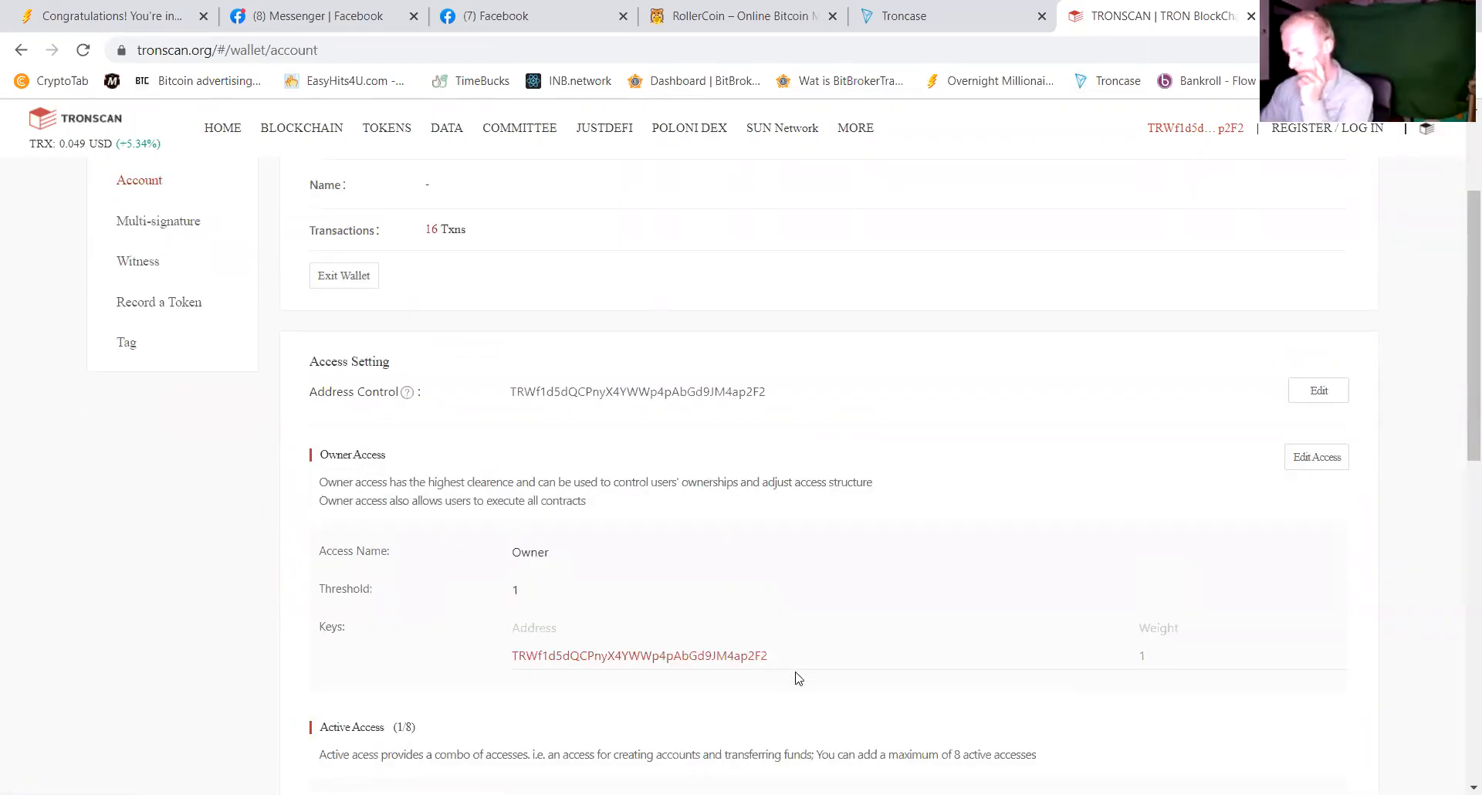
pyautogui.moveTo(1170, 142)
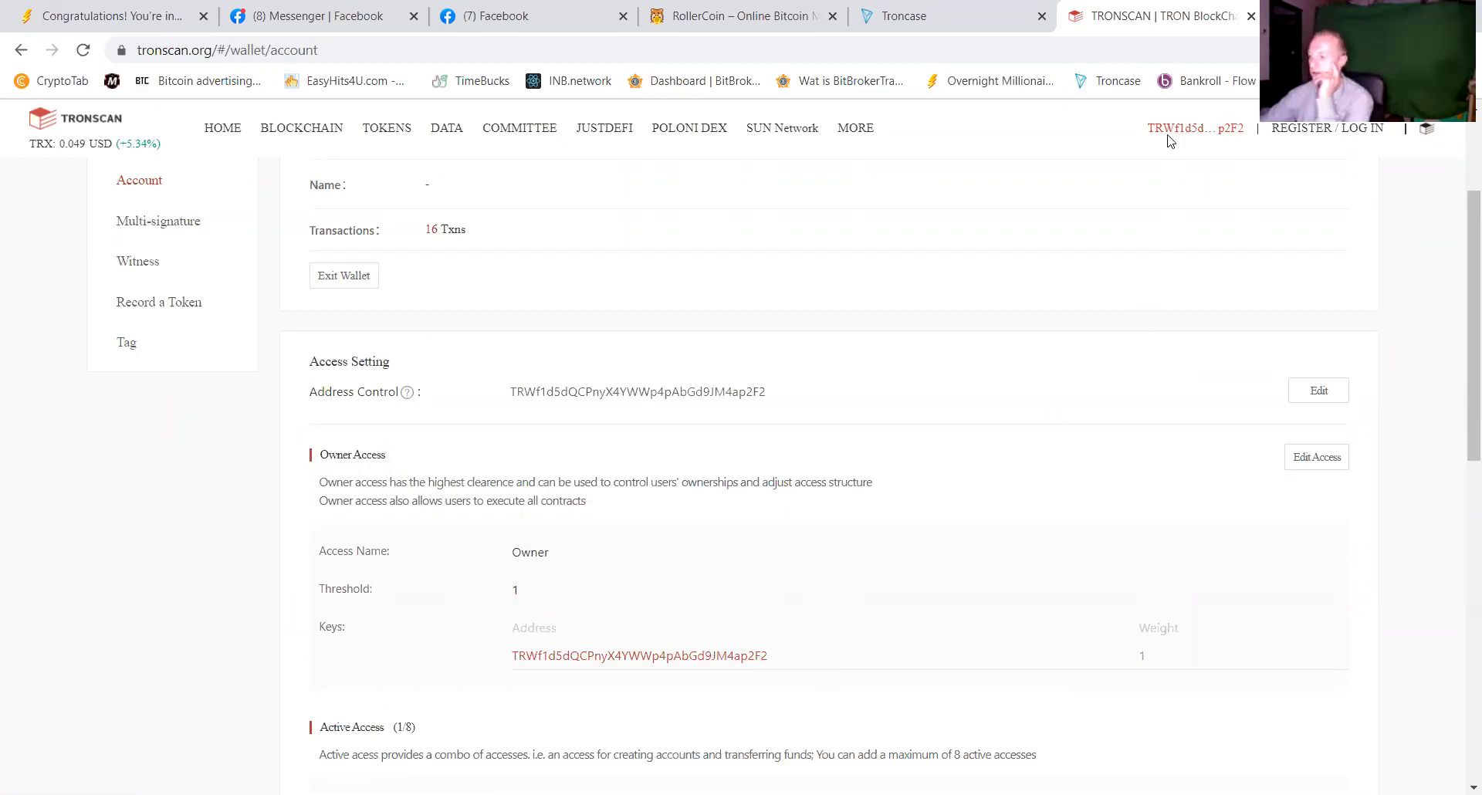
pyautogui.moveTo(1039, 244)
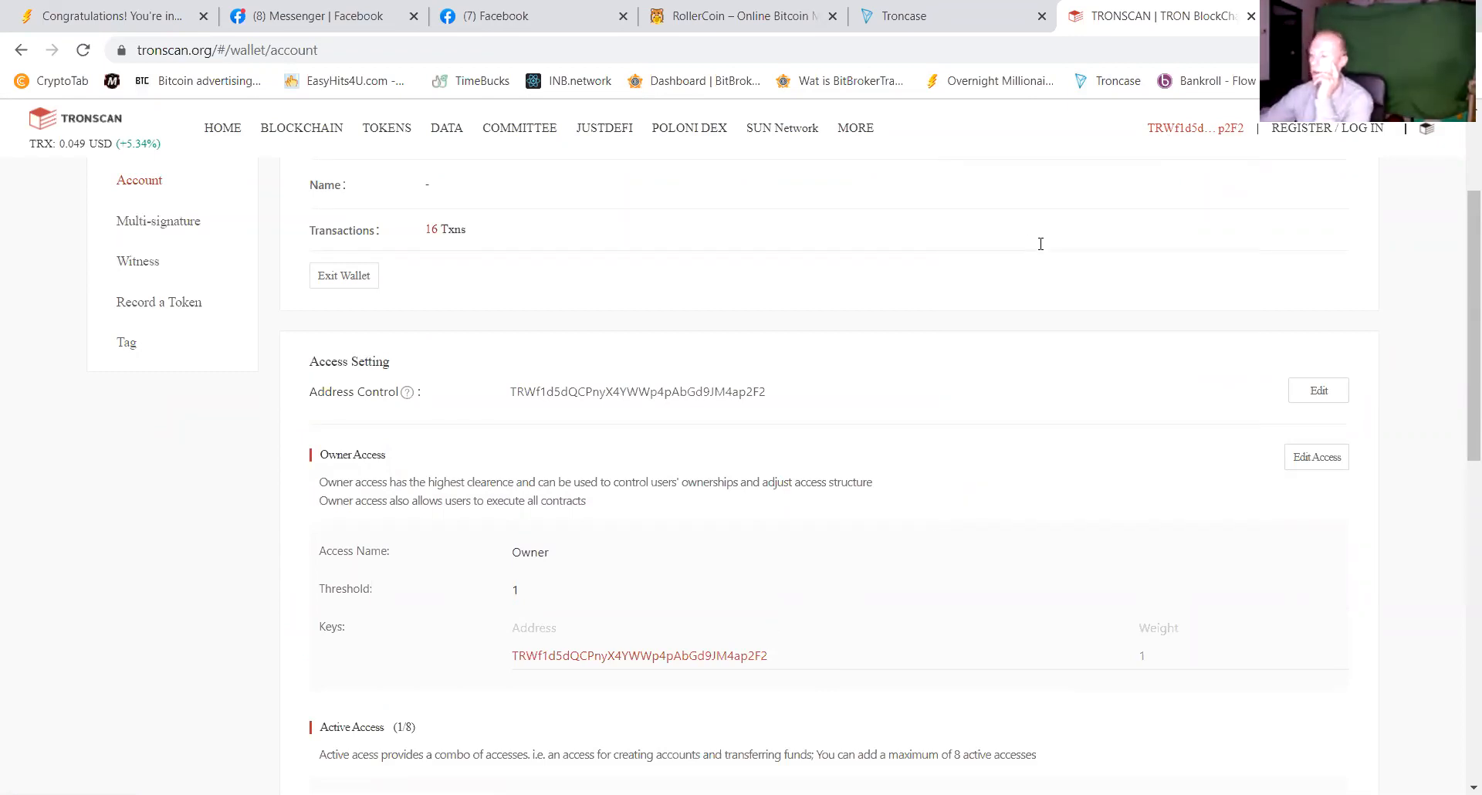
pyautogui.scroll(-3)
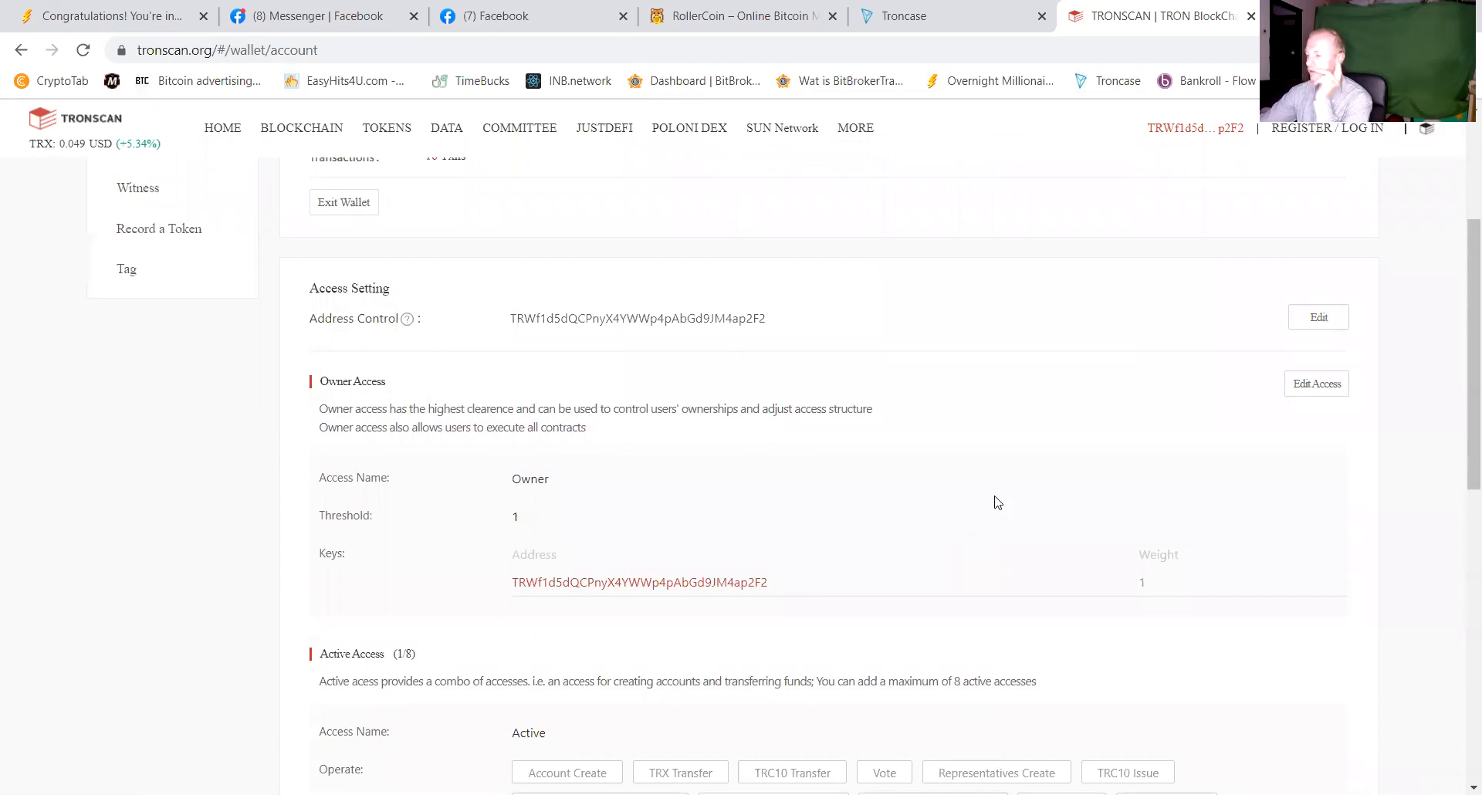
pyautogui.scroll(3)
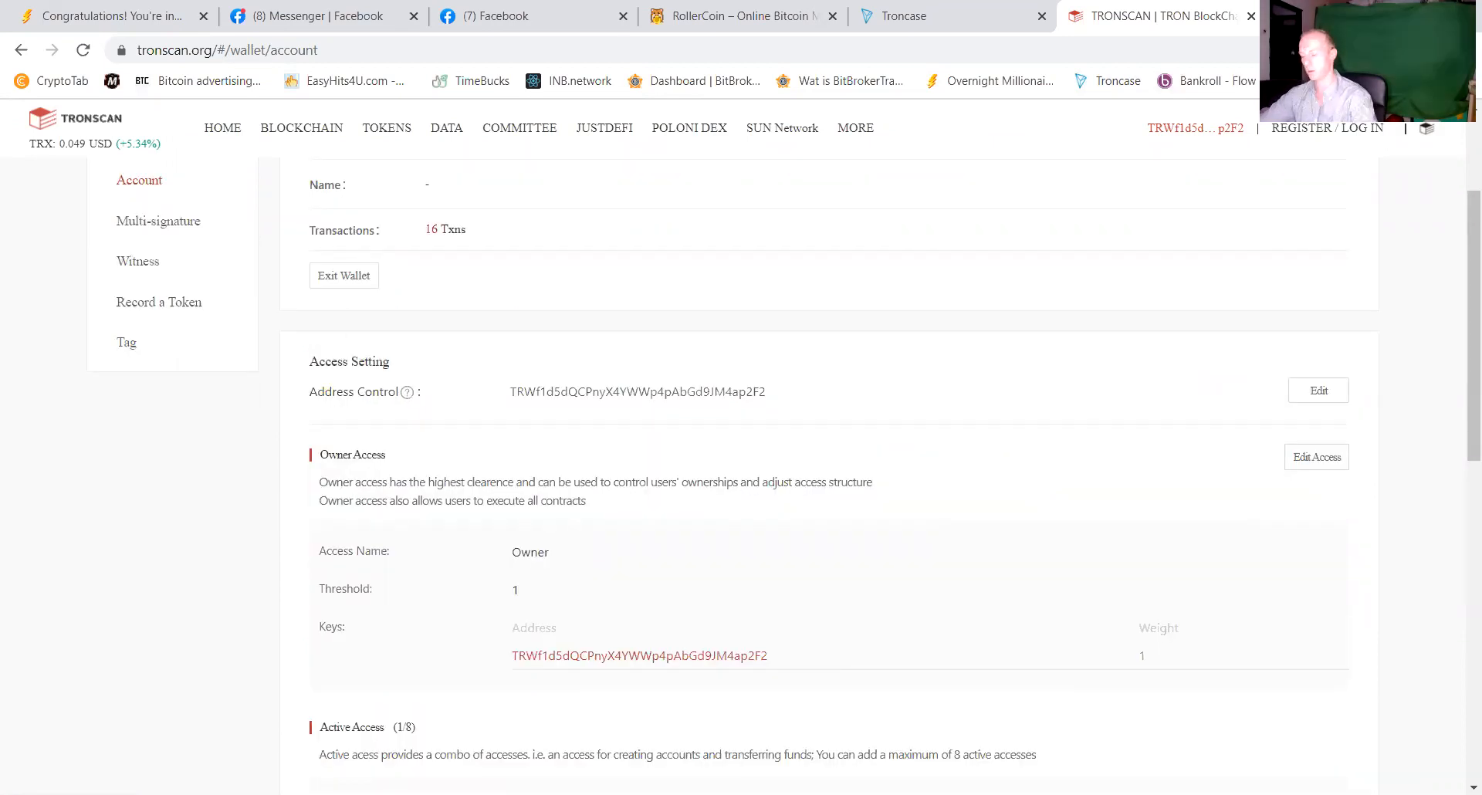
pyautogui.click(1426, 129)
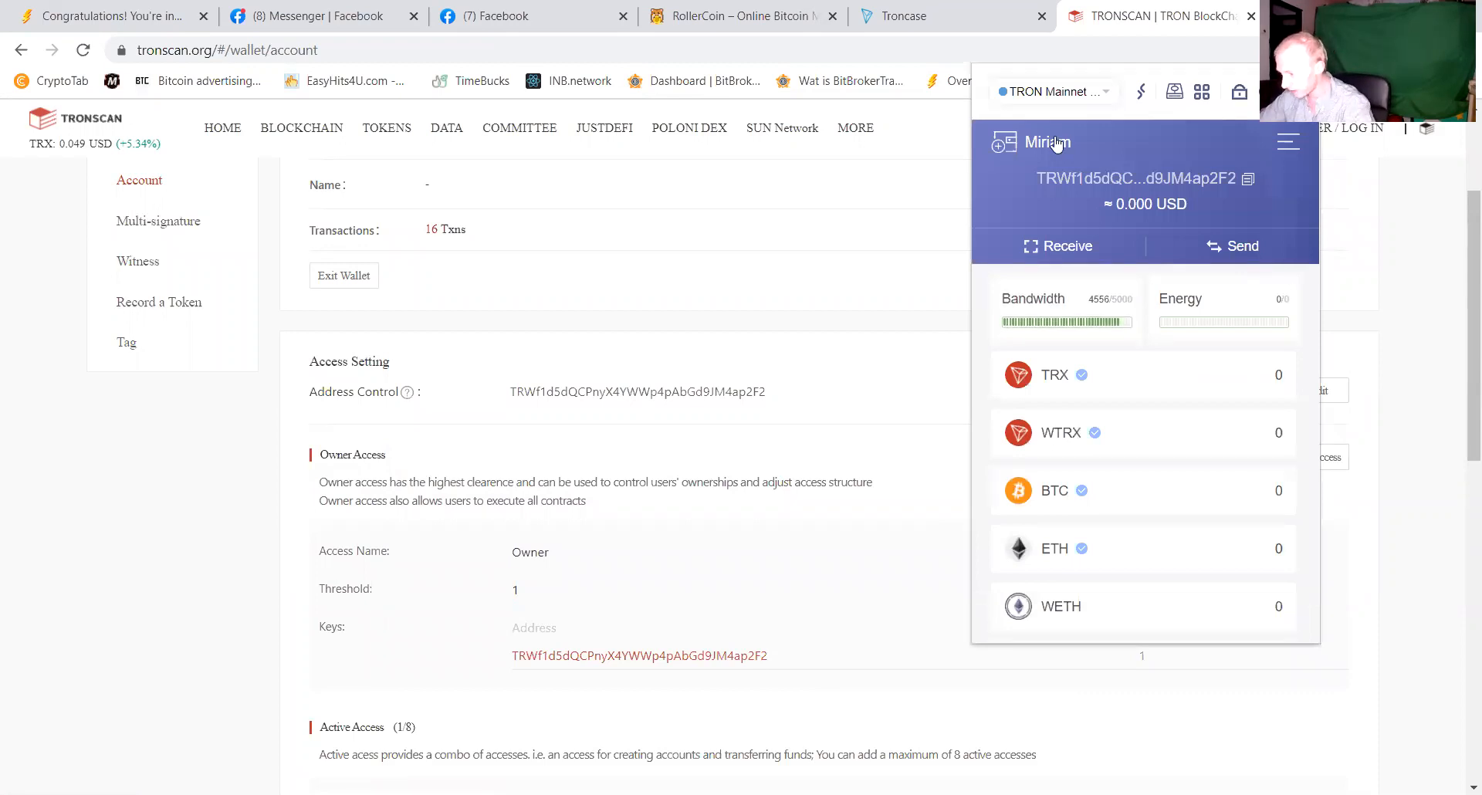
pyautogui.click(1247, 180)
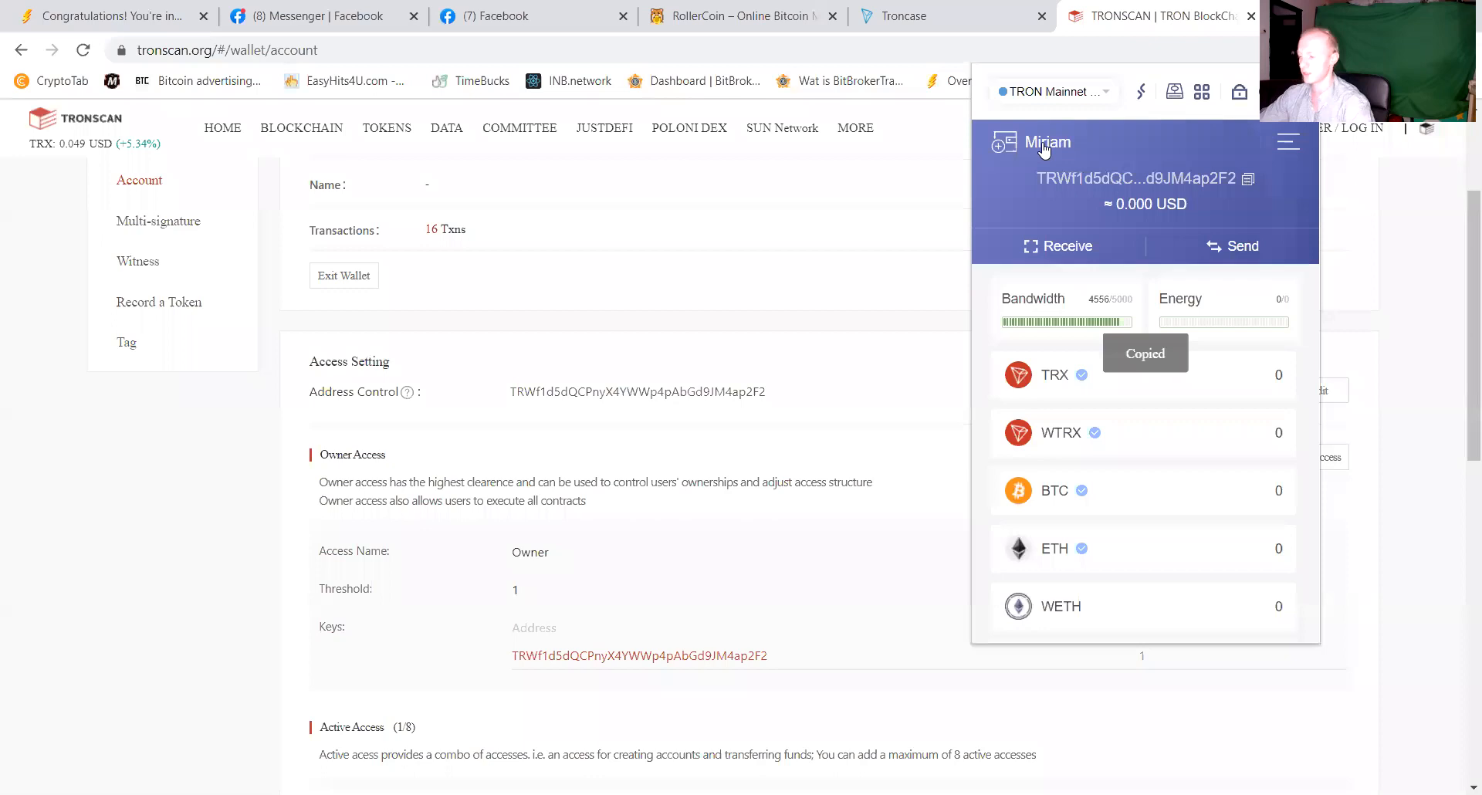
pyautogui.click(1288, 142)
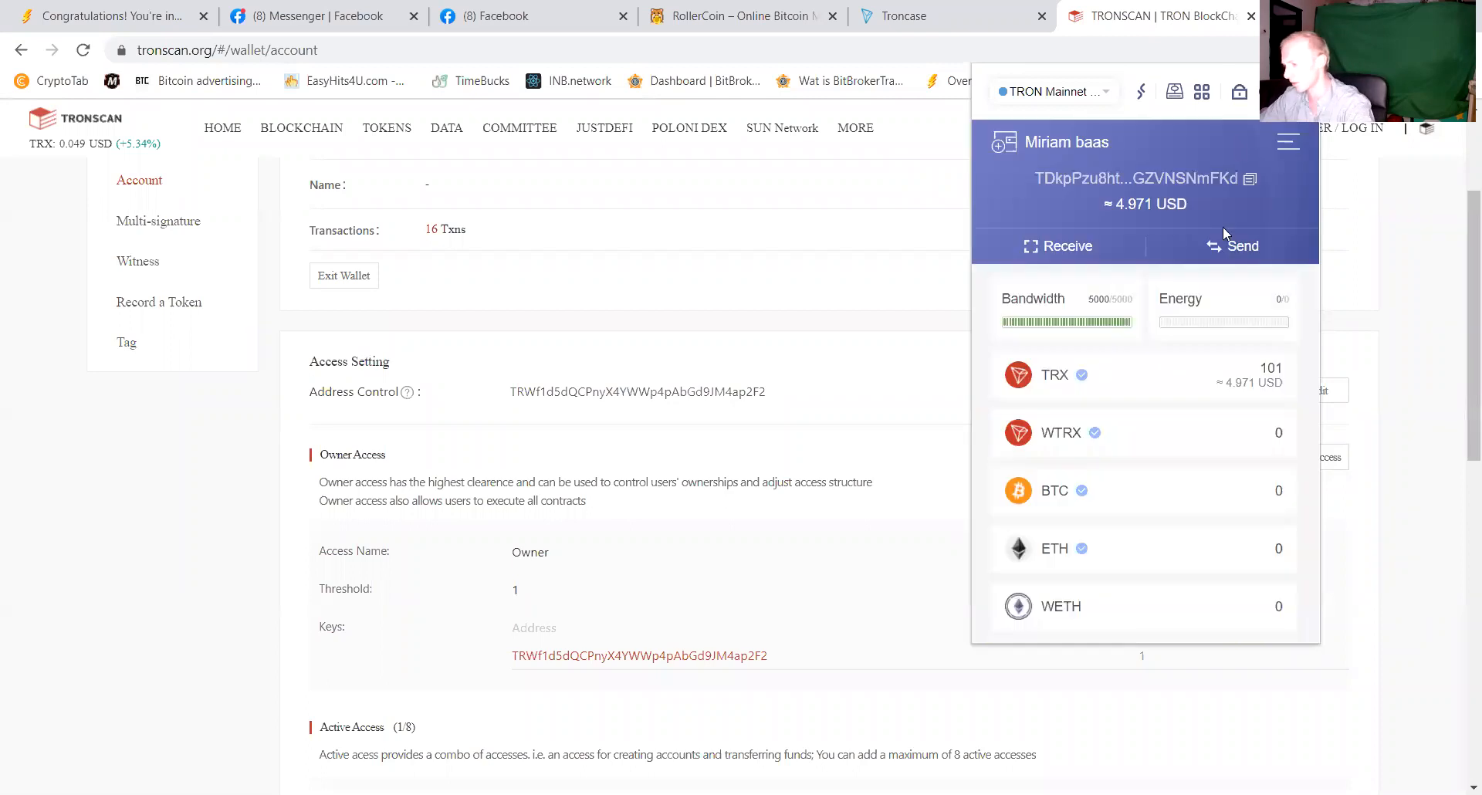
pyautogui.click(1232, 246)
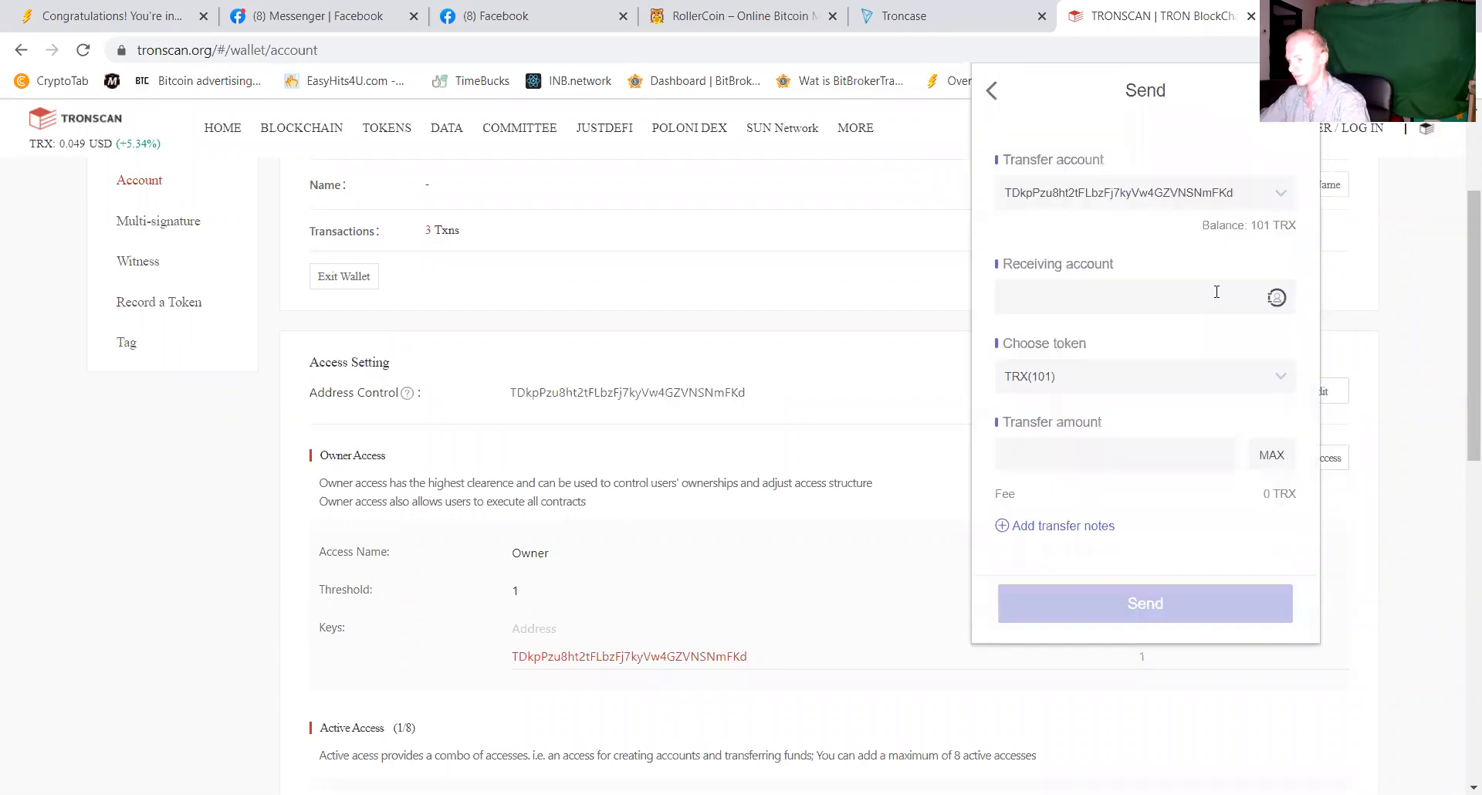
pyautogui.write('TRWf1d5dQCPnyX4YWWp4pAbGd9JM4ap2F2')
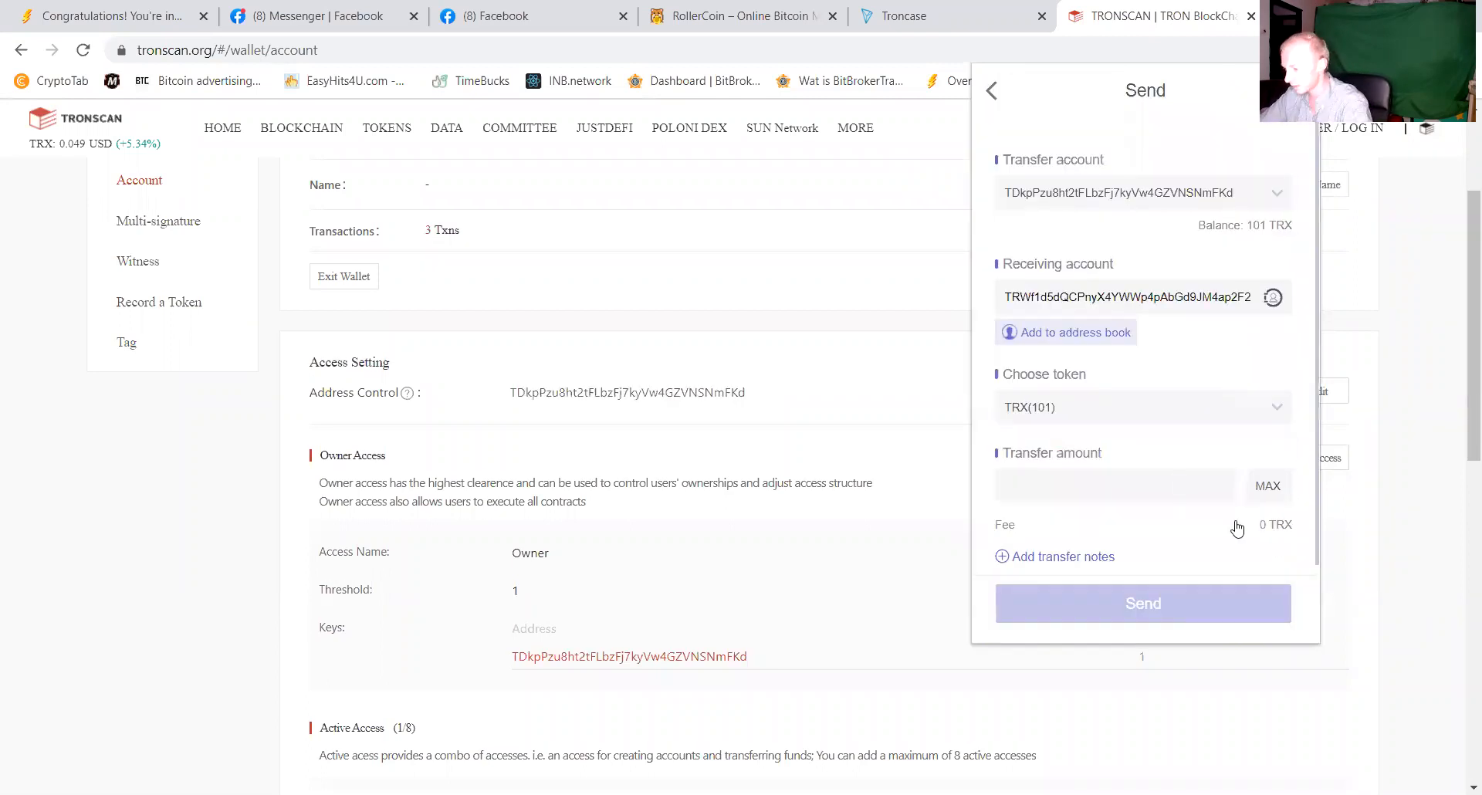
pyautogui.click(1267, 485)
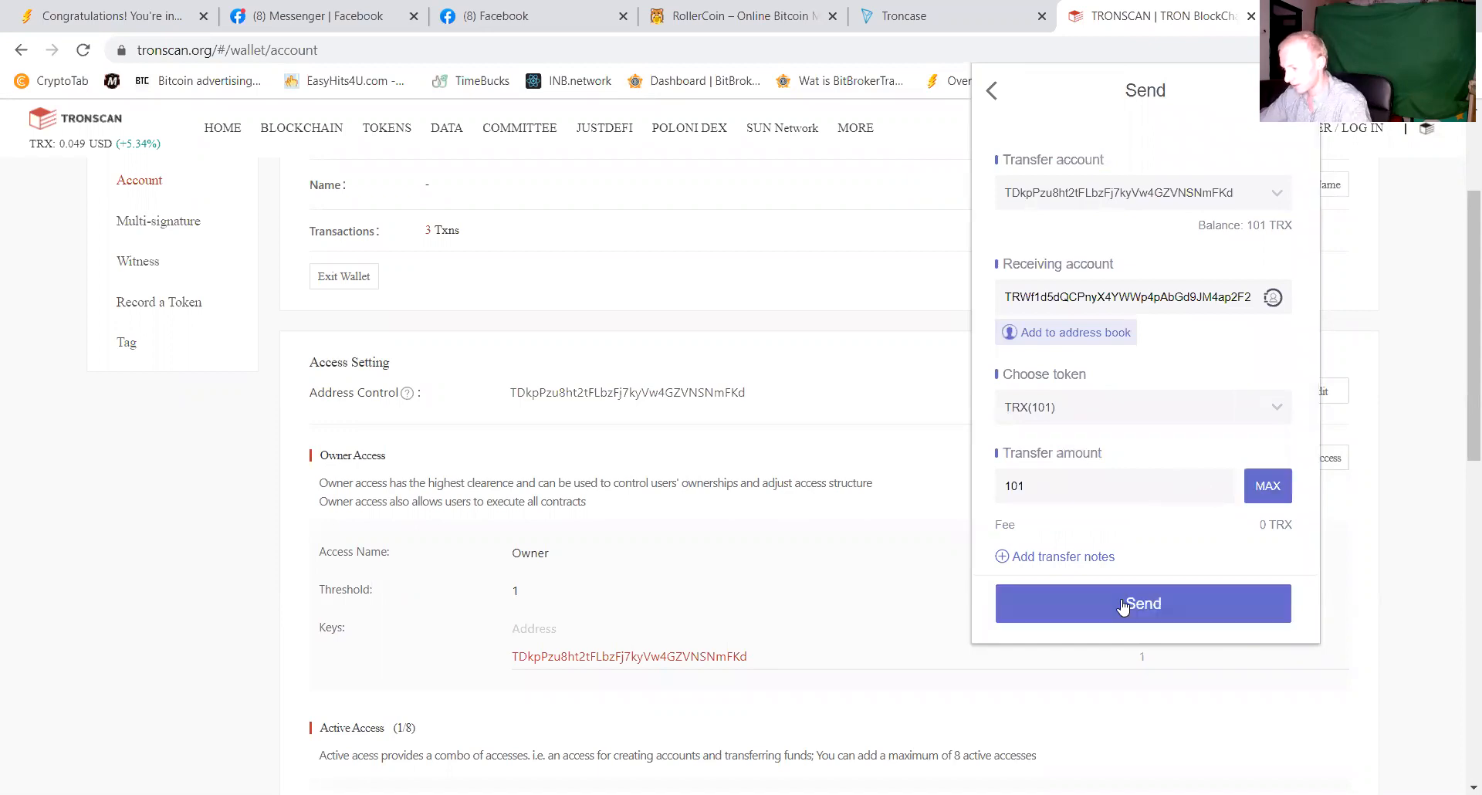
pyautogui.click(1143, 604)
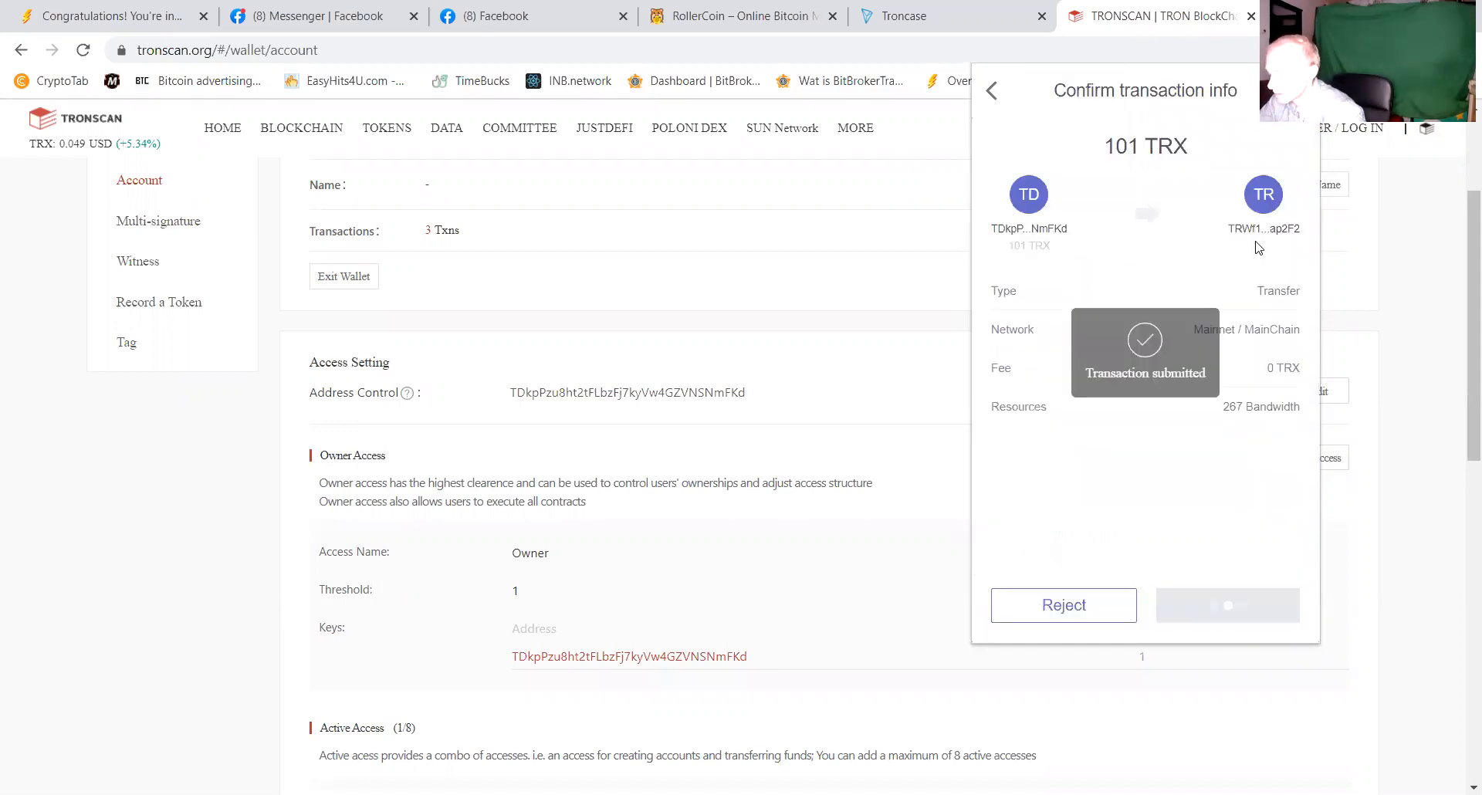
pyautogui.moveTo(1254, 173)
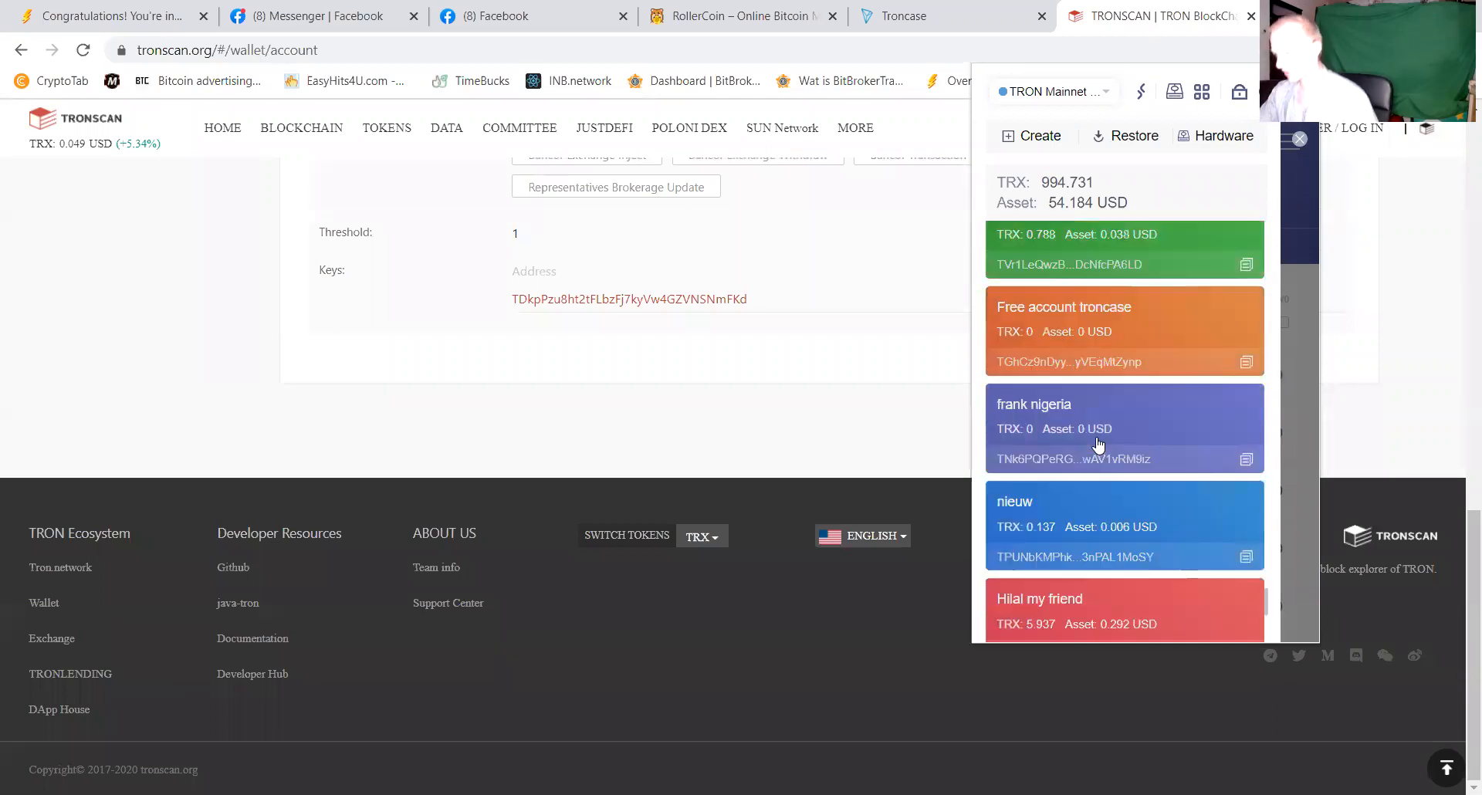
# Make the compromised TRWf1… wallet the active TronLink account again.
pyautogui.scroll(-3)
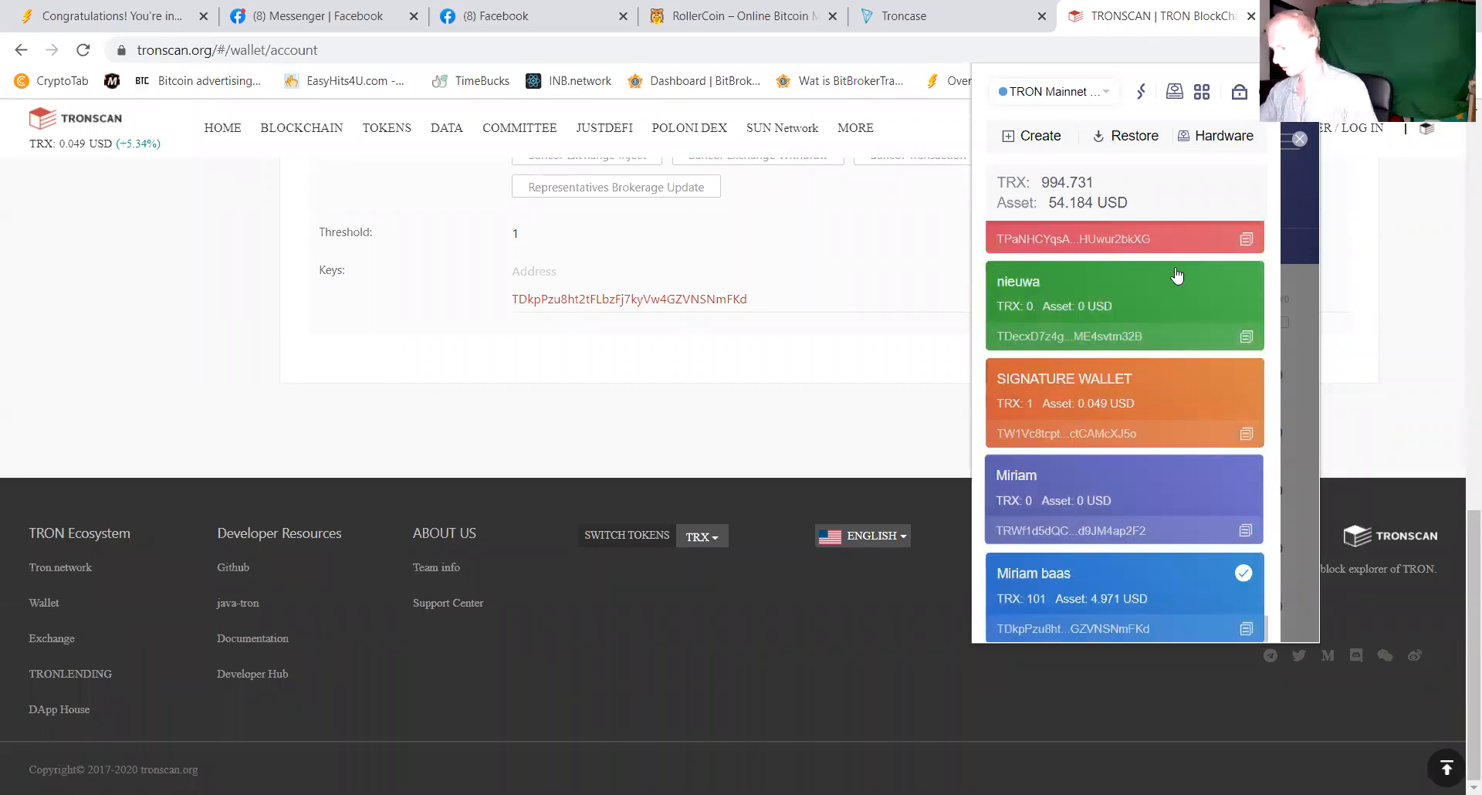
pyautogui.click(1122, 499)
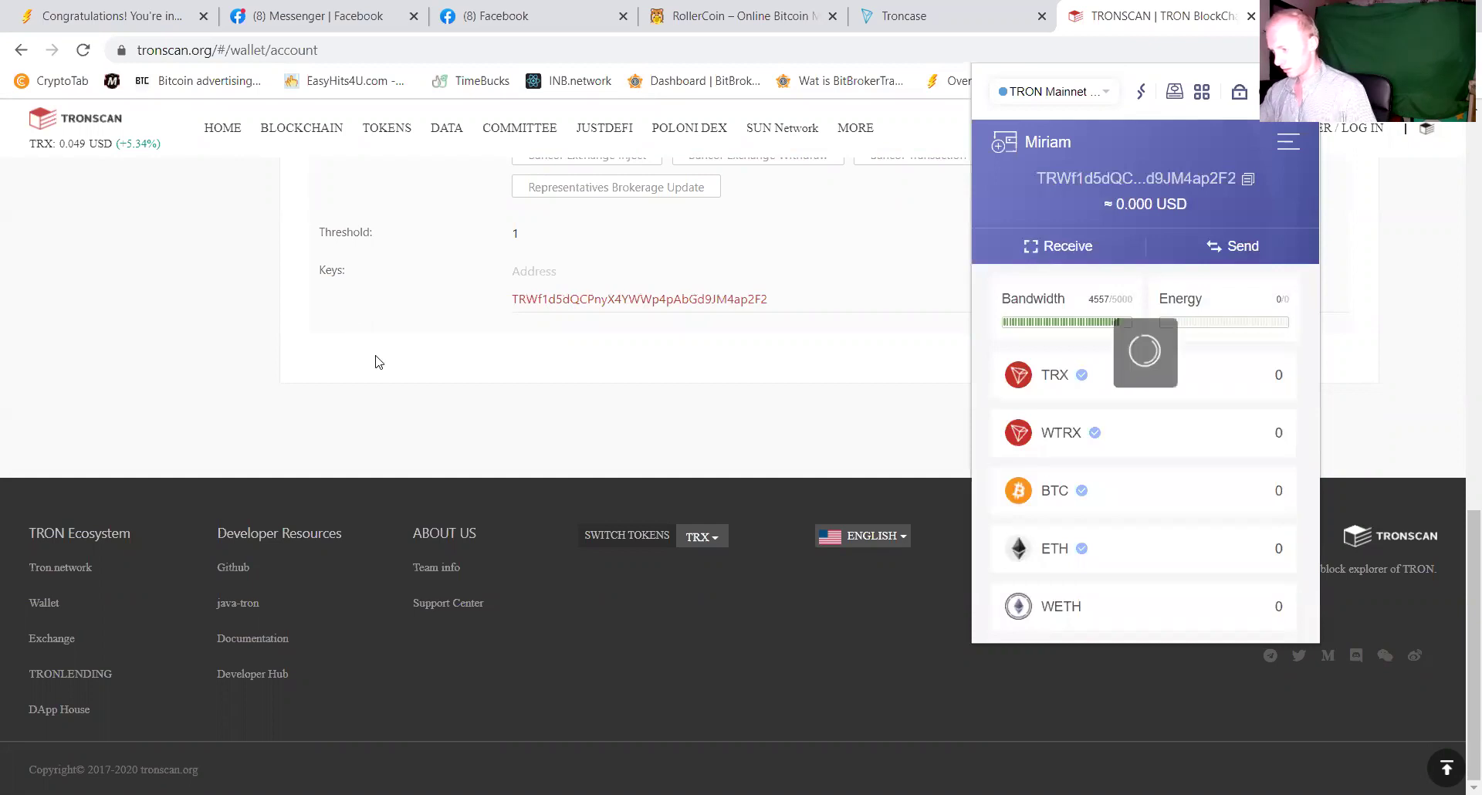
pyautogui.scroll(3)
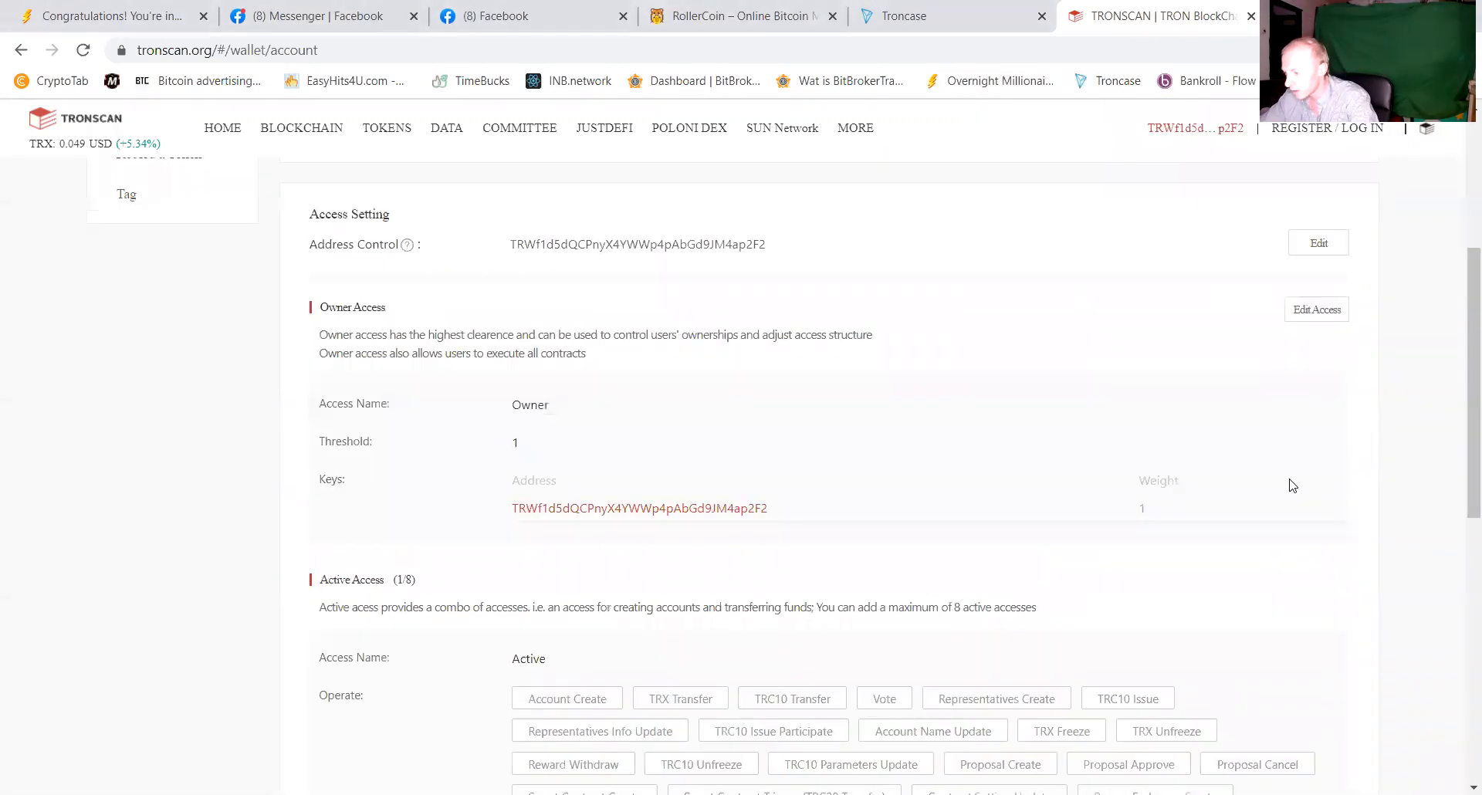
pyautogui.click(1315, 308)
pyautogui.write('4')
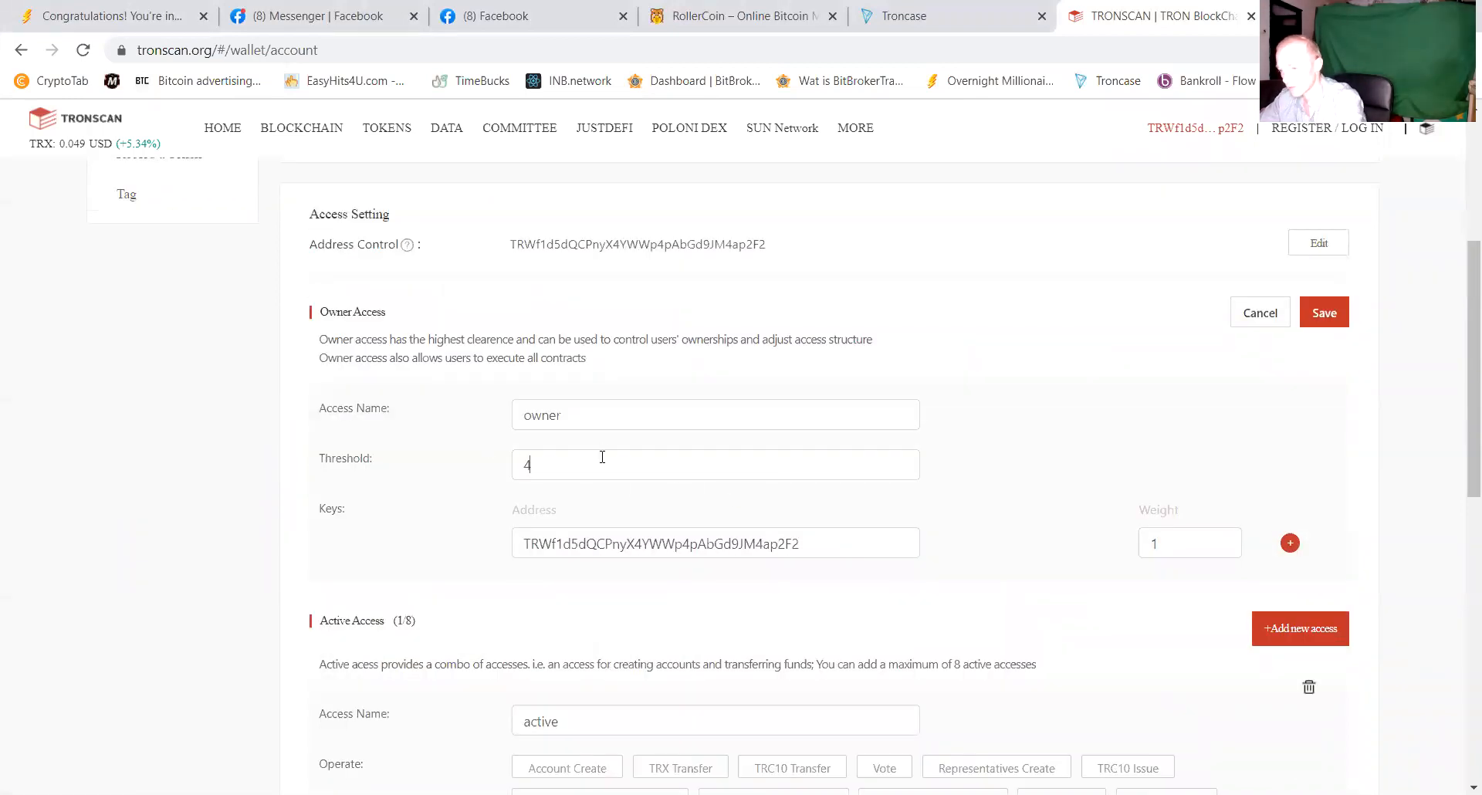
pyautogui.click(1300, 628)
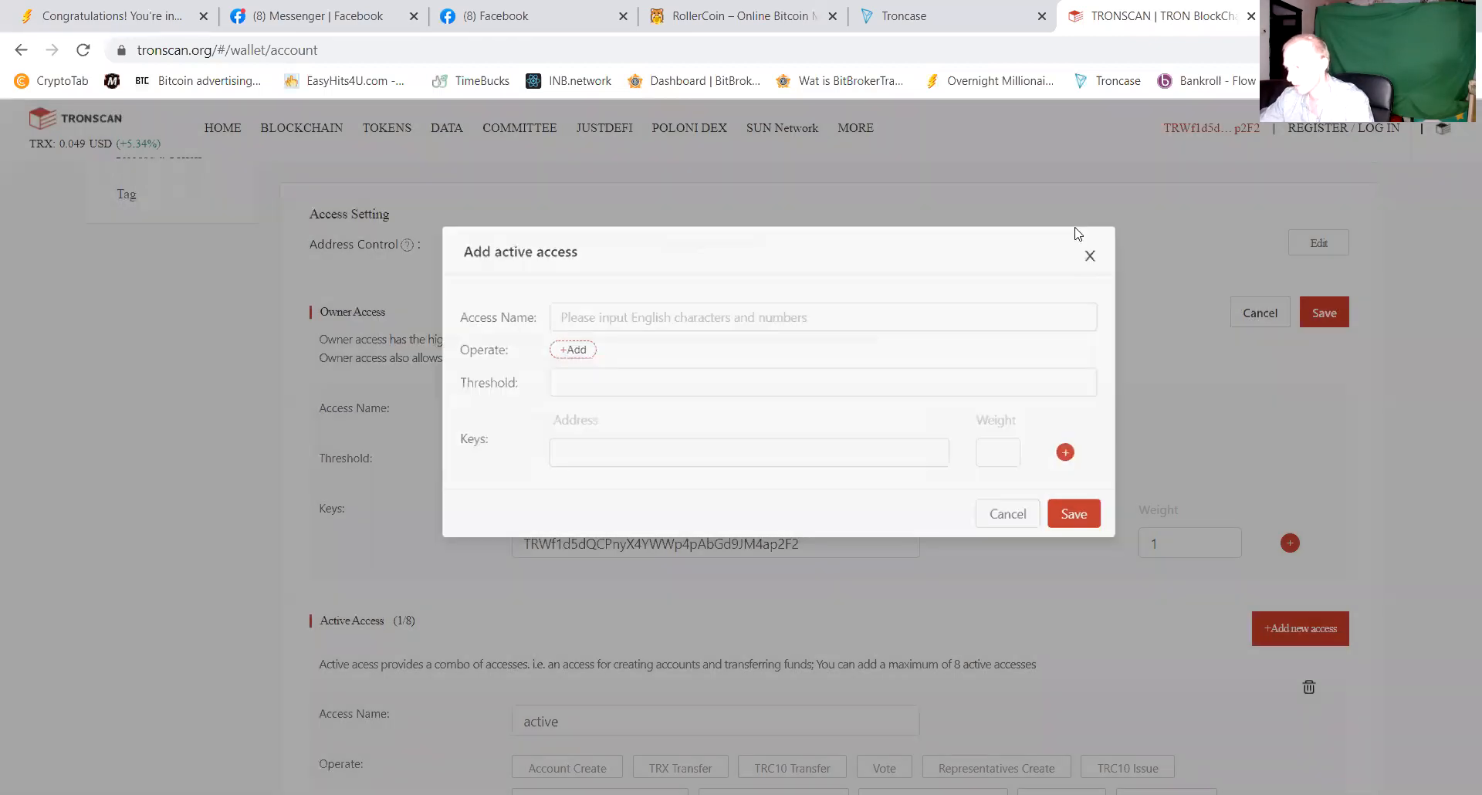
pyautogui.click(1088, 256)
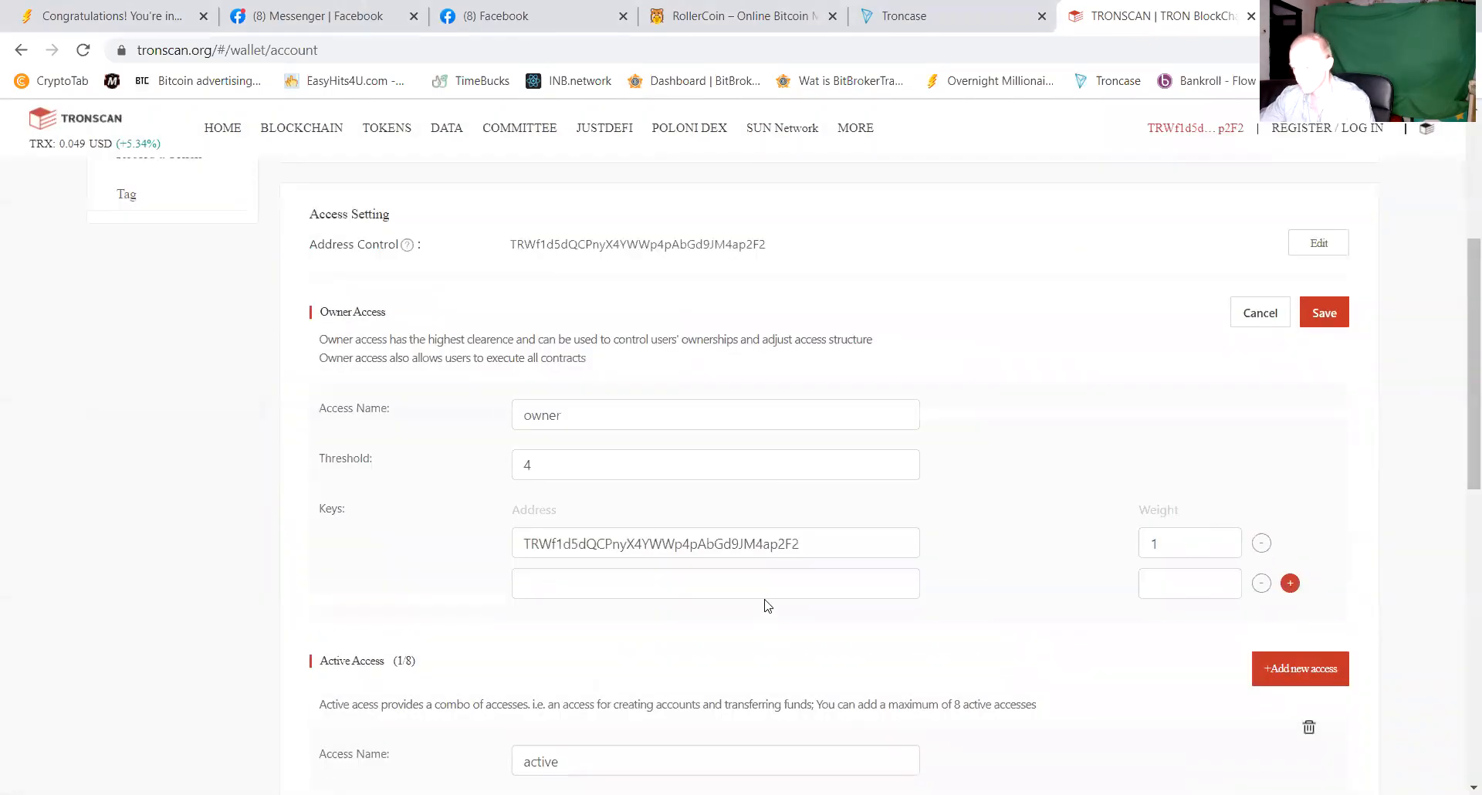
pyautogui.write('TDkpPzu8ht2tFLbzFj7kyVw4GZVNSNmFKd')
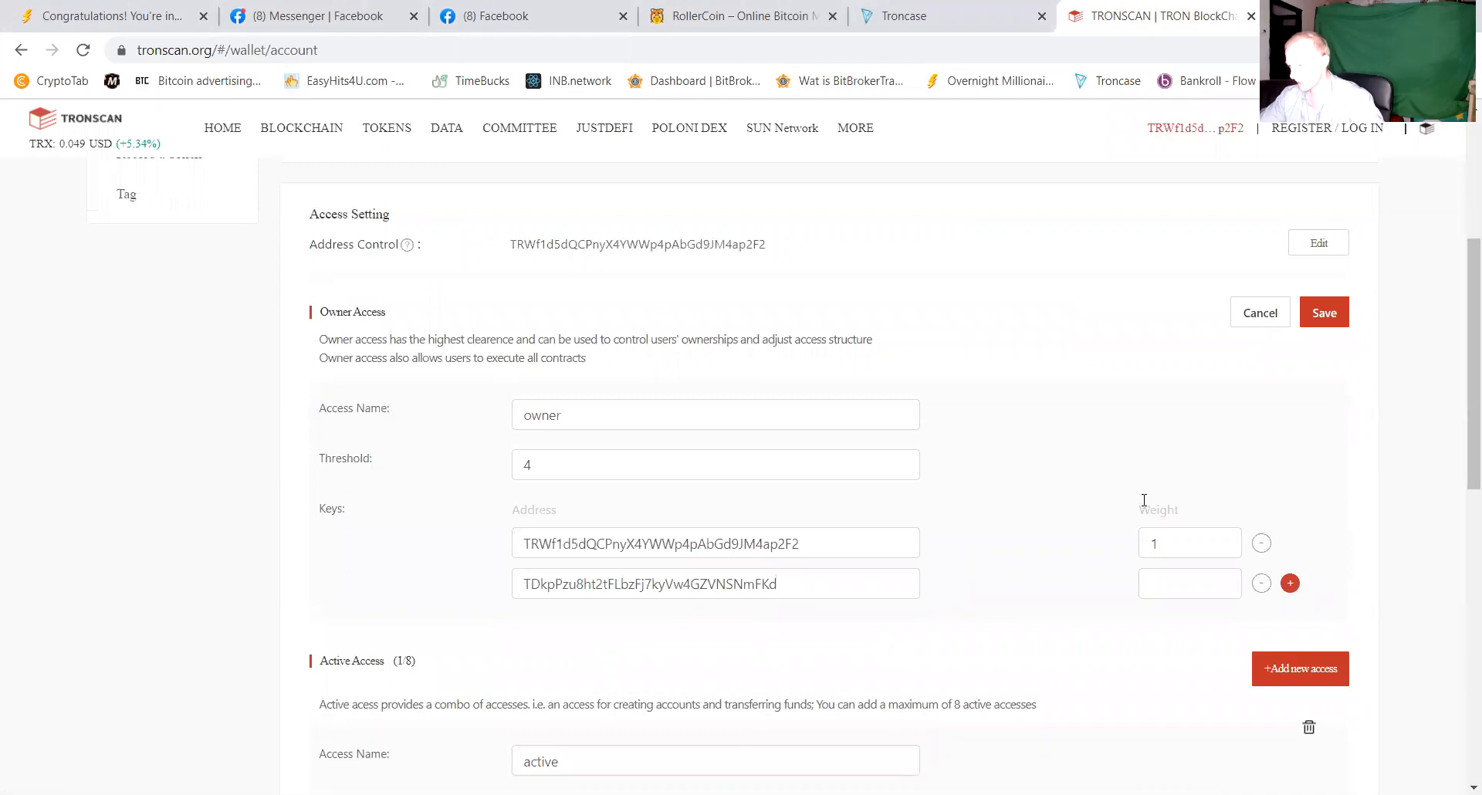
pyautogui.click(1189, 582)
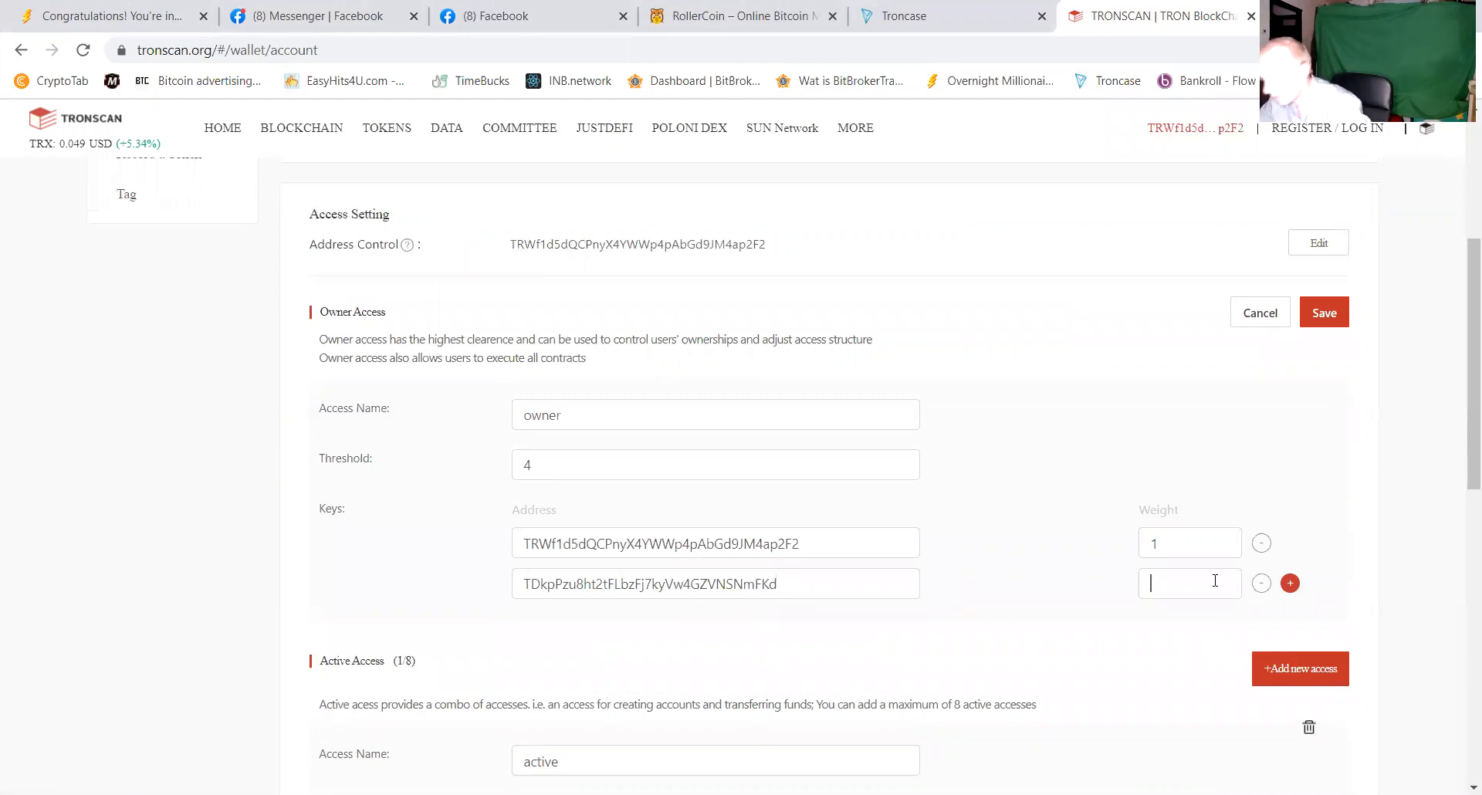
pyautogui.write('3')
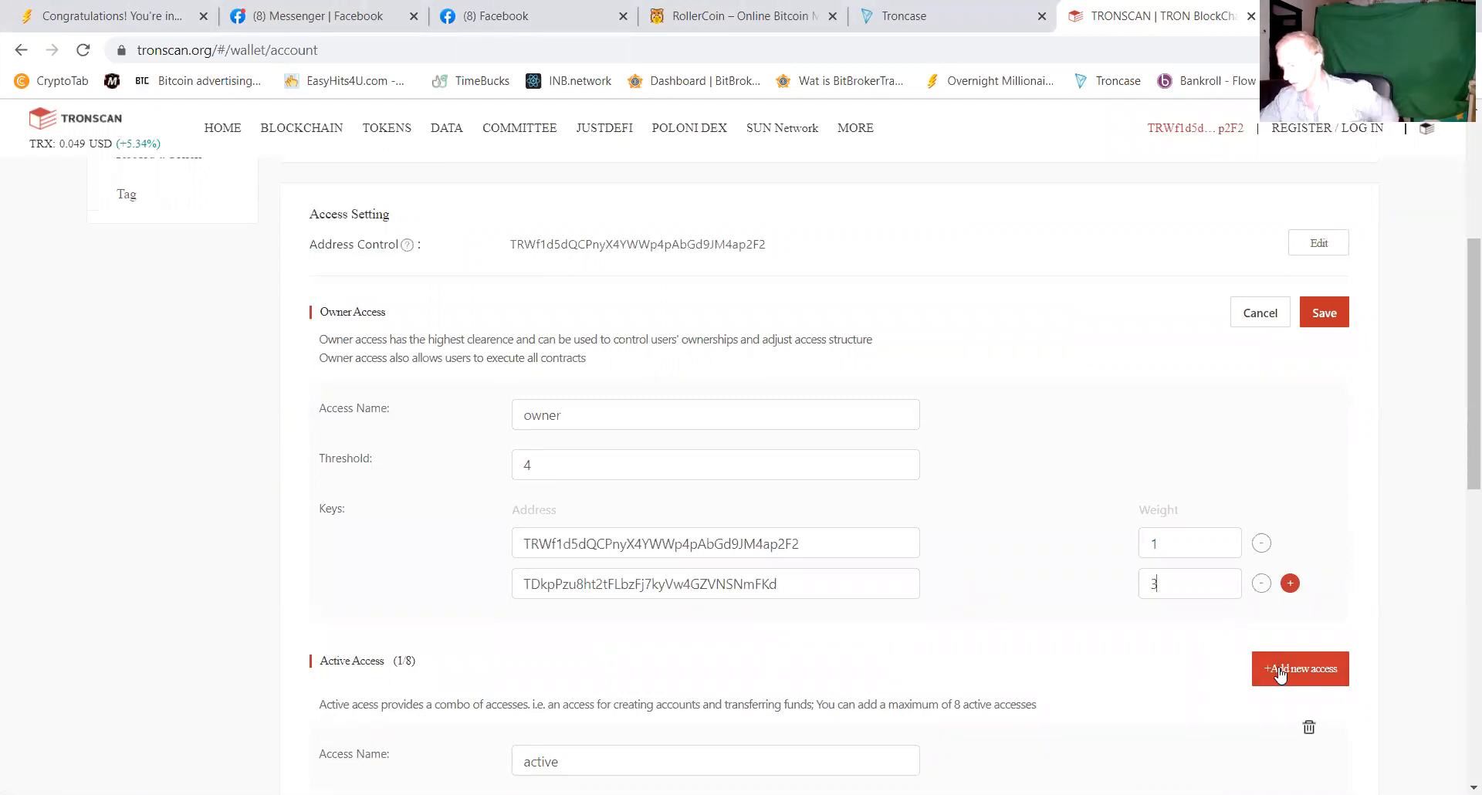
pyautogui.scroll(3)
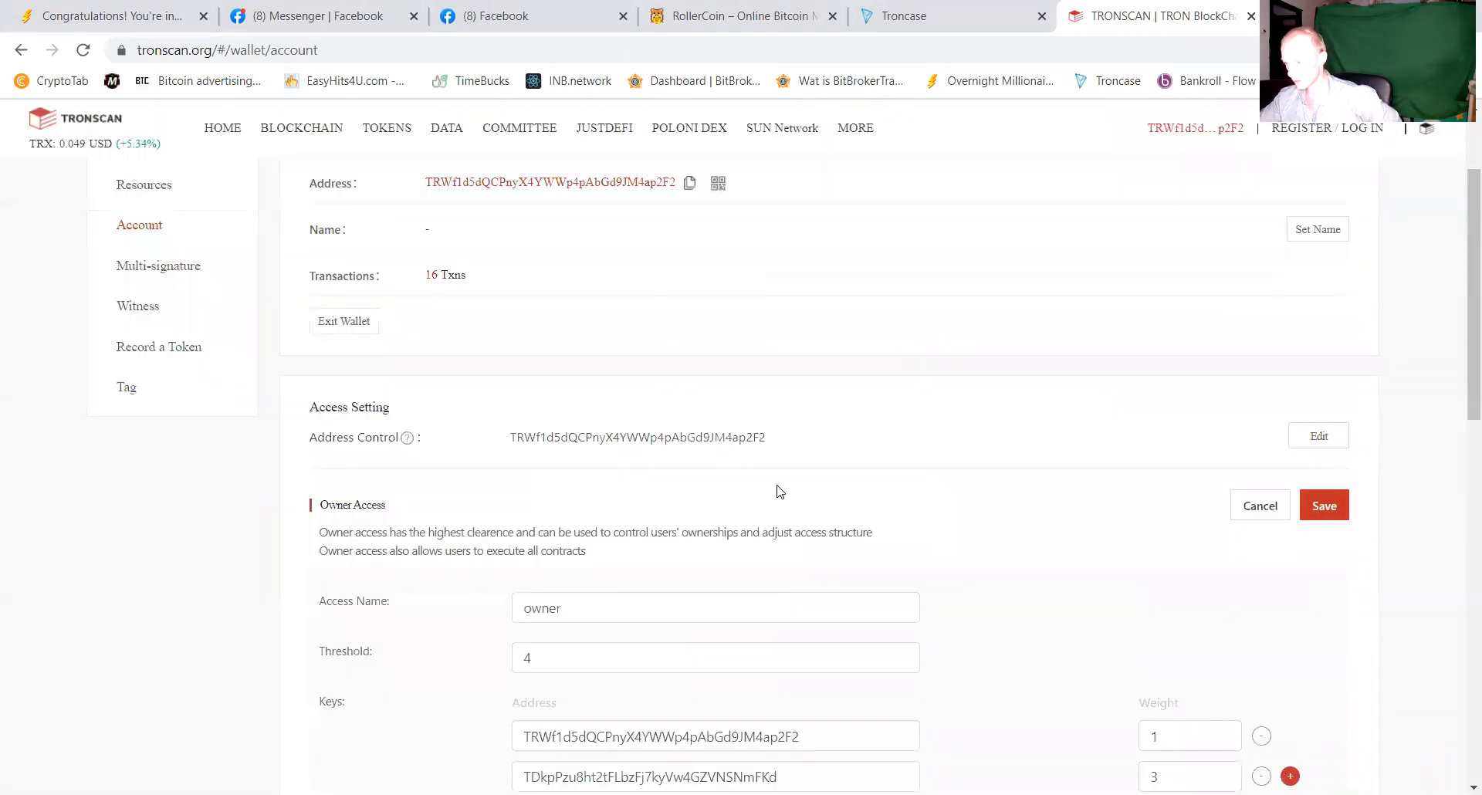
pyautogui.moveTo(297, 596)
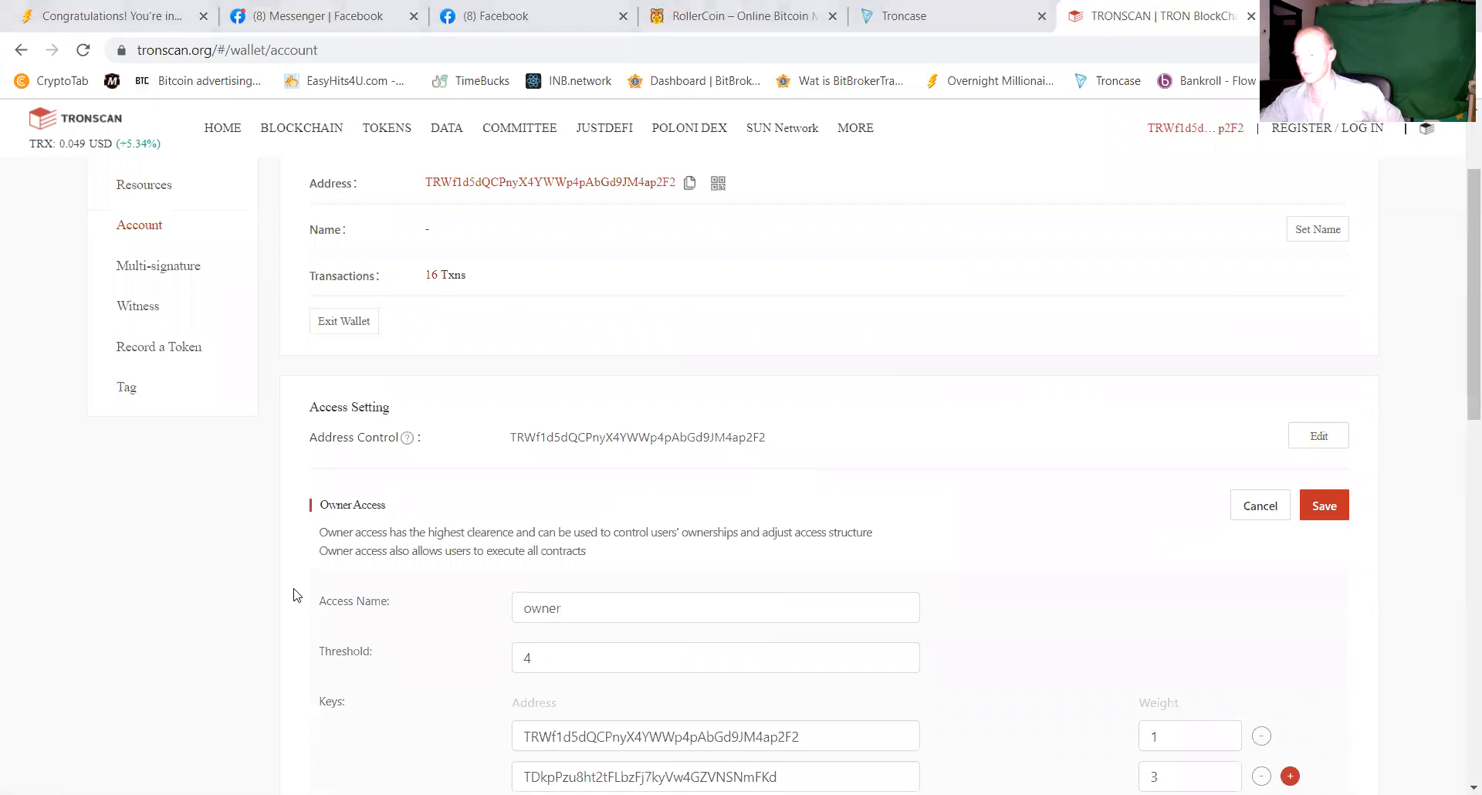
pyautogui.click(1323, 505)
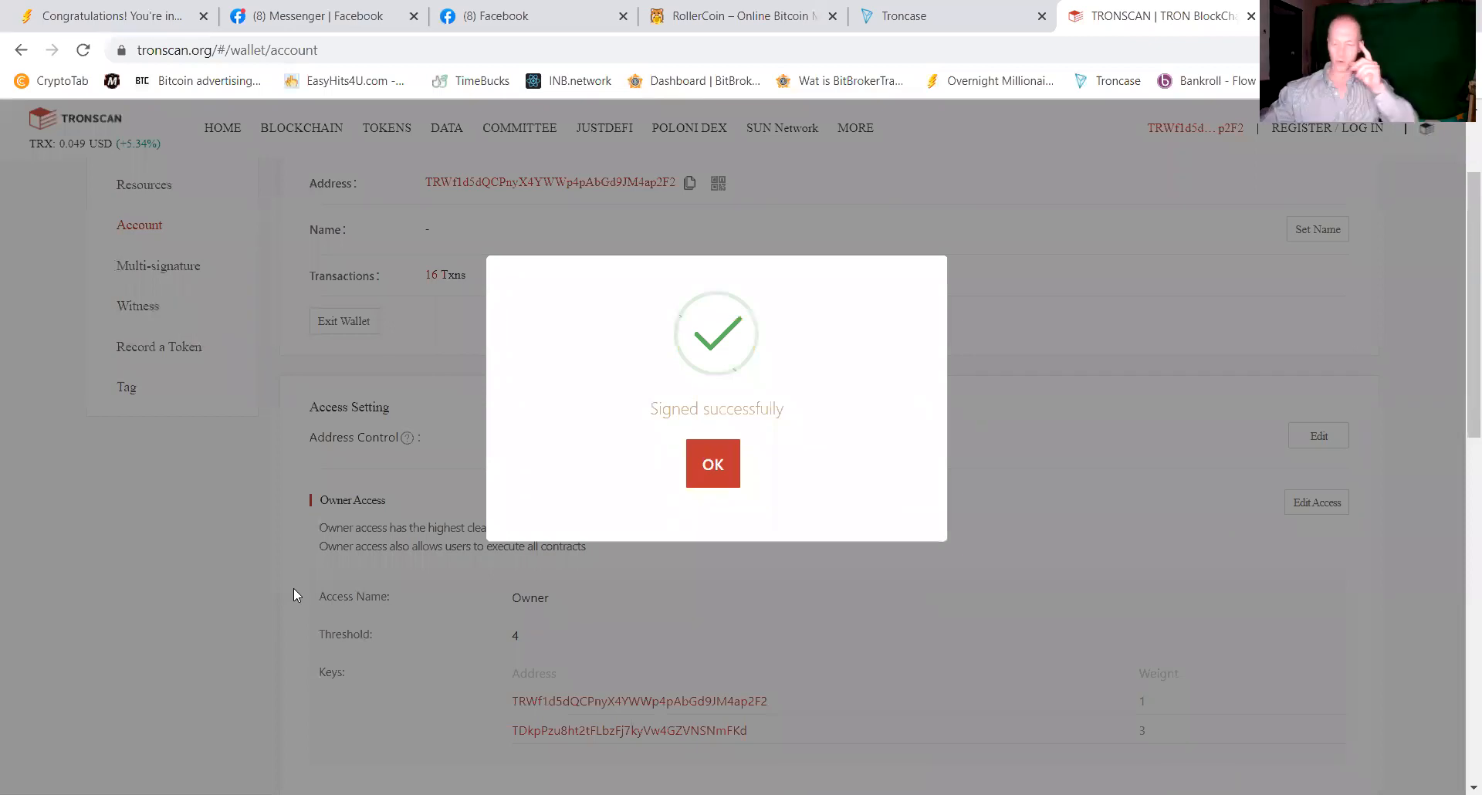
# Dismiss the 'Signed successfully' dialog to show the saved owner access.
pyautogui.click(713, 463)
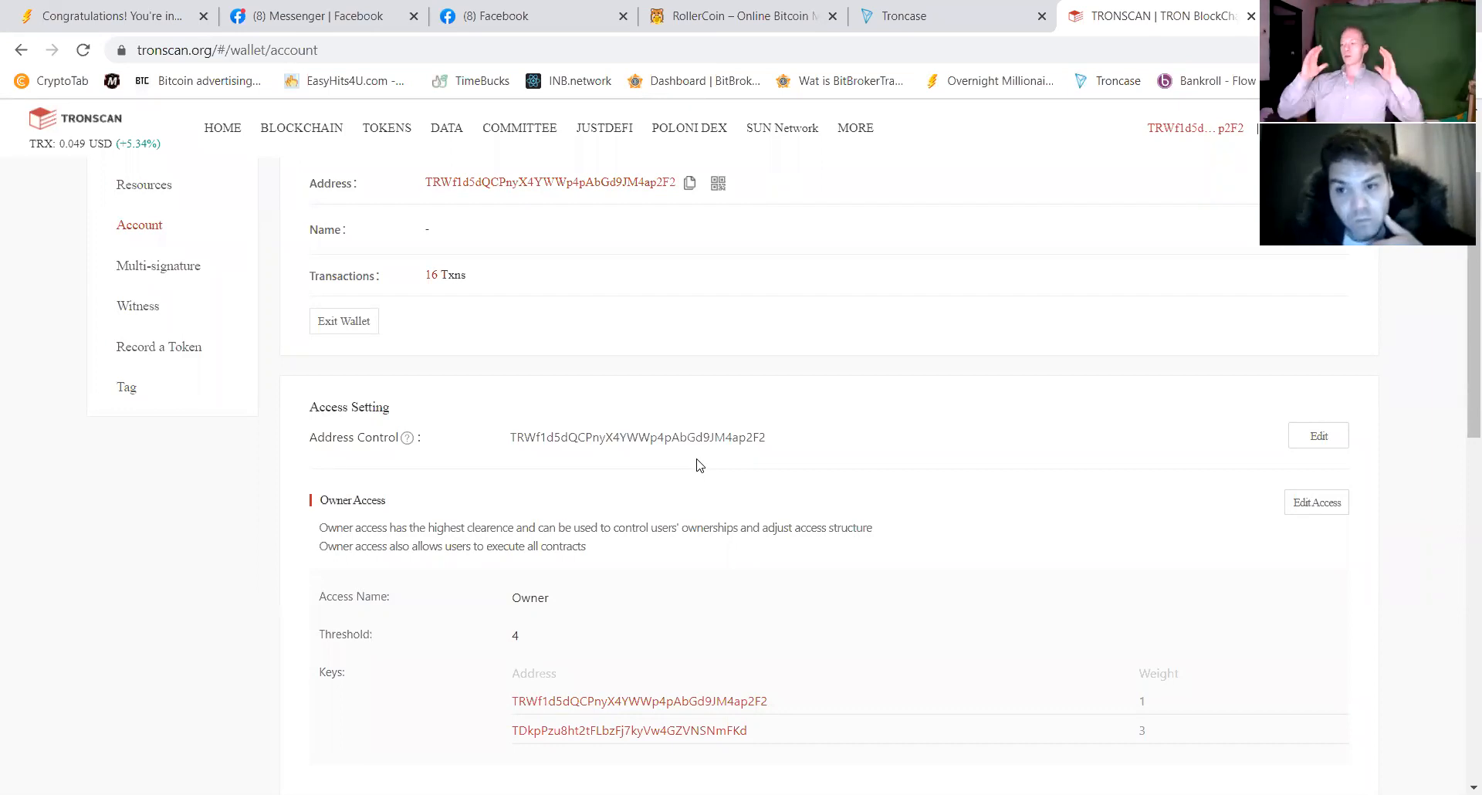
pyautogui.moveTo(1090, 300)
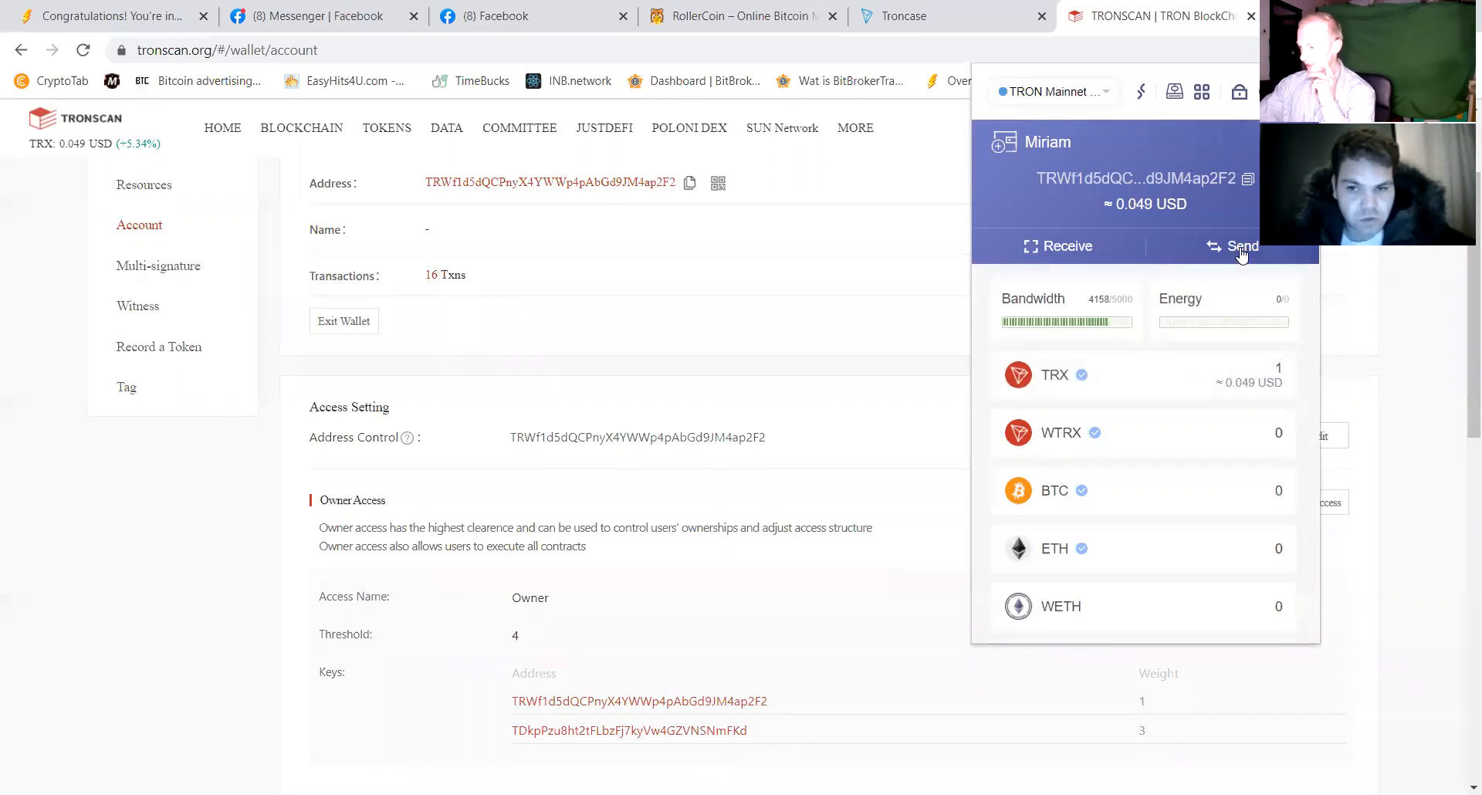
# Send 1 TRX from TRWf1… to the new TDkpP… wallet, confirm it and return to the overview.
pyautogui.click(1242, 245)
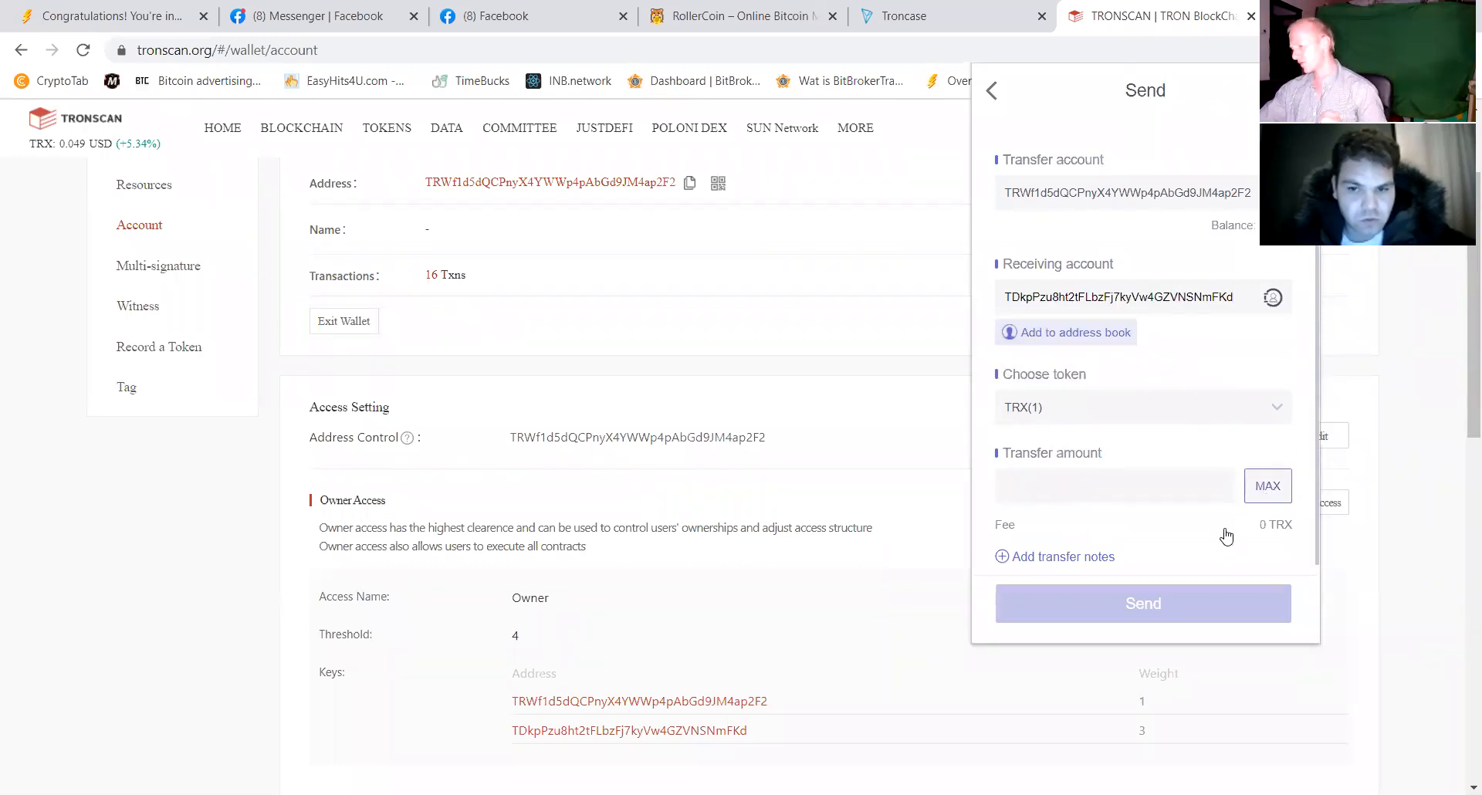
pyautogui.click(1143, 604)
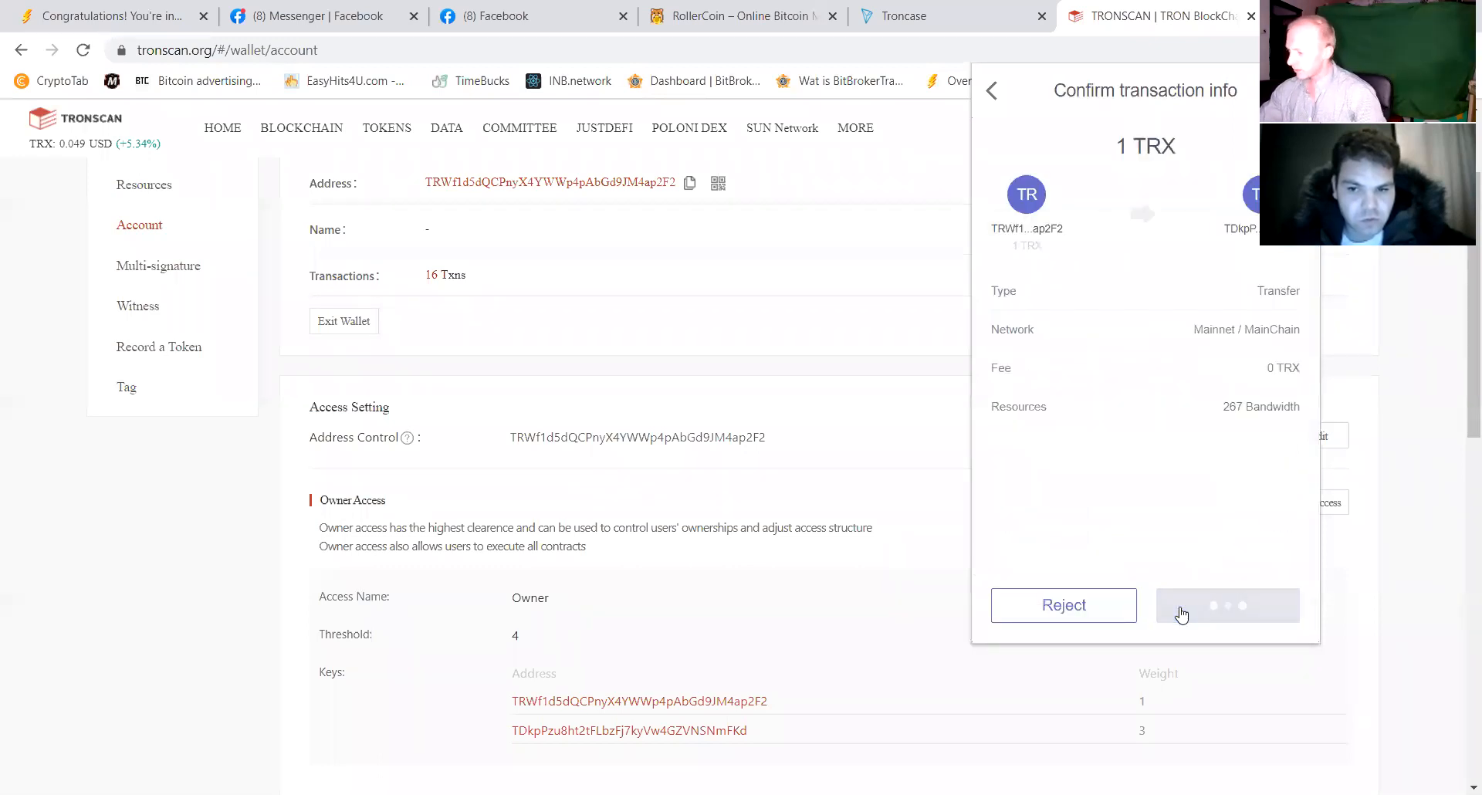
pyautogui.click(1227, 605)
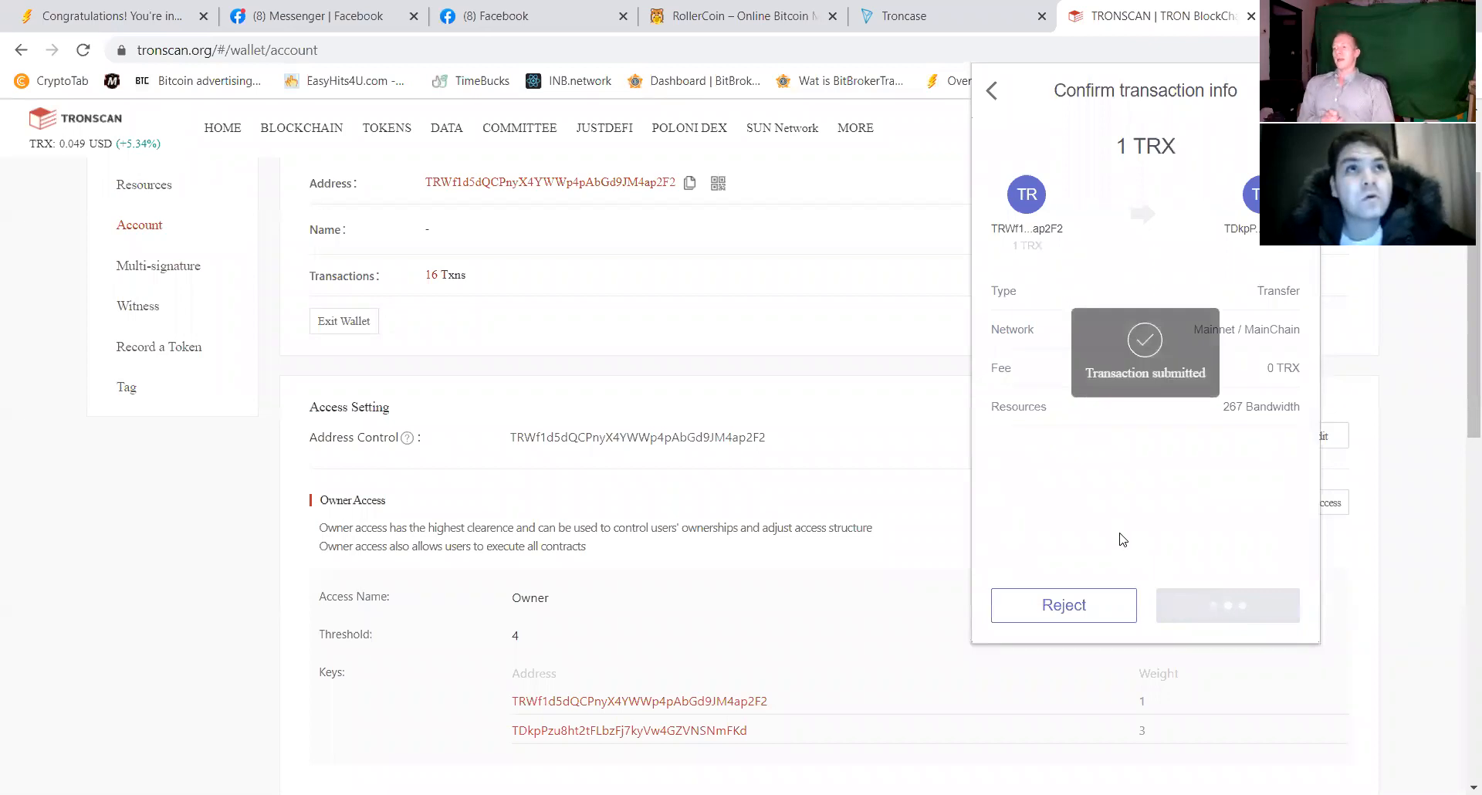
pyautogui.click(1227, 605)
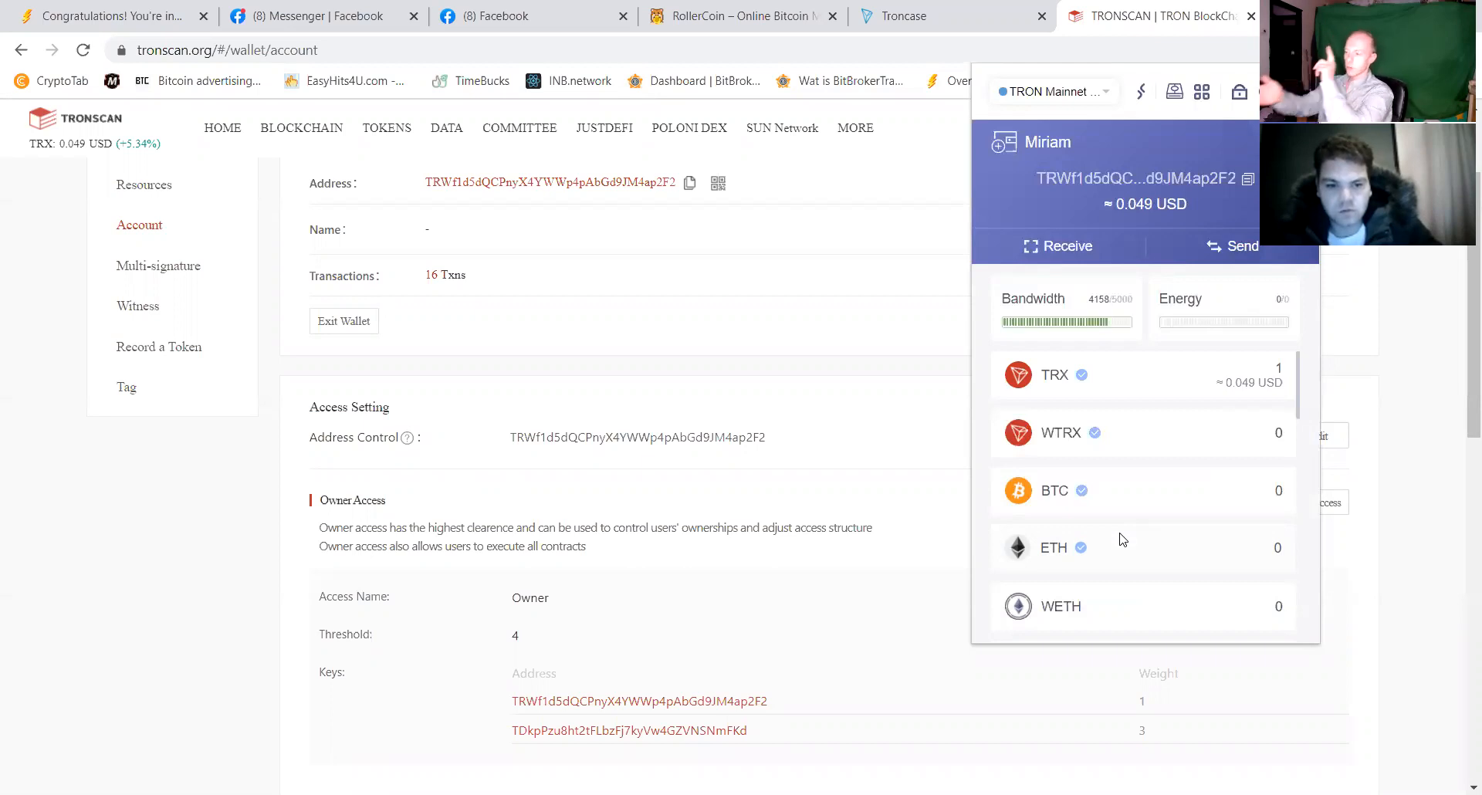
pyautogui.moveTo(1066, 270)
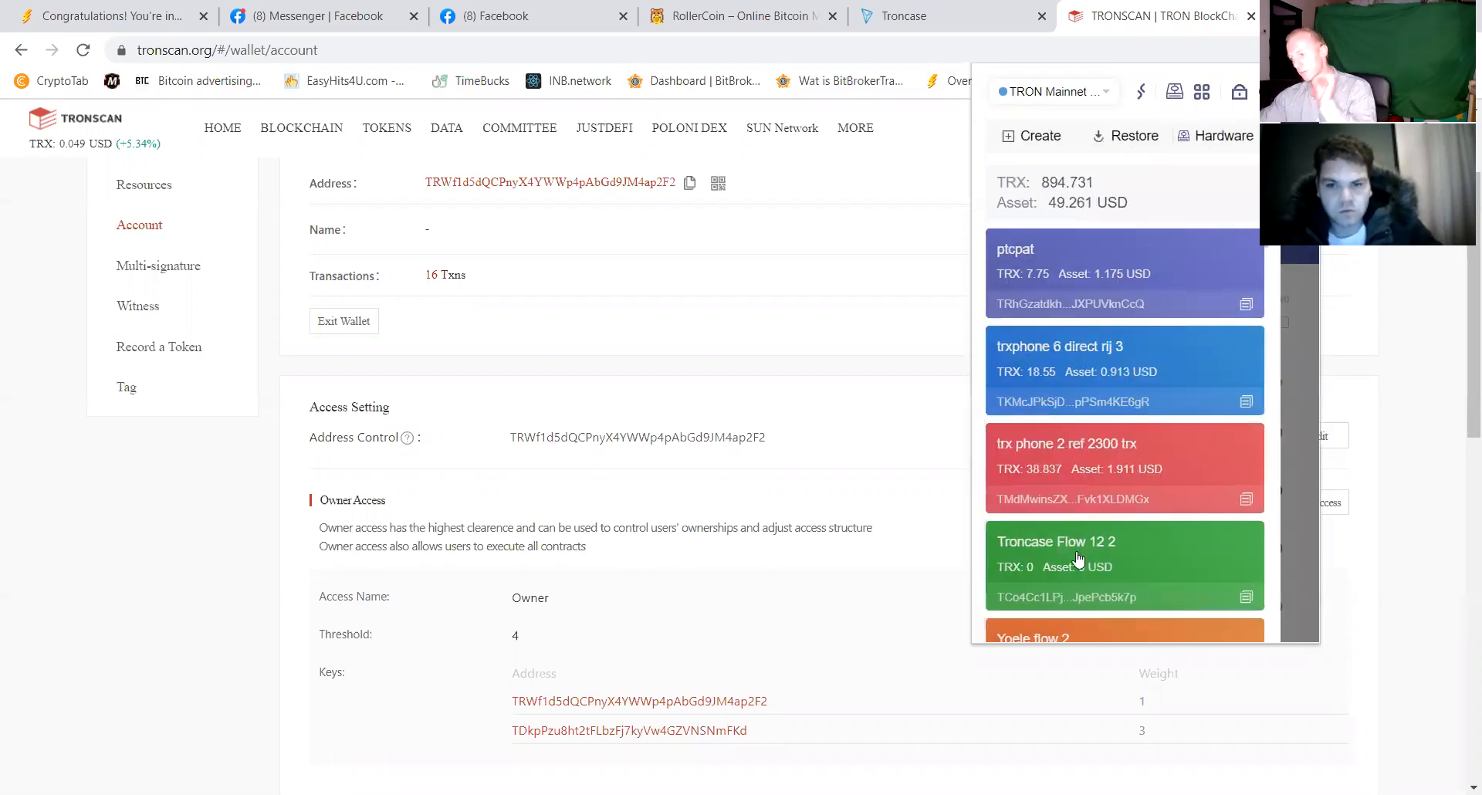
# Scroll the wallet account list and view the TRX history listing the 1 TRX send still confirming.
pyautogui.scroll(-3)
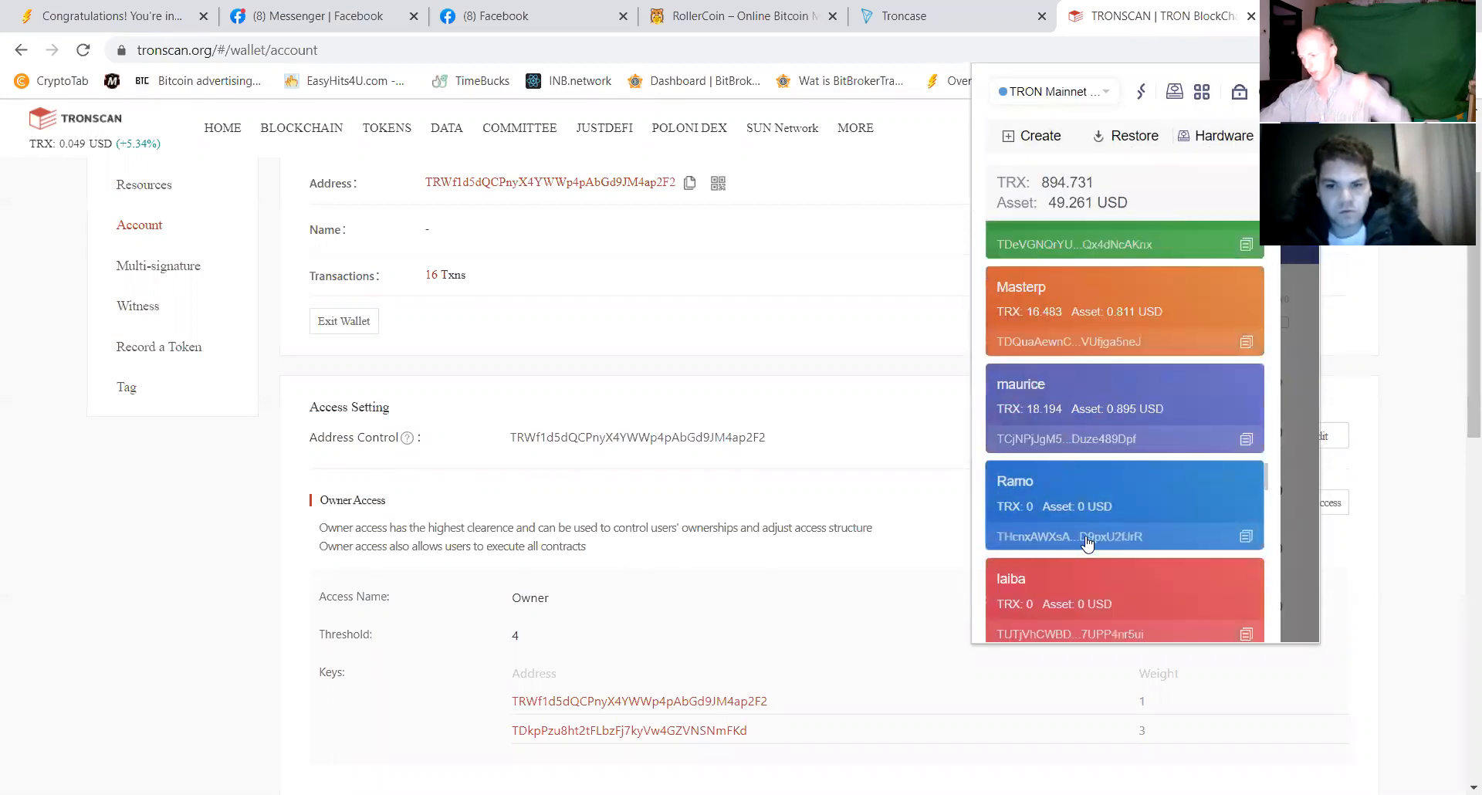
pyautogui.scroll(-3)
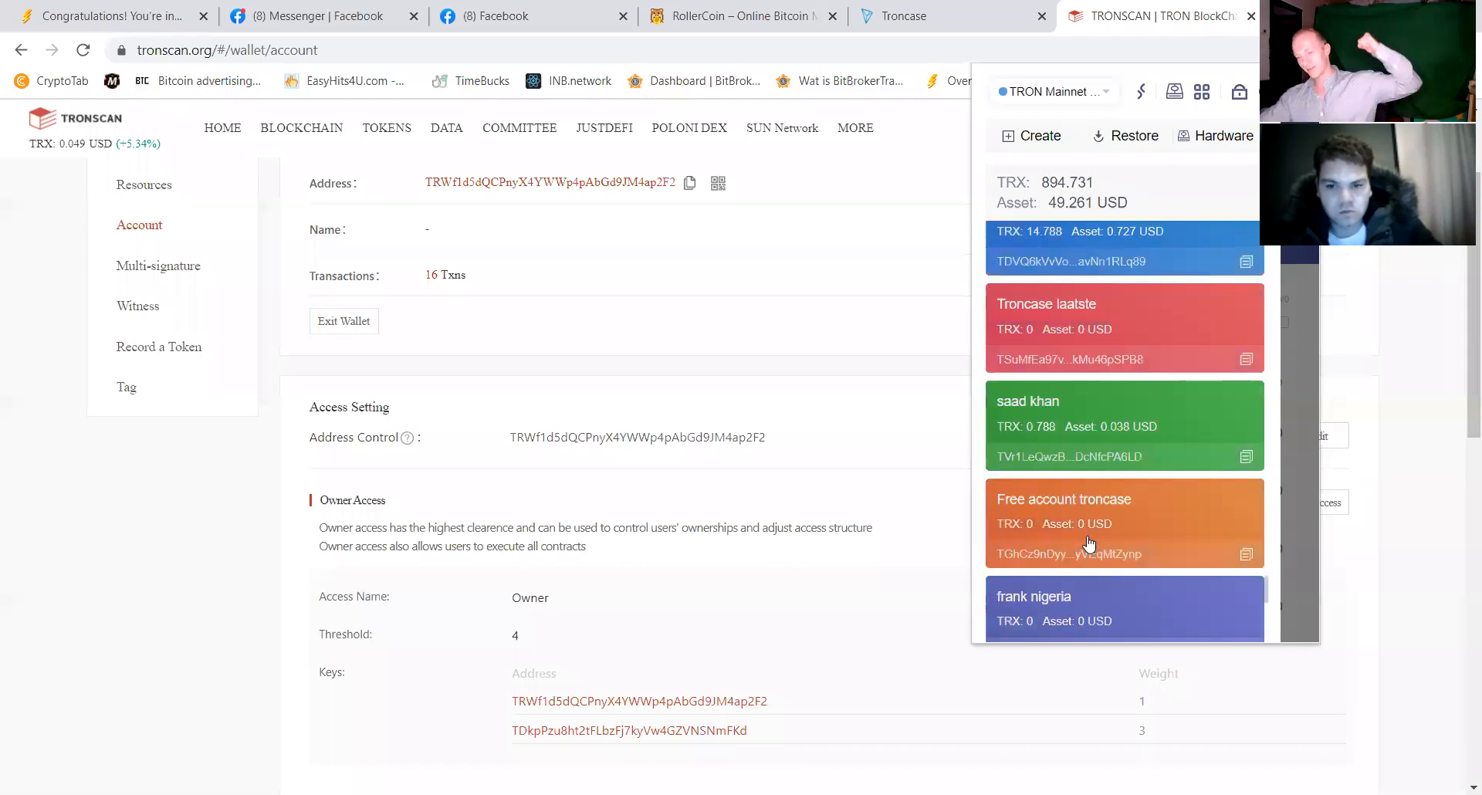
pyautogui.scroll(-3)
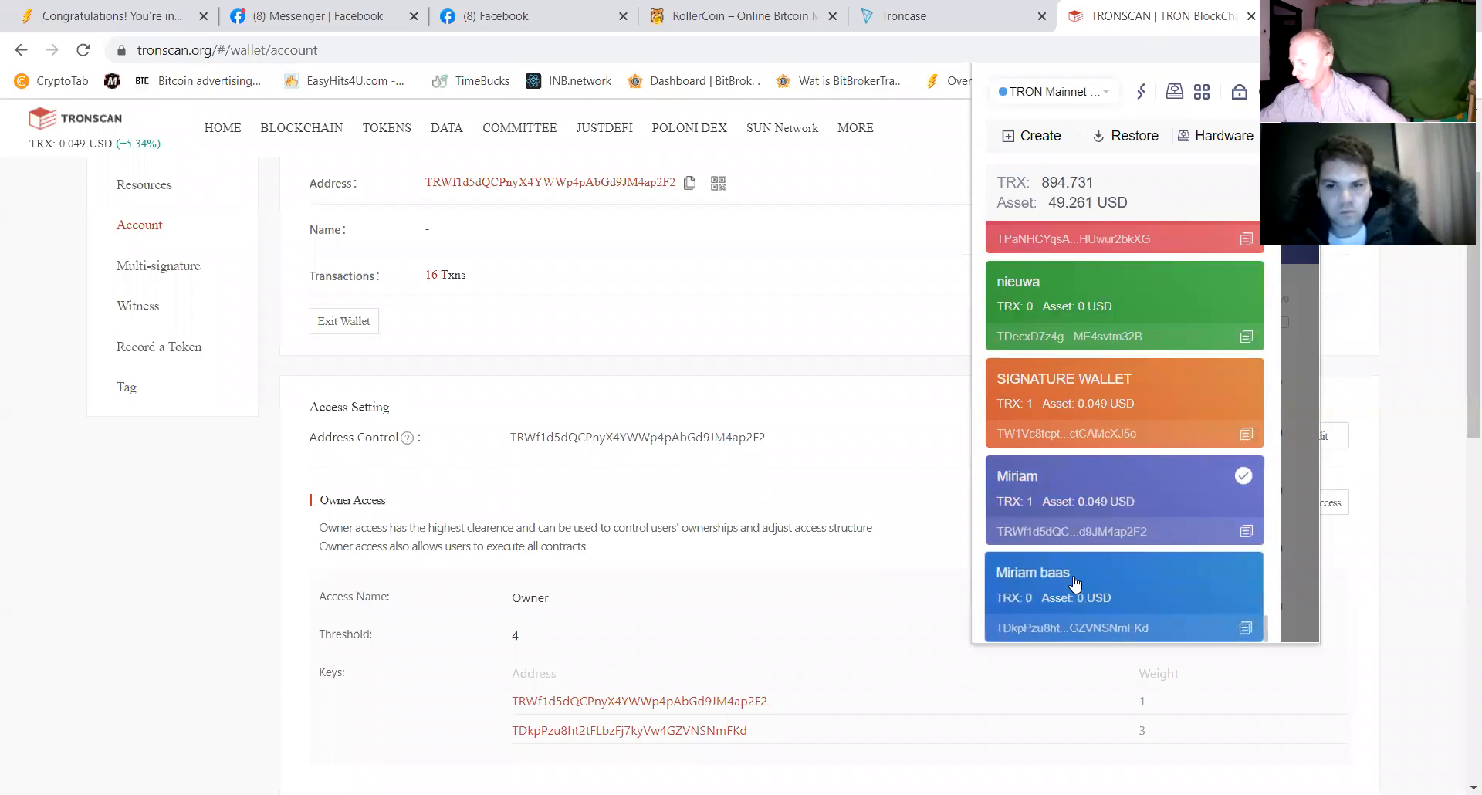
pyautogui.click(1073, 584)
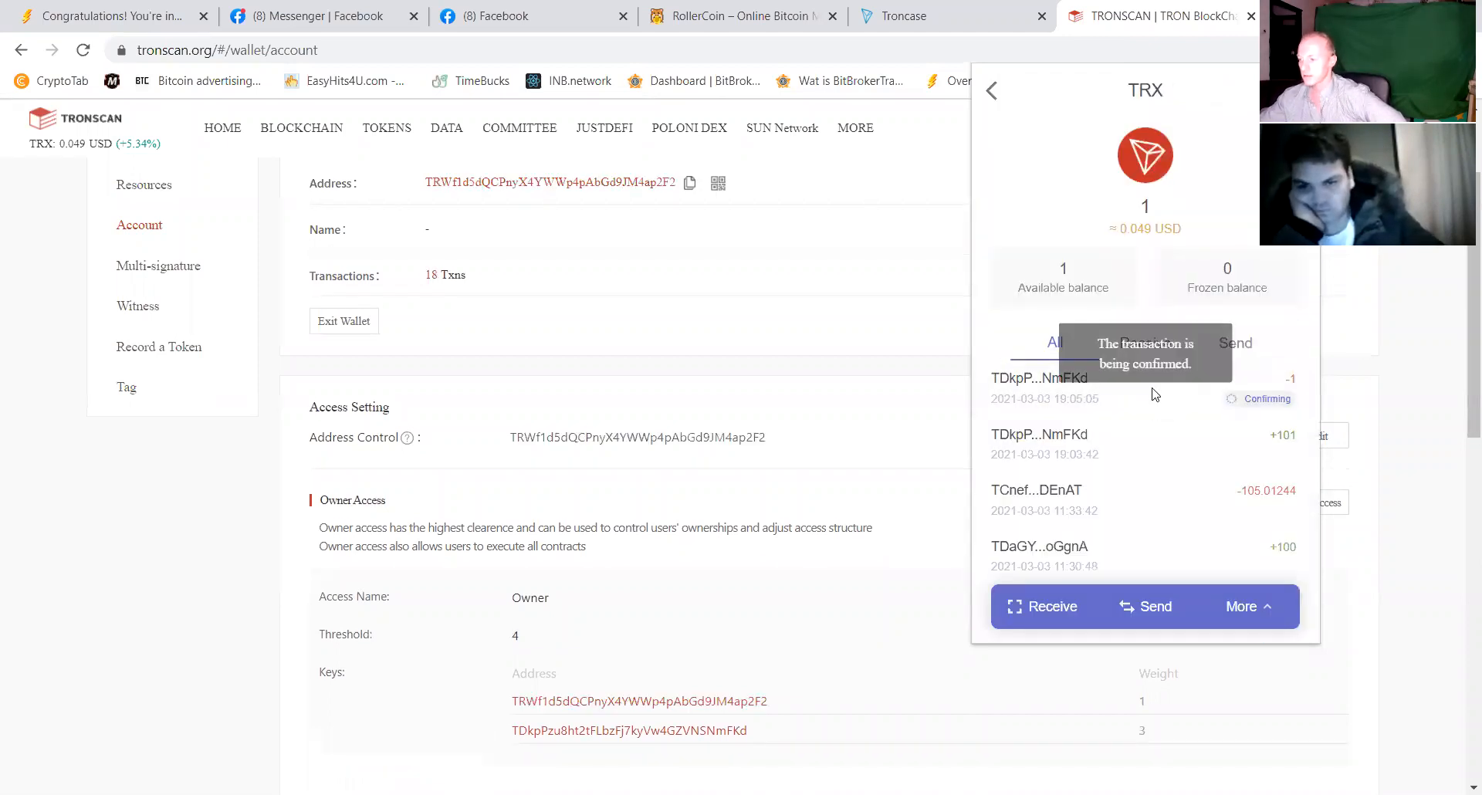
pyautogui.moveTo(1081, 399)
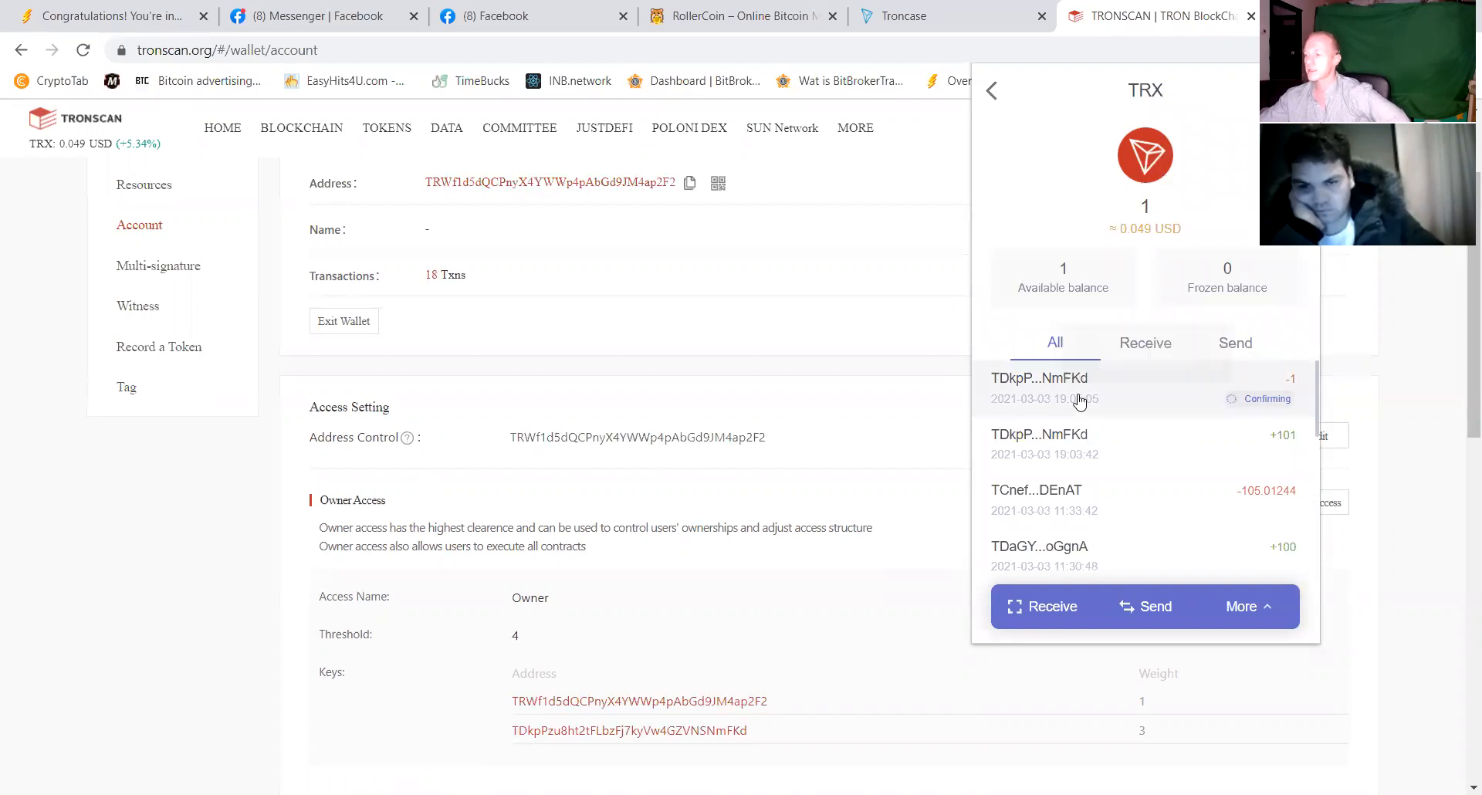
pyautogui.moveTo(1078, 398)
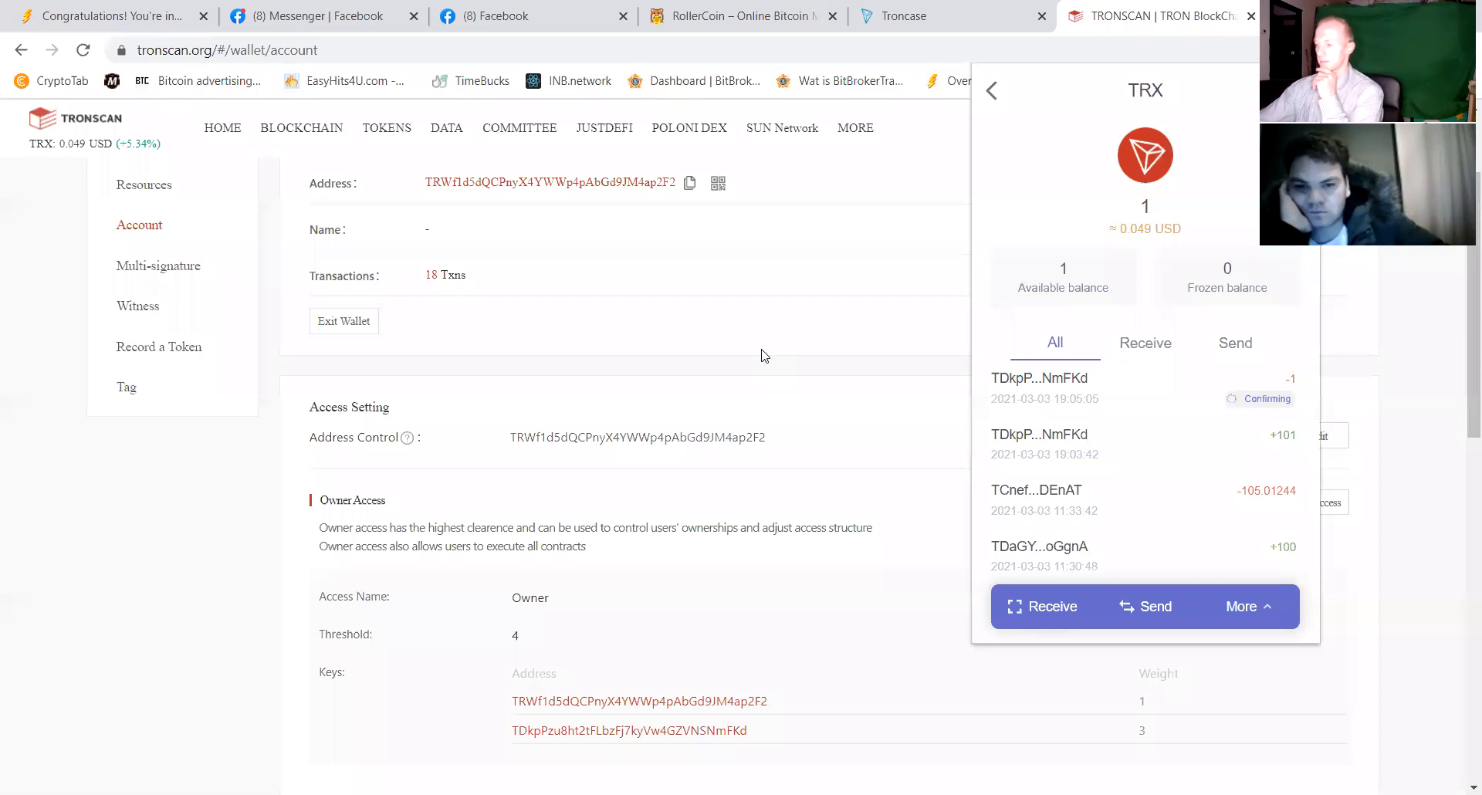
pyautogui.moveTo(1041, 411)
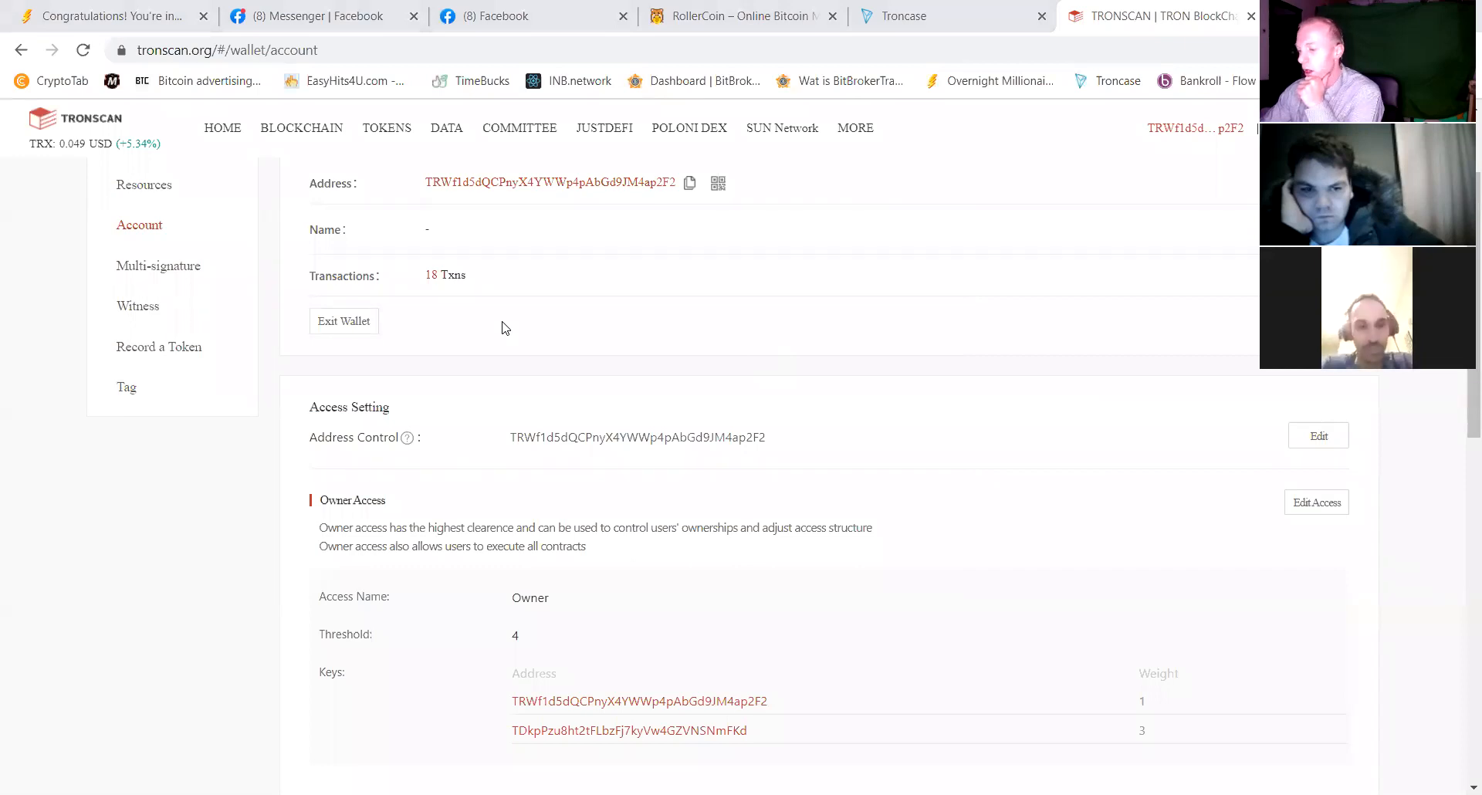
# Scroll the Tronscan account page down to the Access Setting section showing owner threshold 4.
pyautogui.scroll(-3)
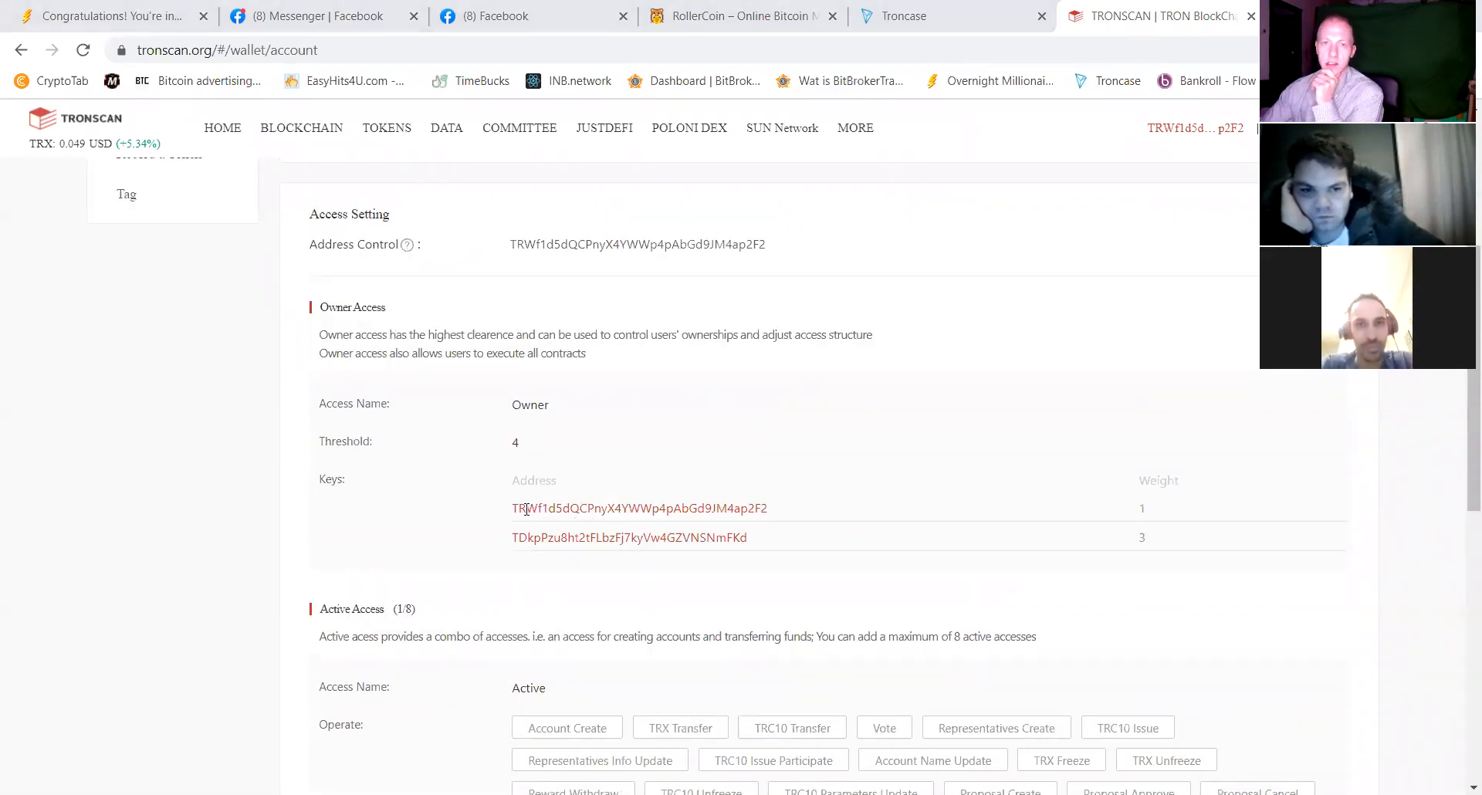
pyautogui.moveTo(624, 524)
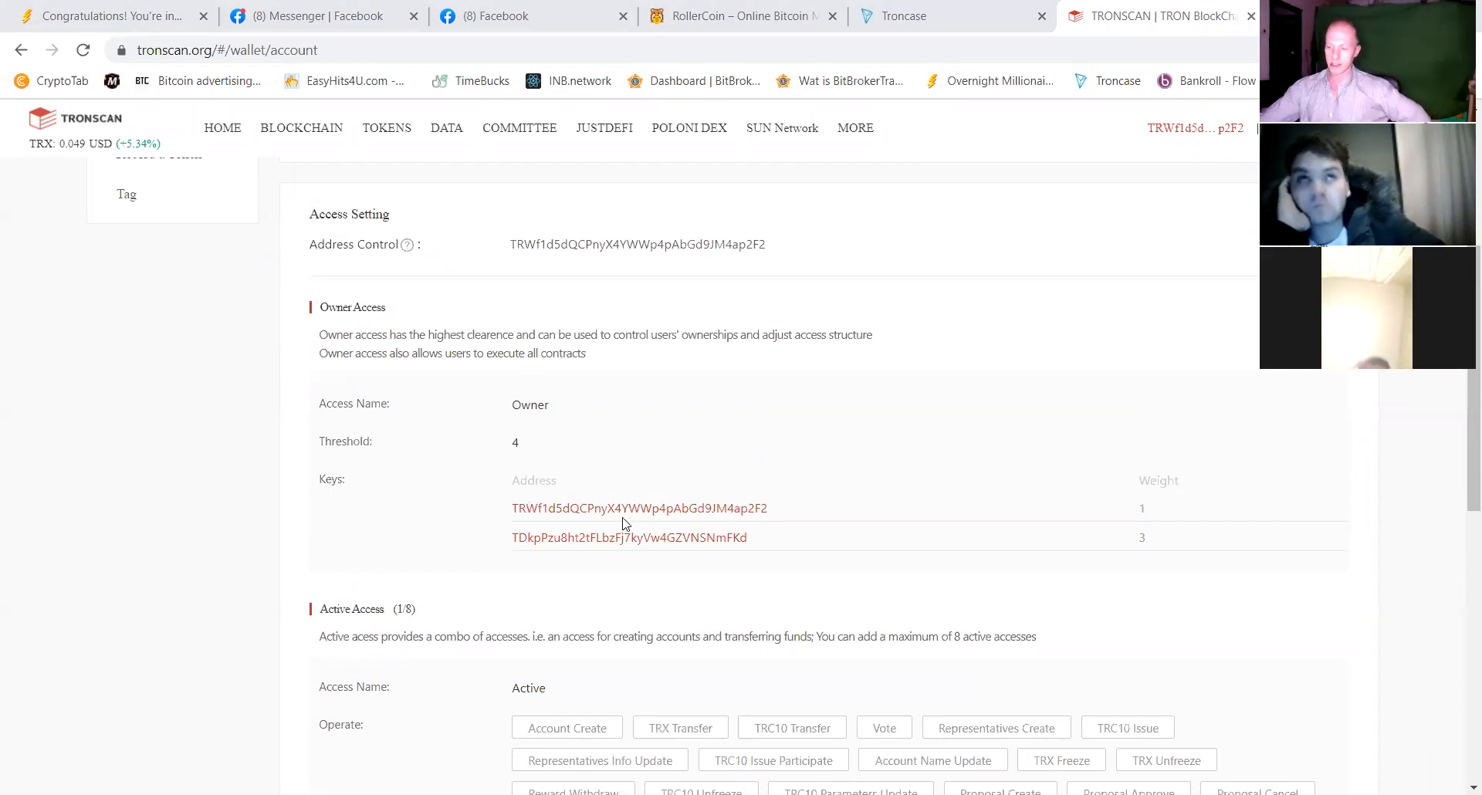
pyautogui.moveTo(662, 537)
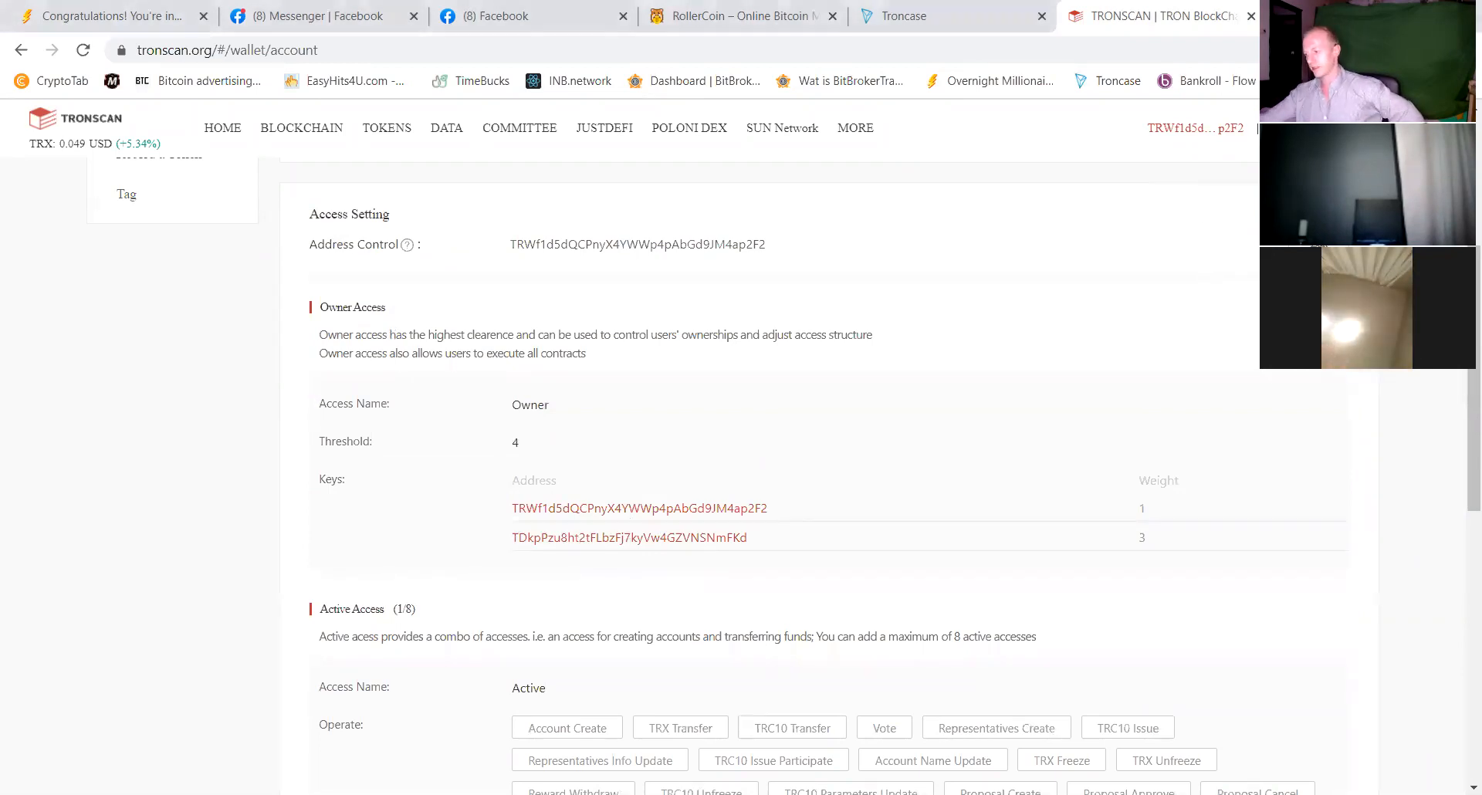
pyautogui.click(1195, 128)
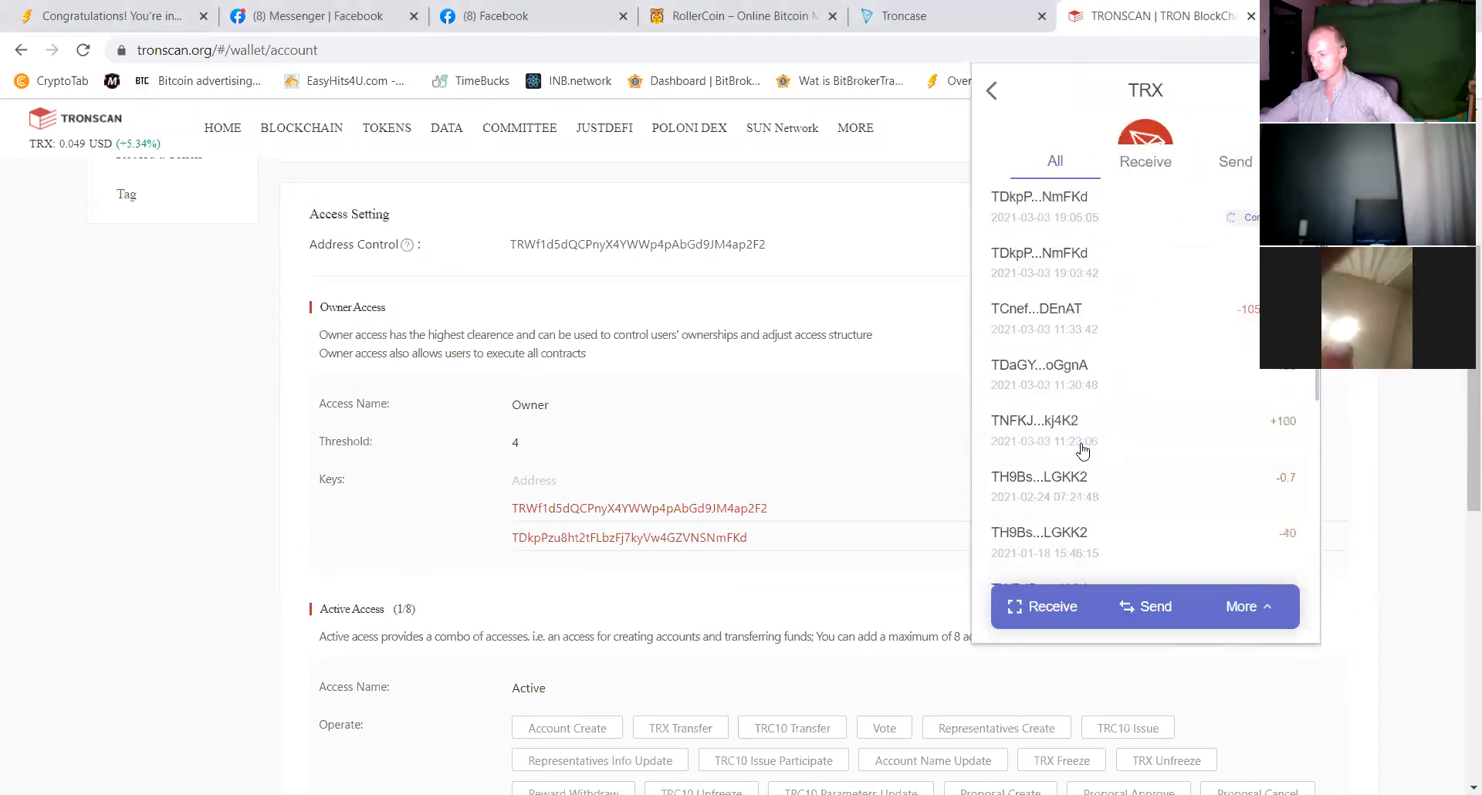
pyautogui.scroll(3)
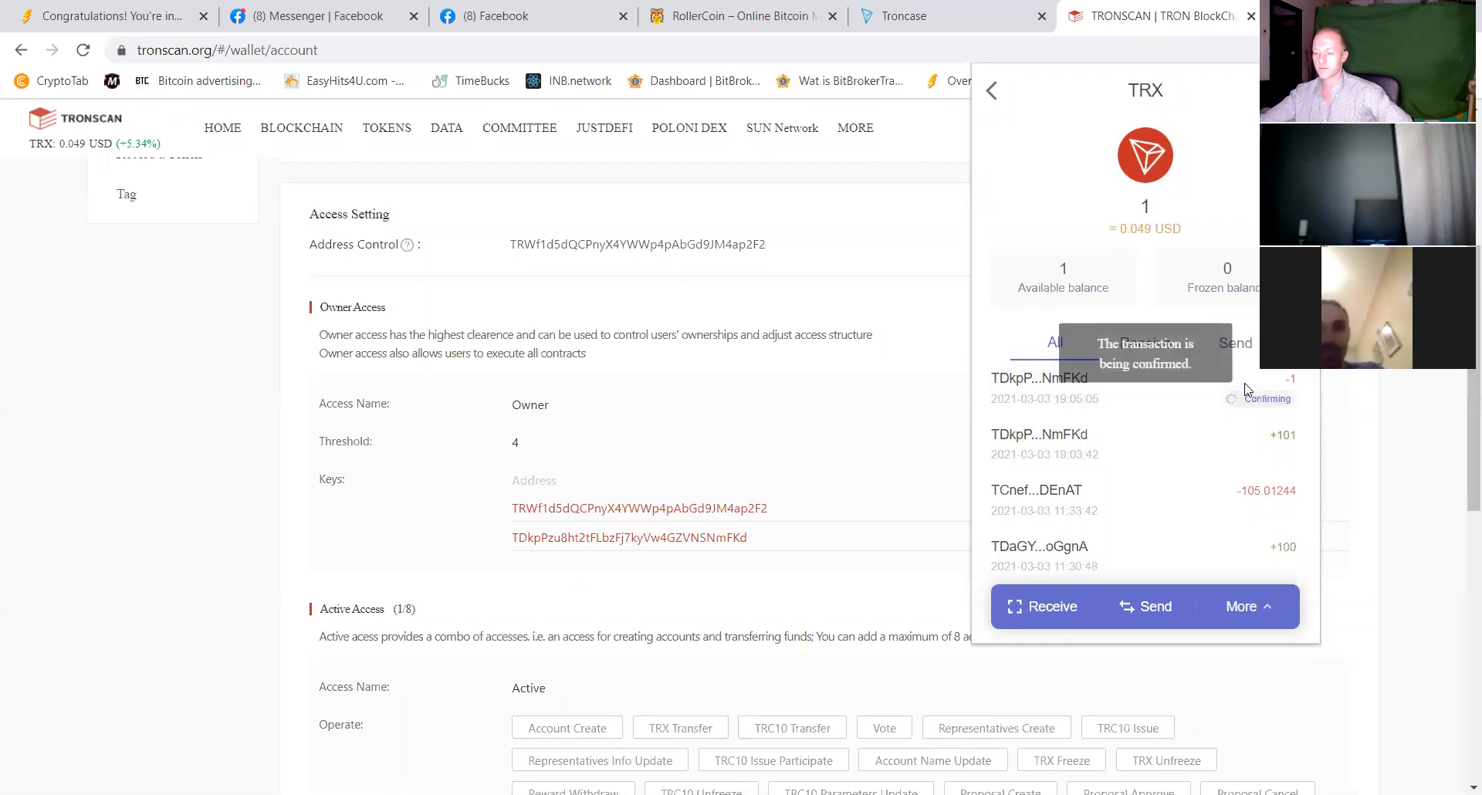
pyautogui.moveTo(1242, 403)
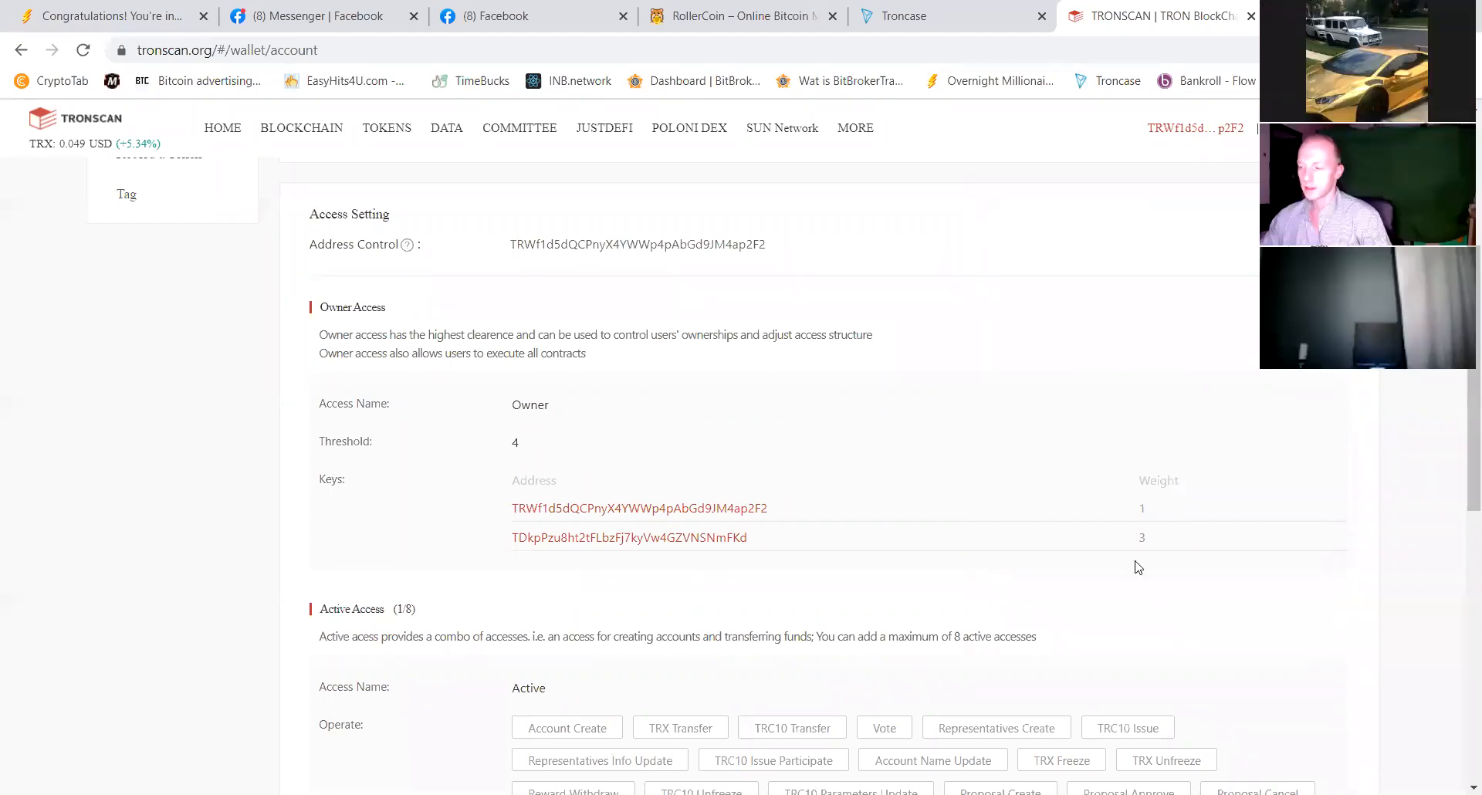
pyautogui.moveTo(805, 186)
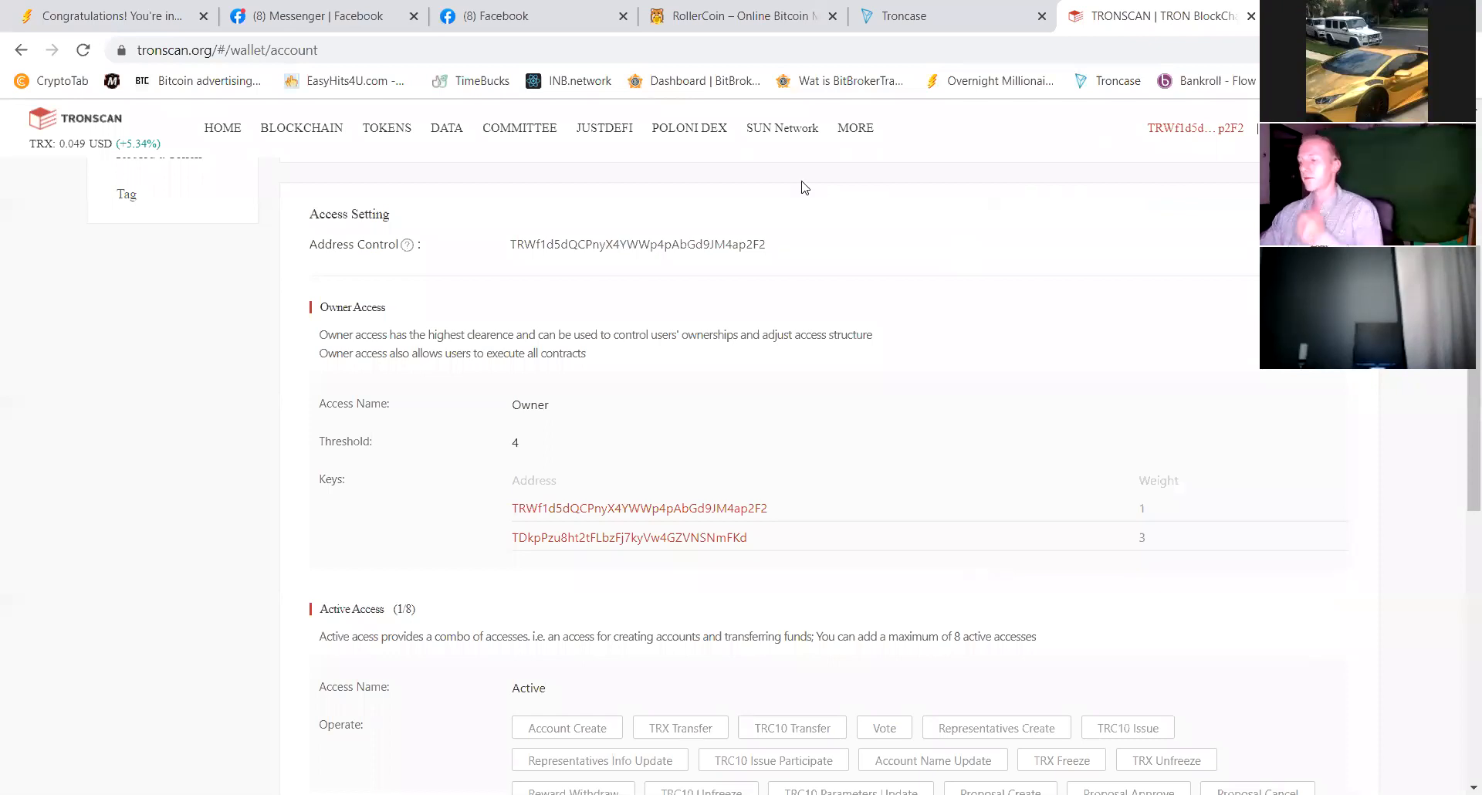